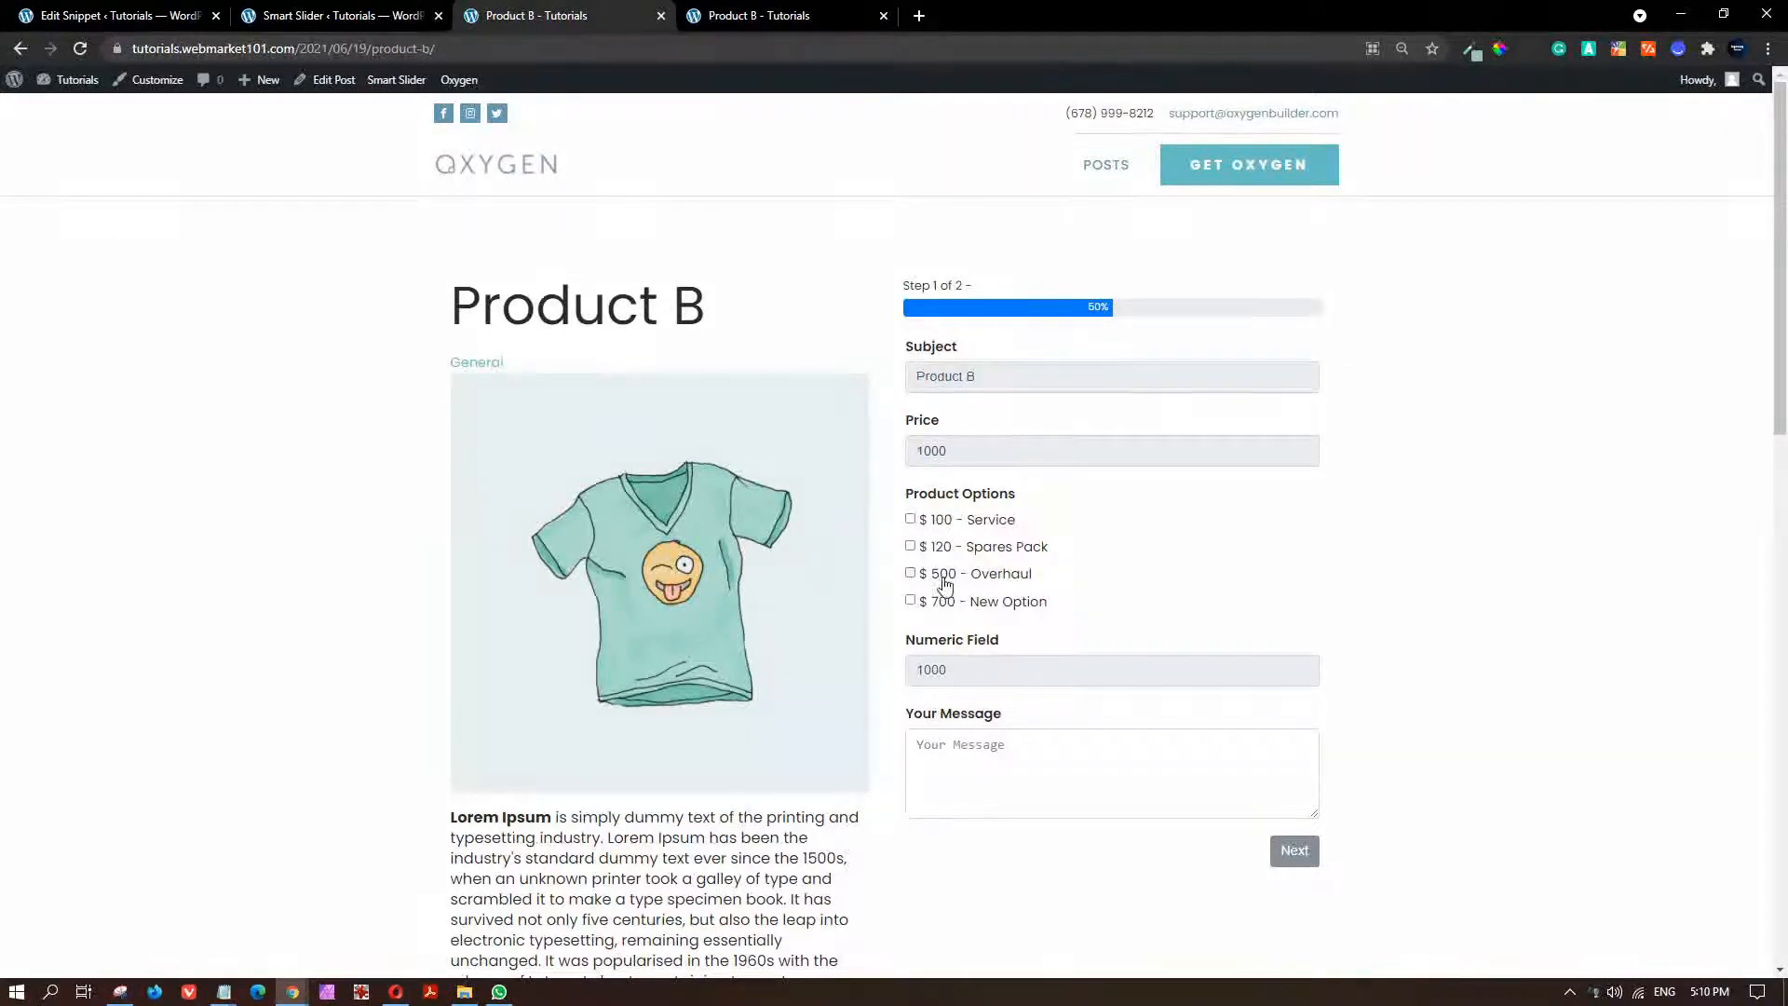
Tick and untick the $100 - Service and $500 - Overhaul options to watch the numeric field.
click(910, 519)
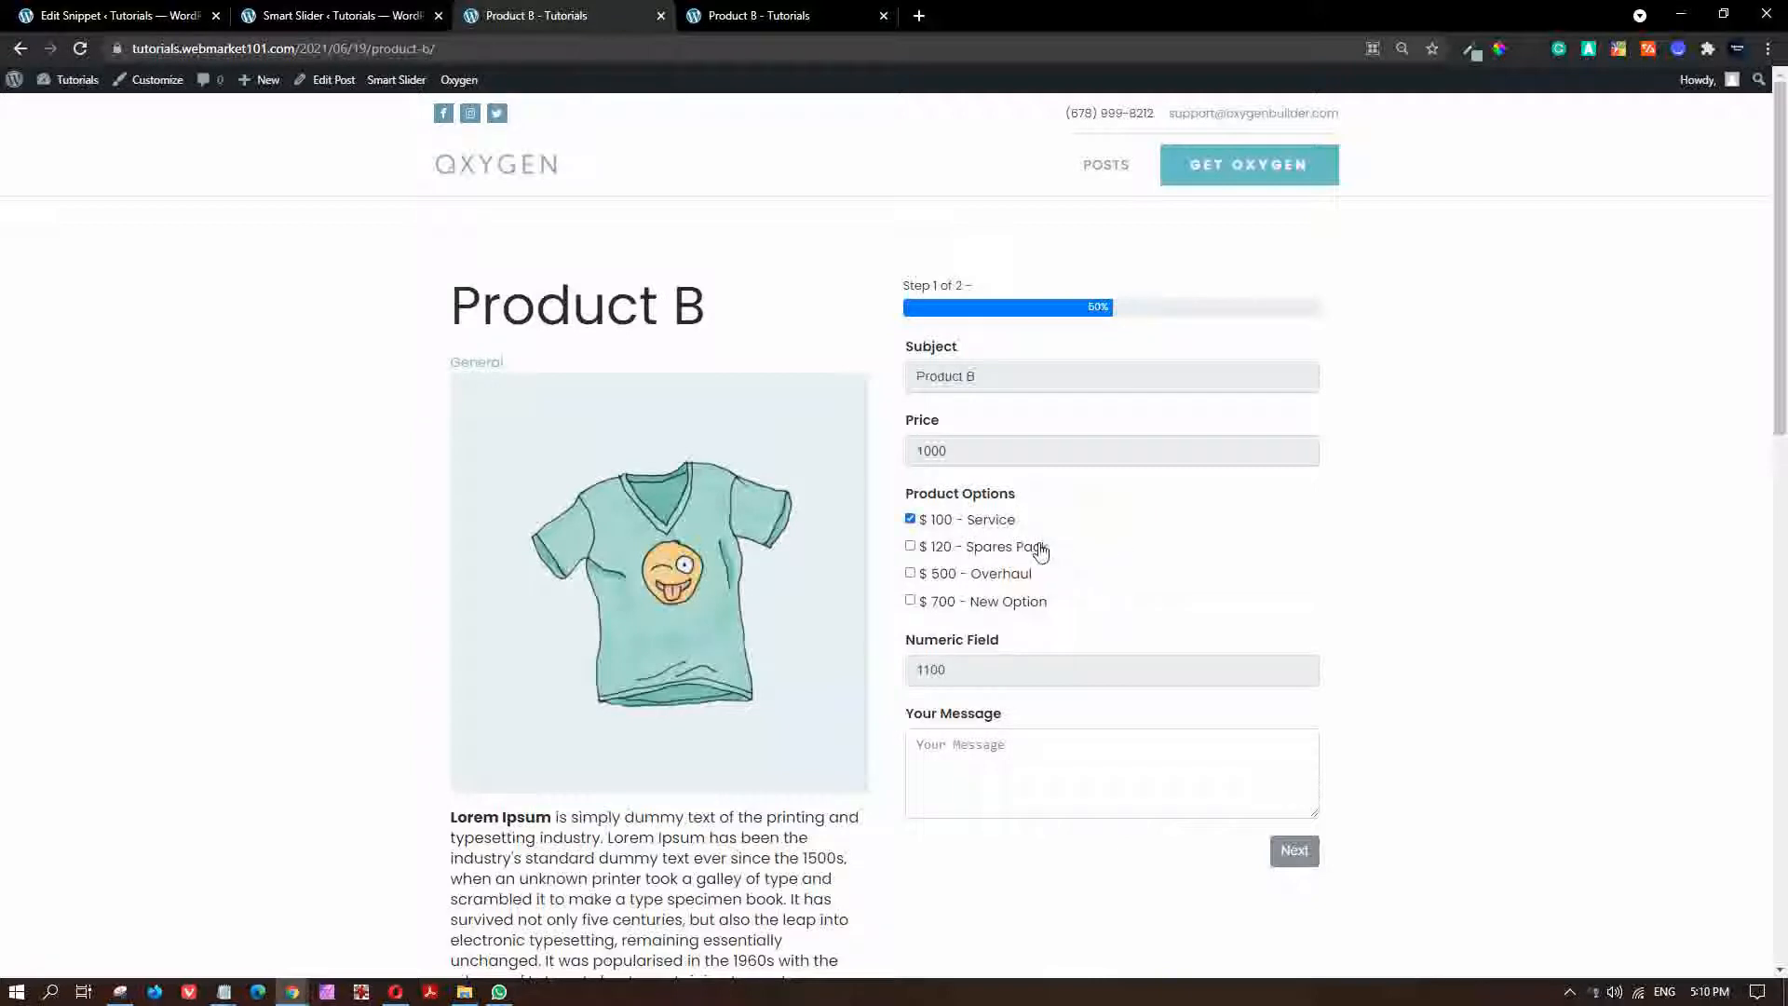
click(910, 519)
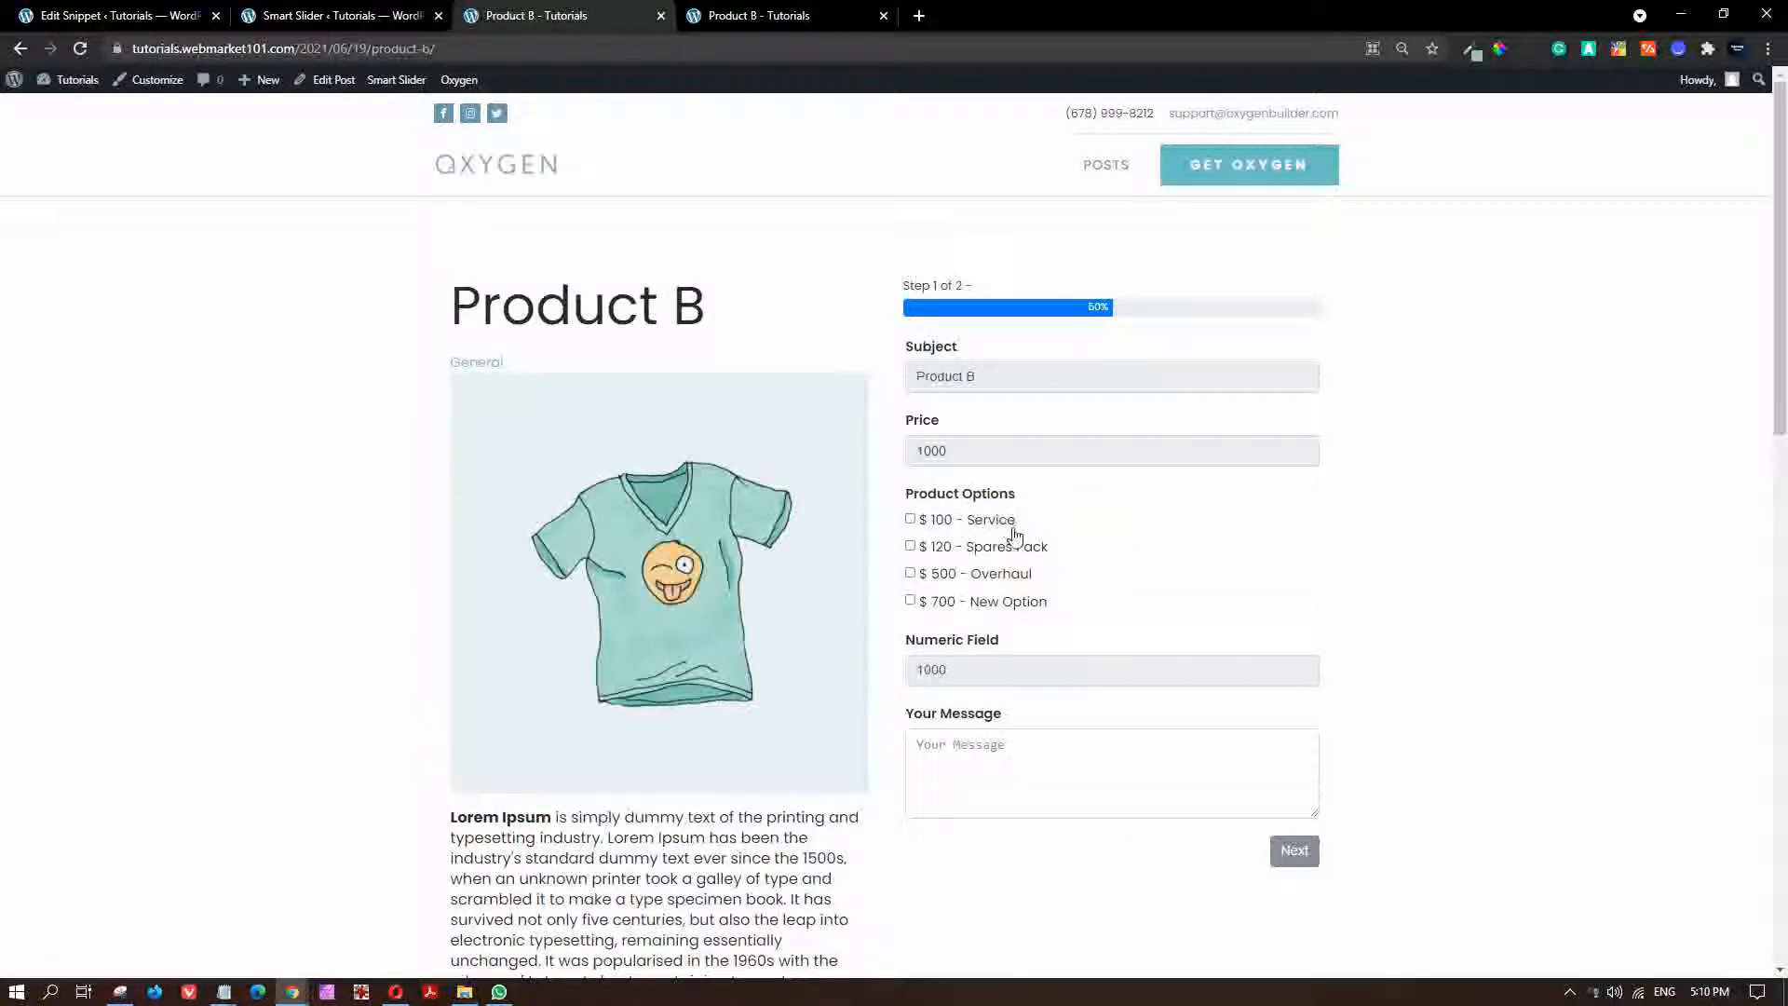
click(910, 573)
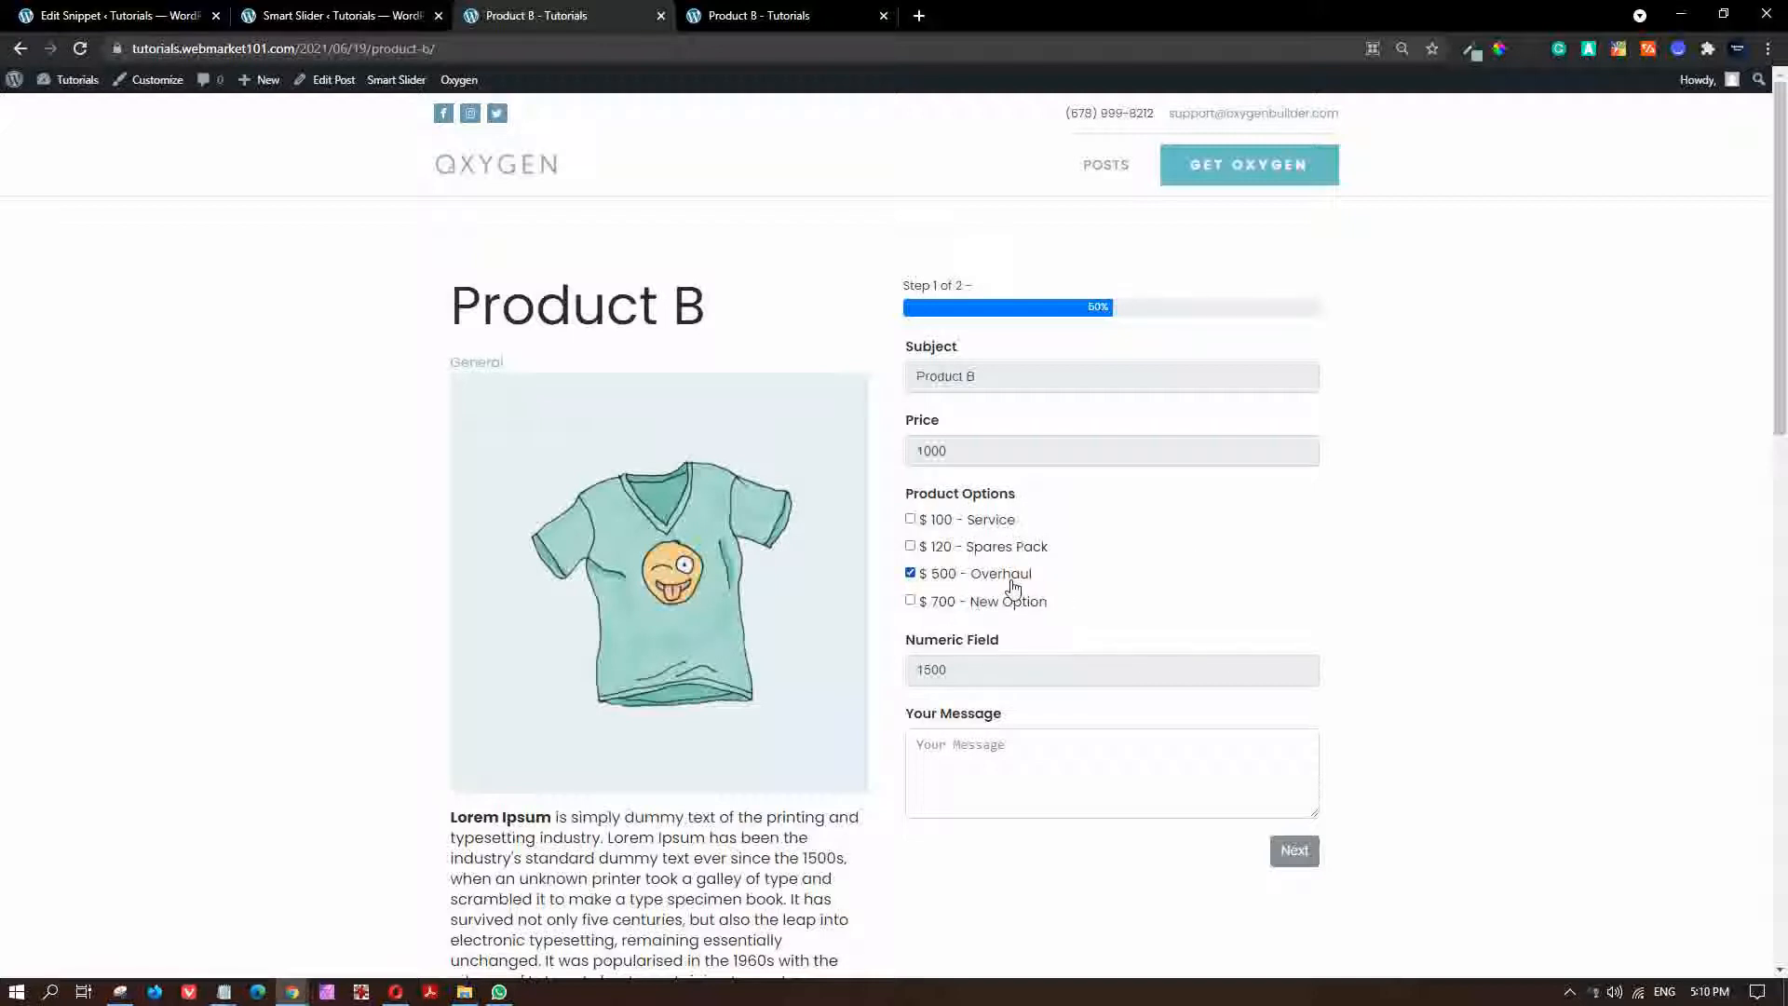
click(910, 572)
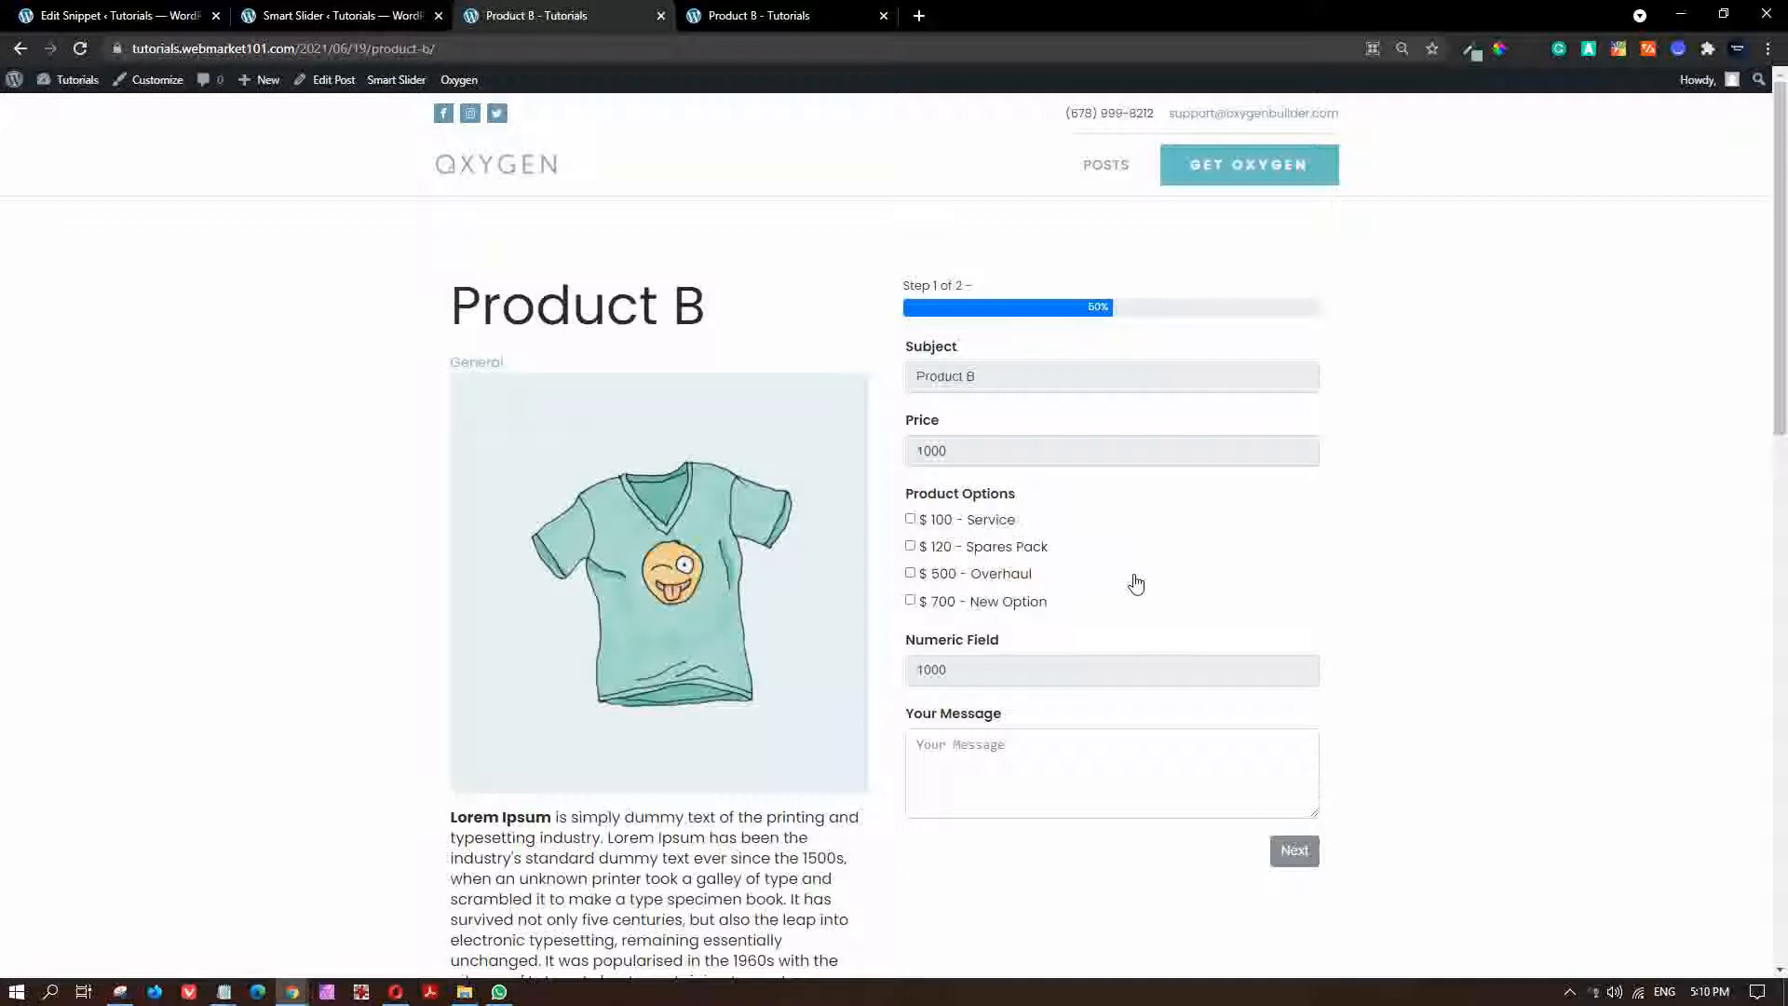
mouse_move(1114, 584)
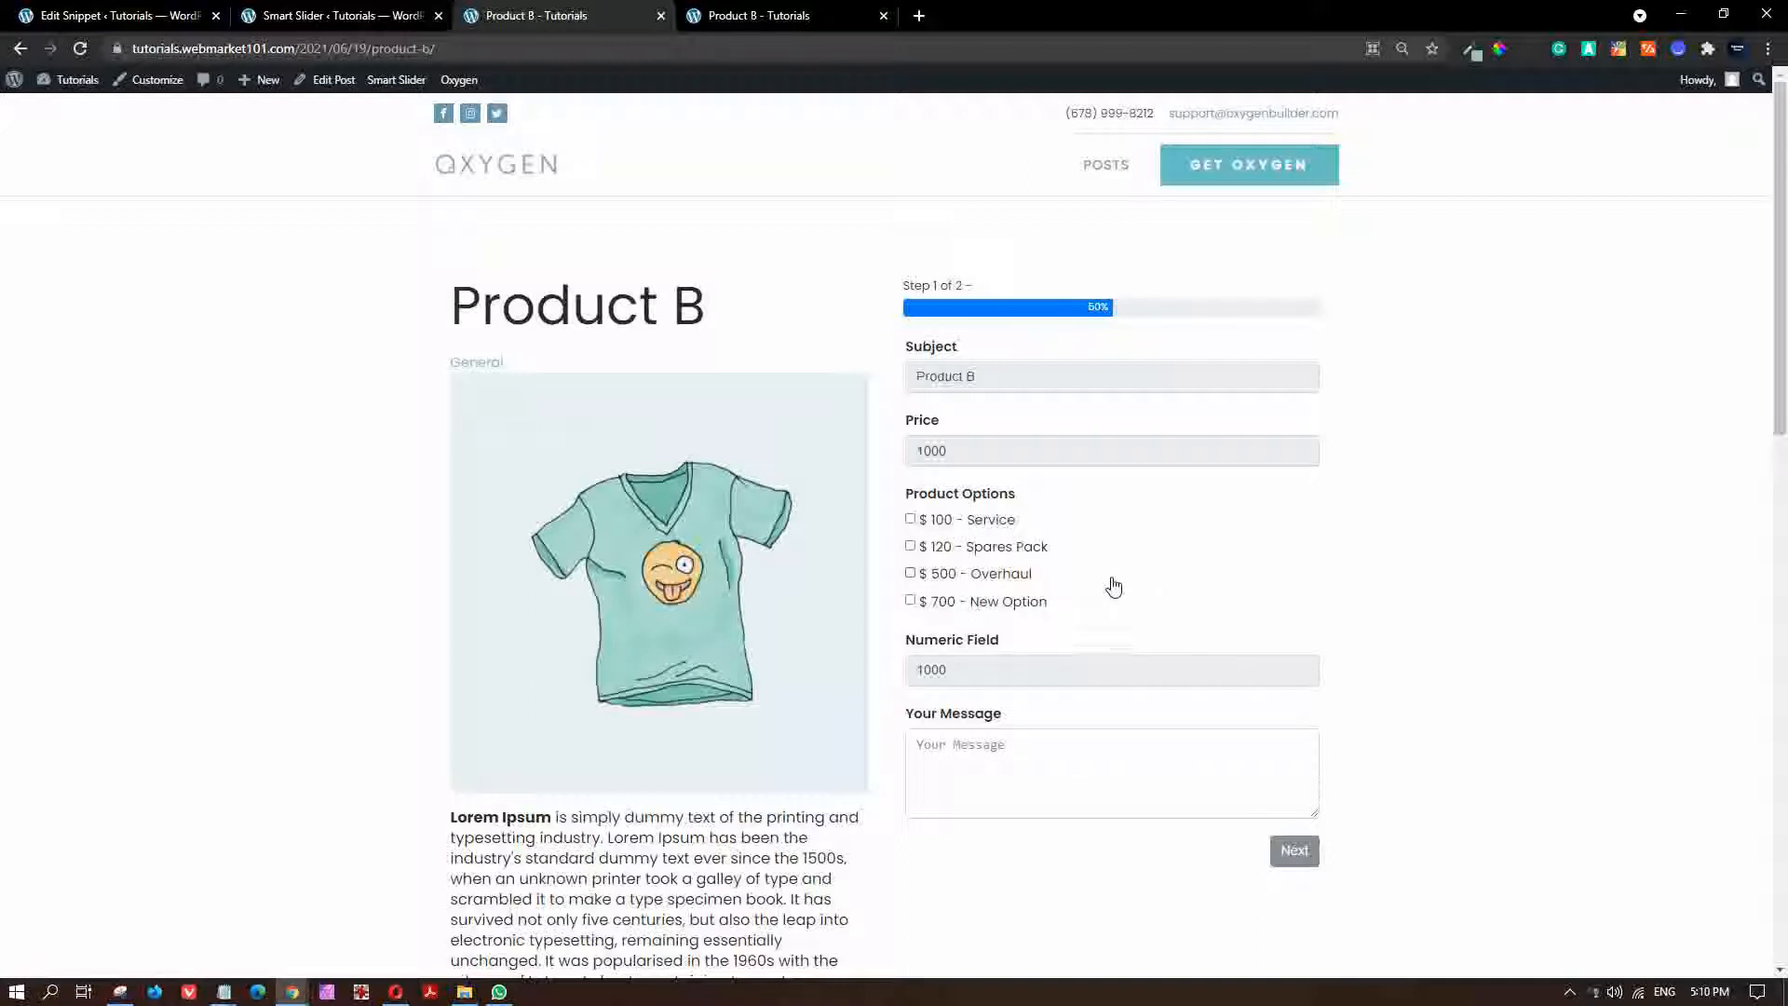
mouse_move(753, 15)
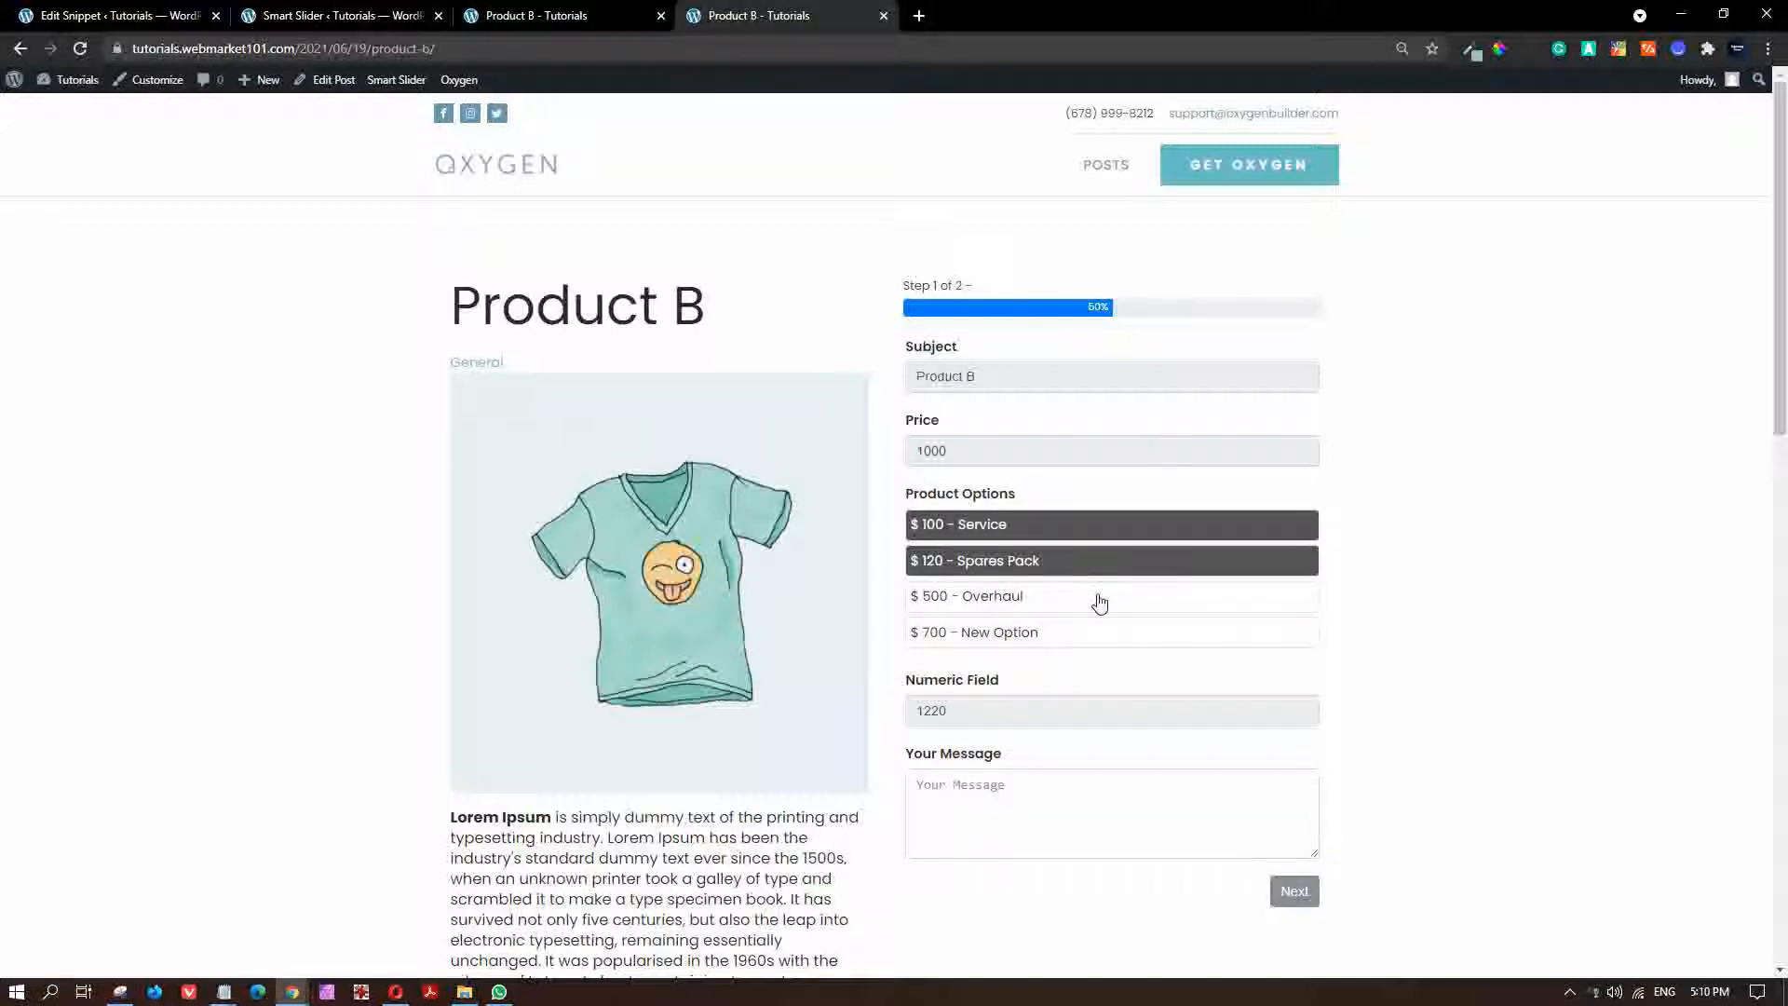
Deselect the dark $100 - Service and $120 - Spares Pack blocks, resetting the numeric field to 1000.
click(1111, 632)
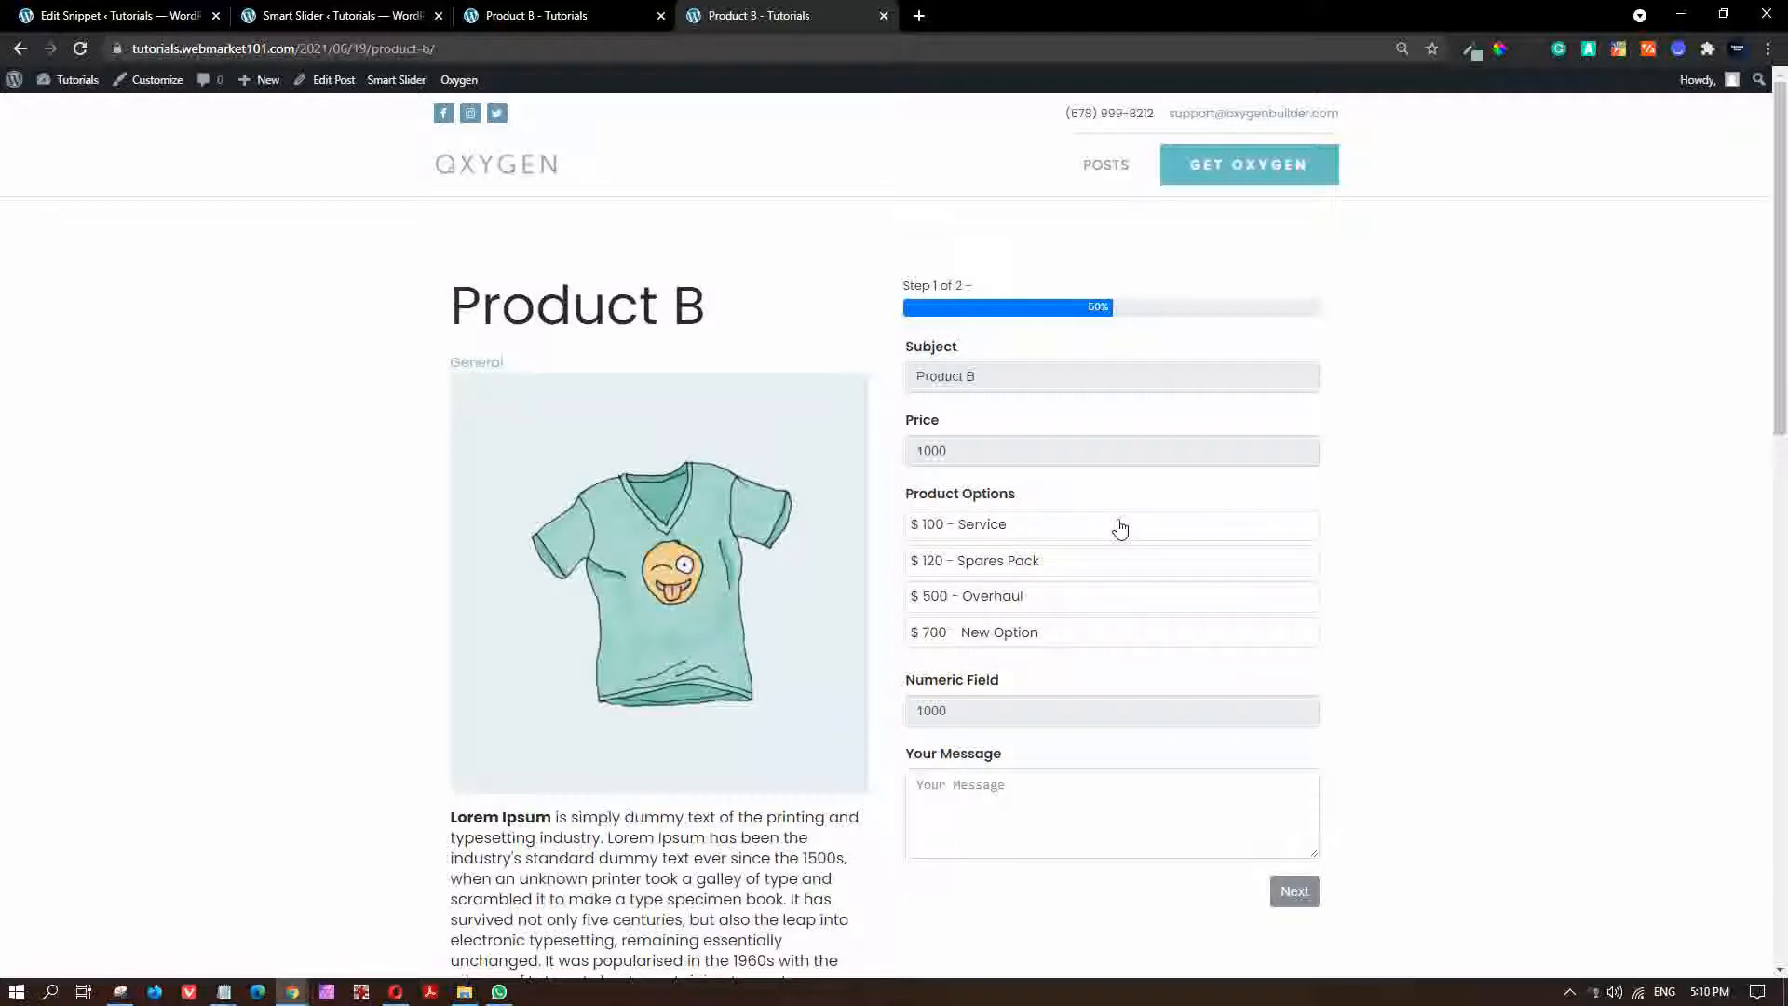
mouse_move(158, 80)
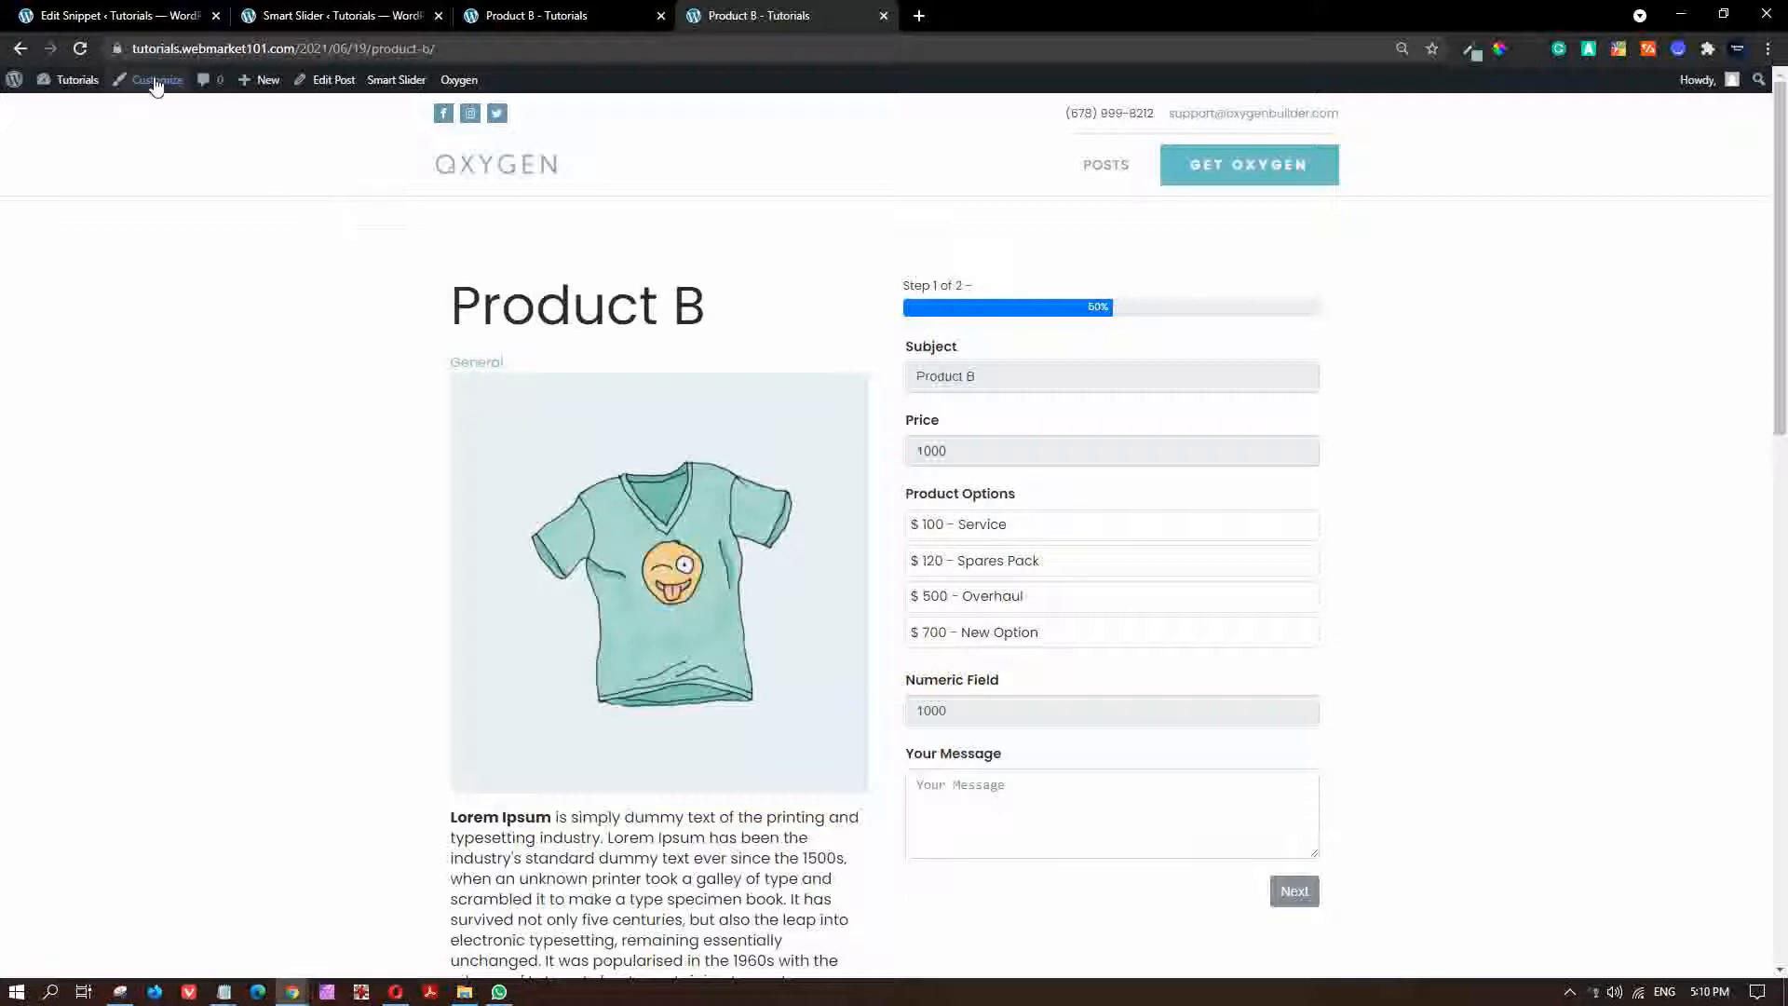
Clear the Customizer's Additional CSS for Product B and publish it.
click(157, 80)
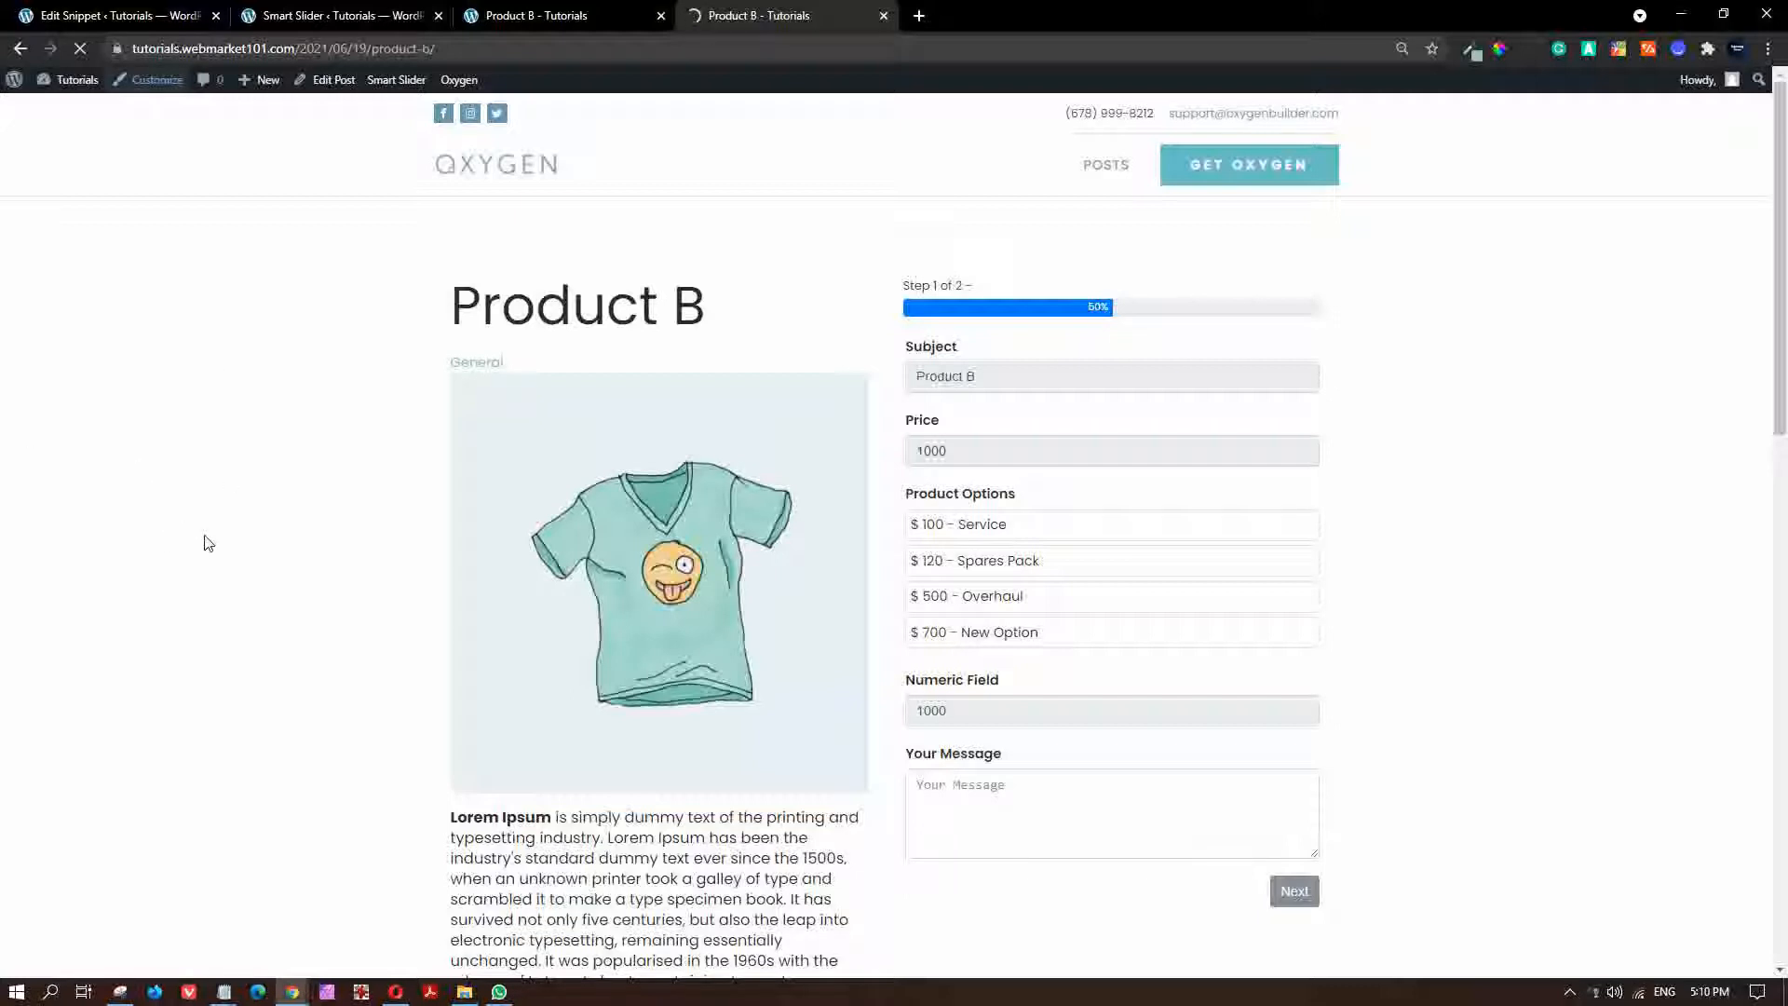
click(157, 80)
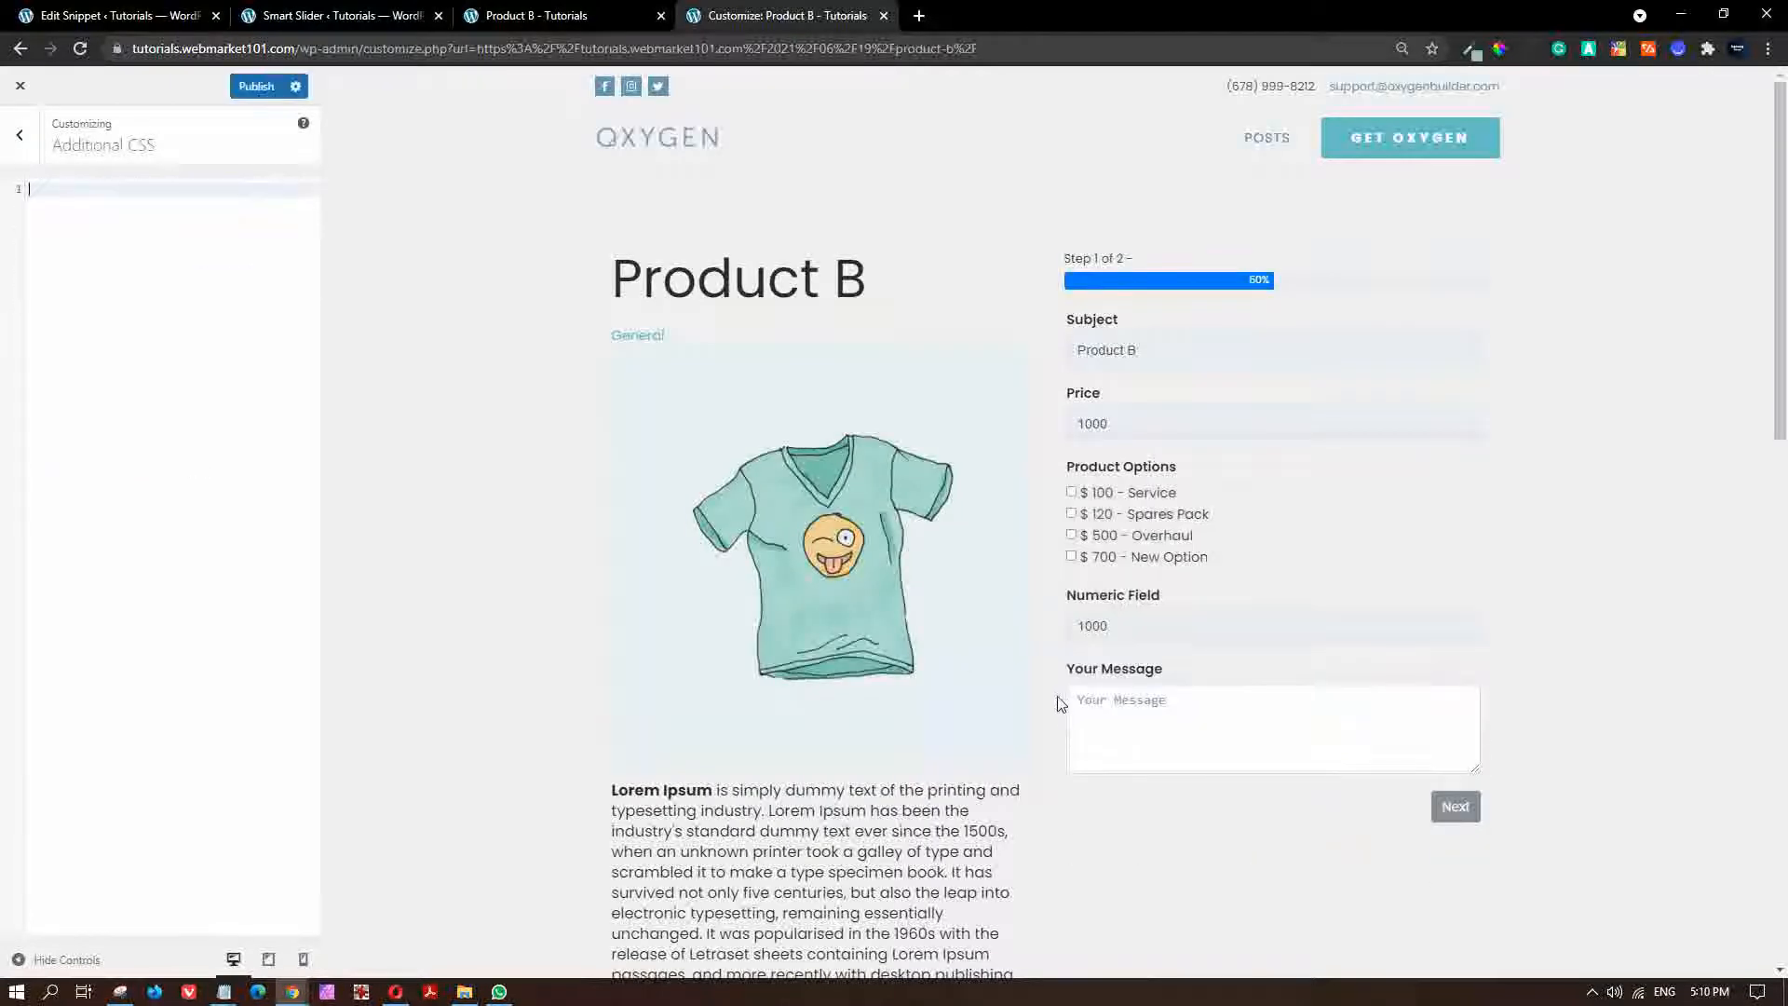
click(255, 86)
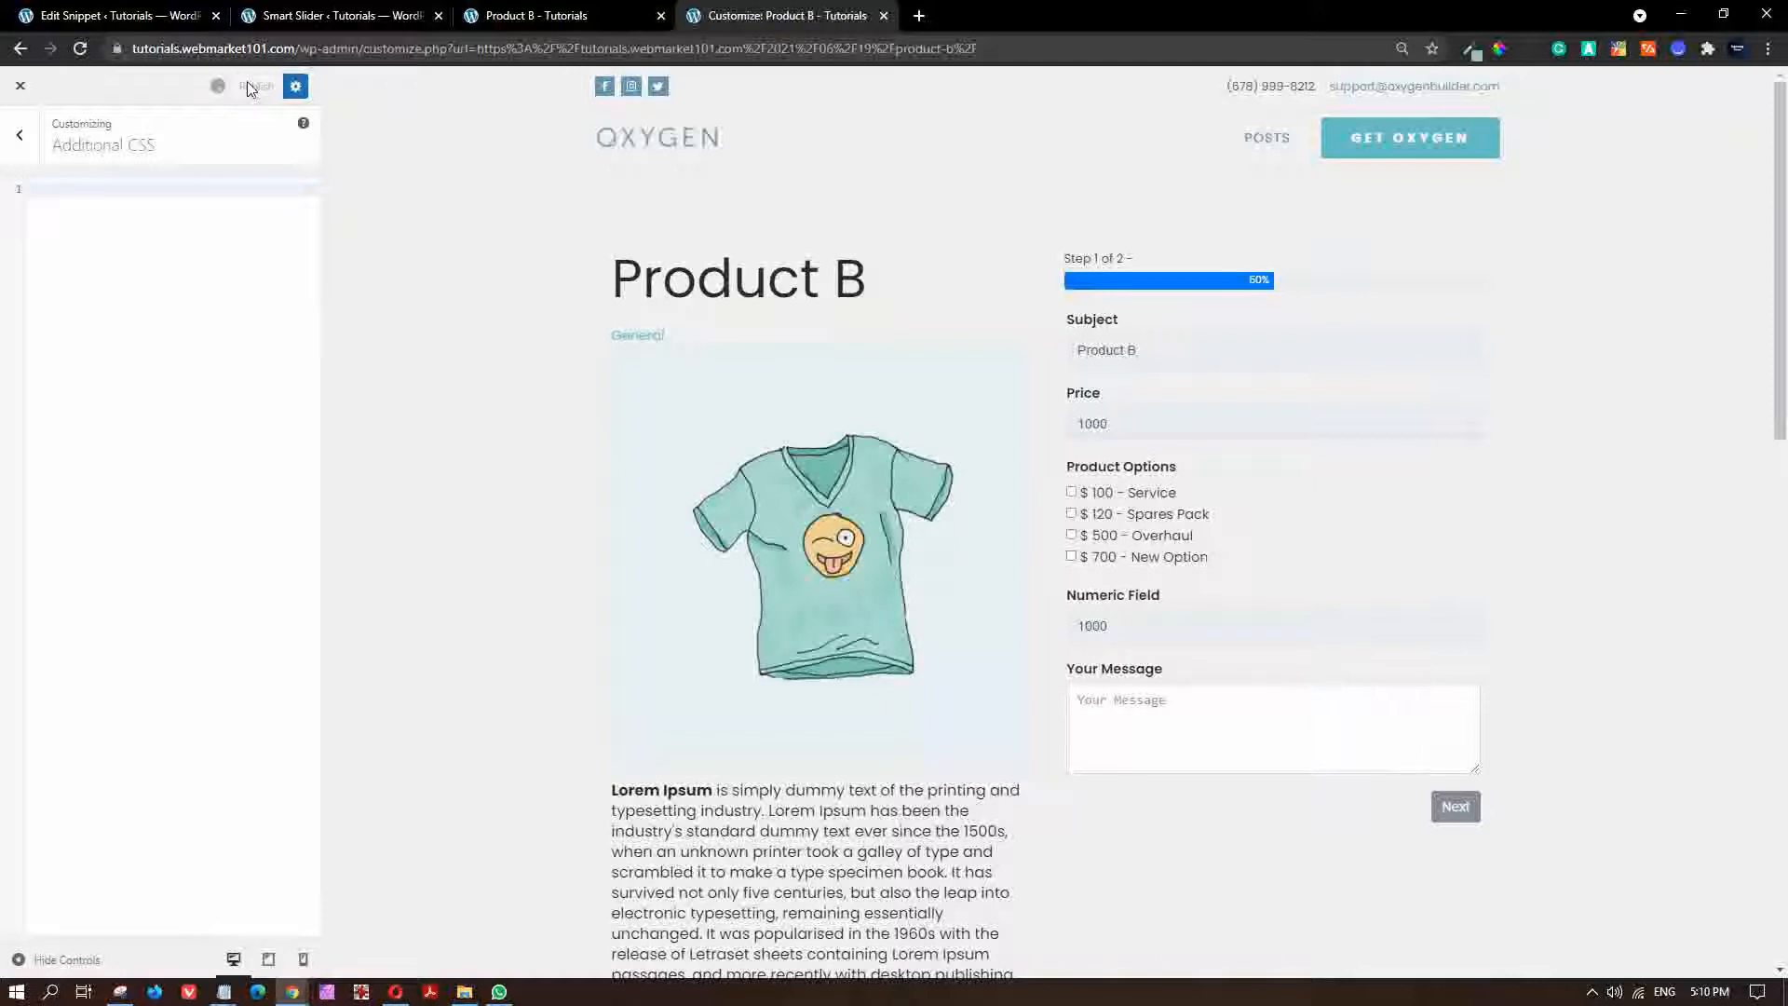
click(258, 86)
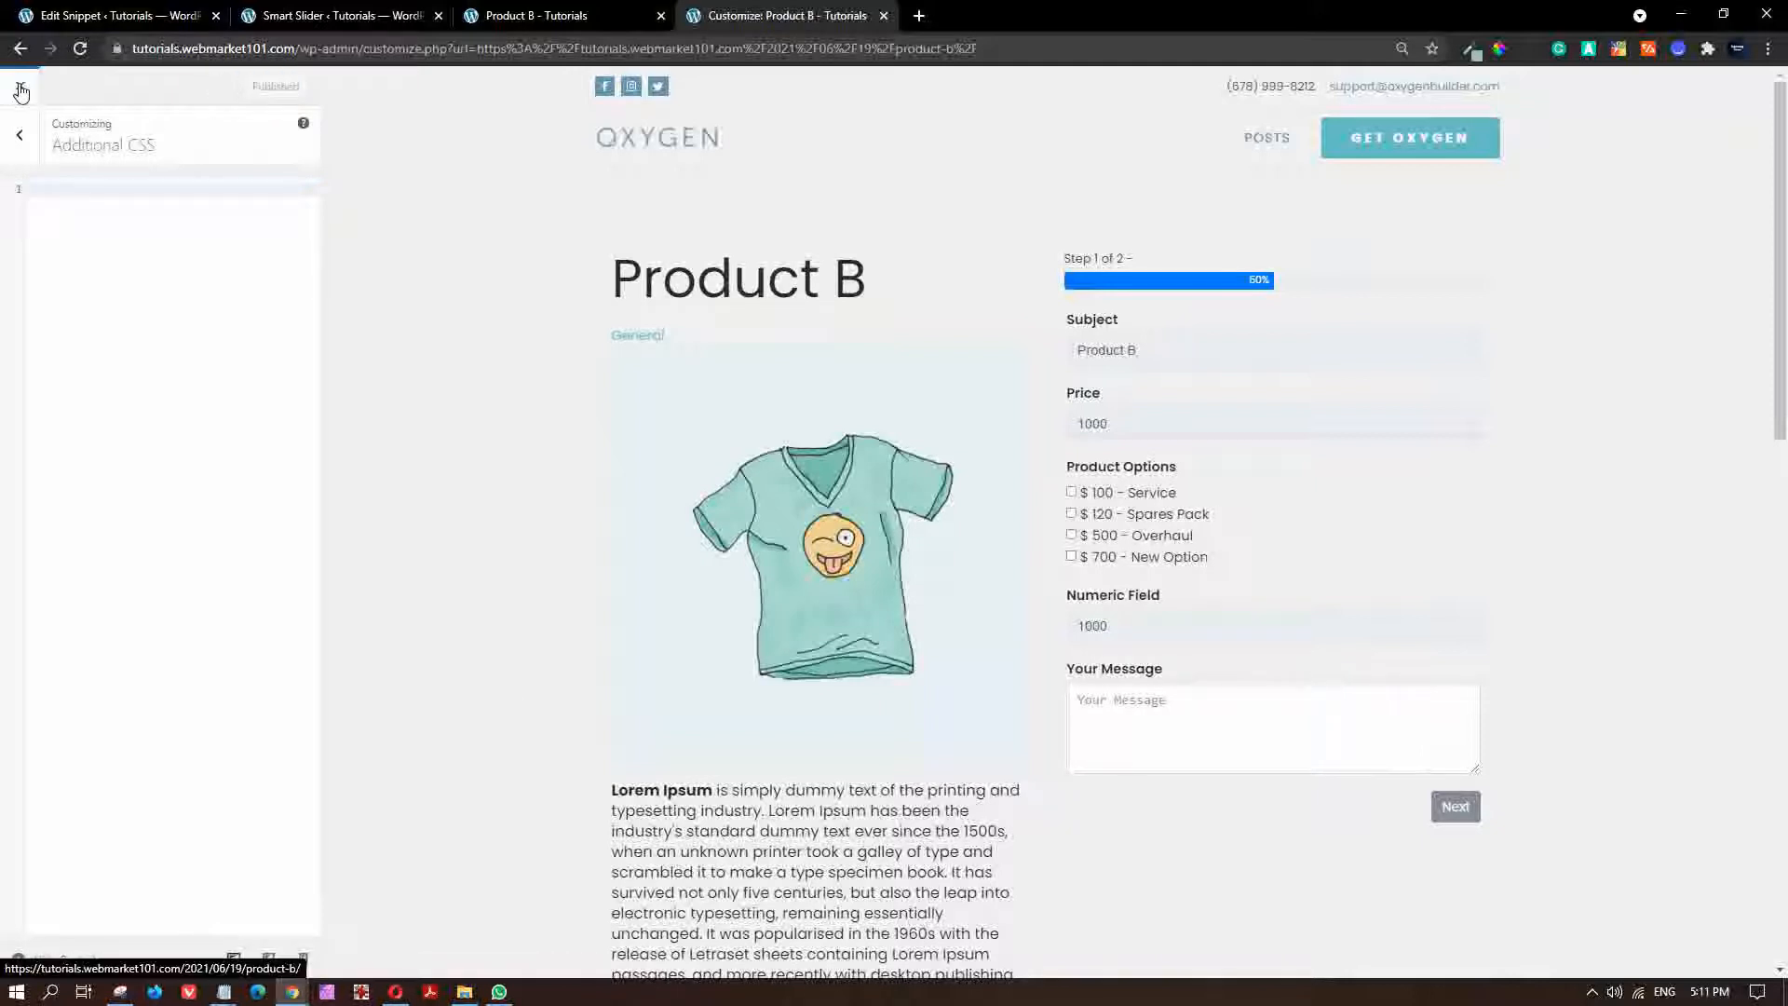
click(19, 87)
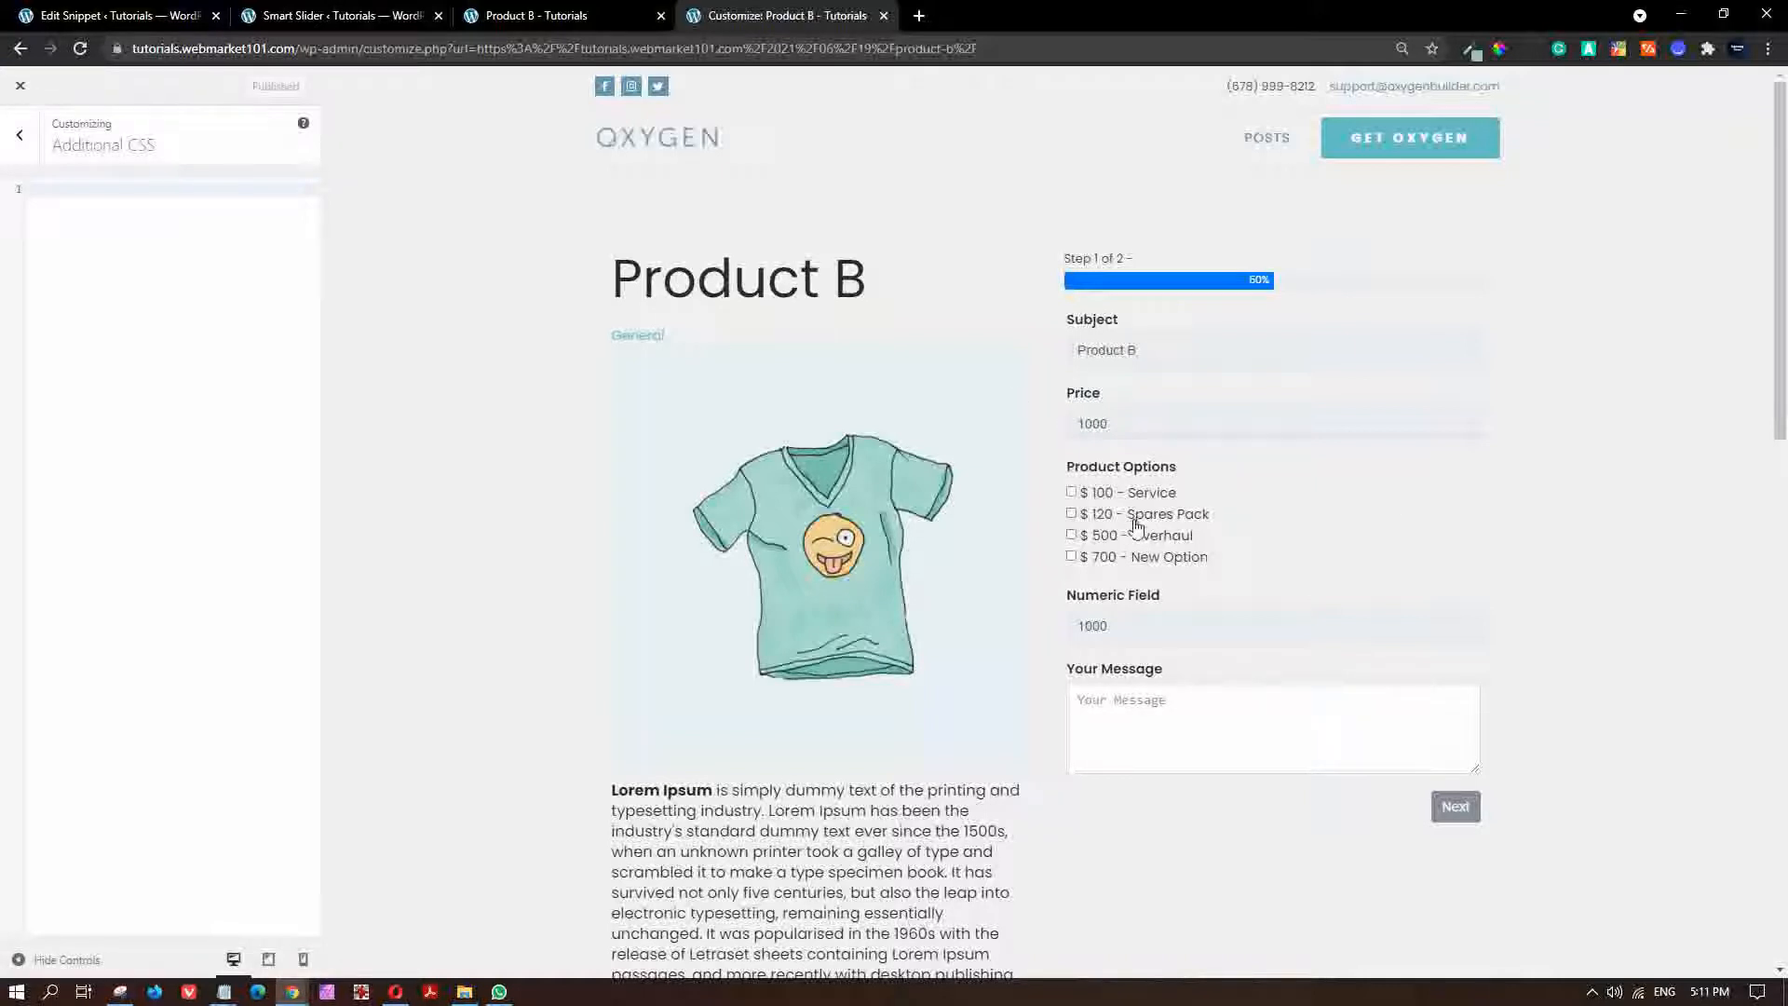
mouse_move(1309, 511)
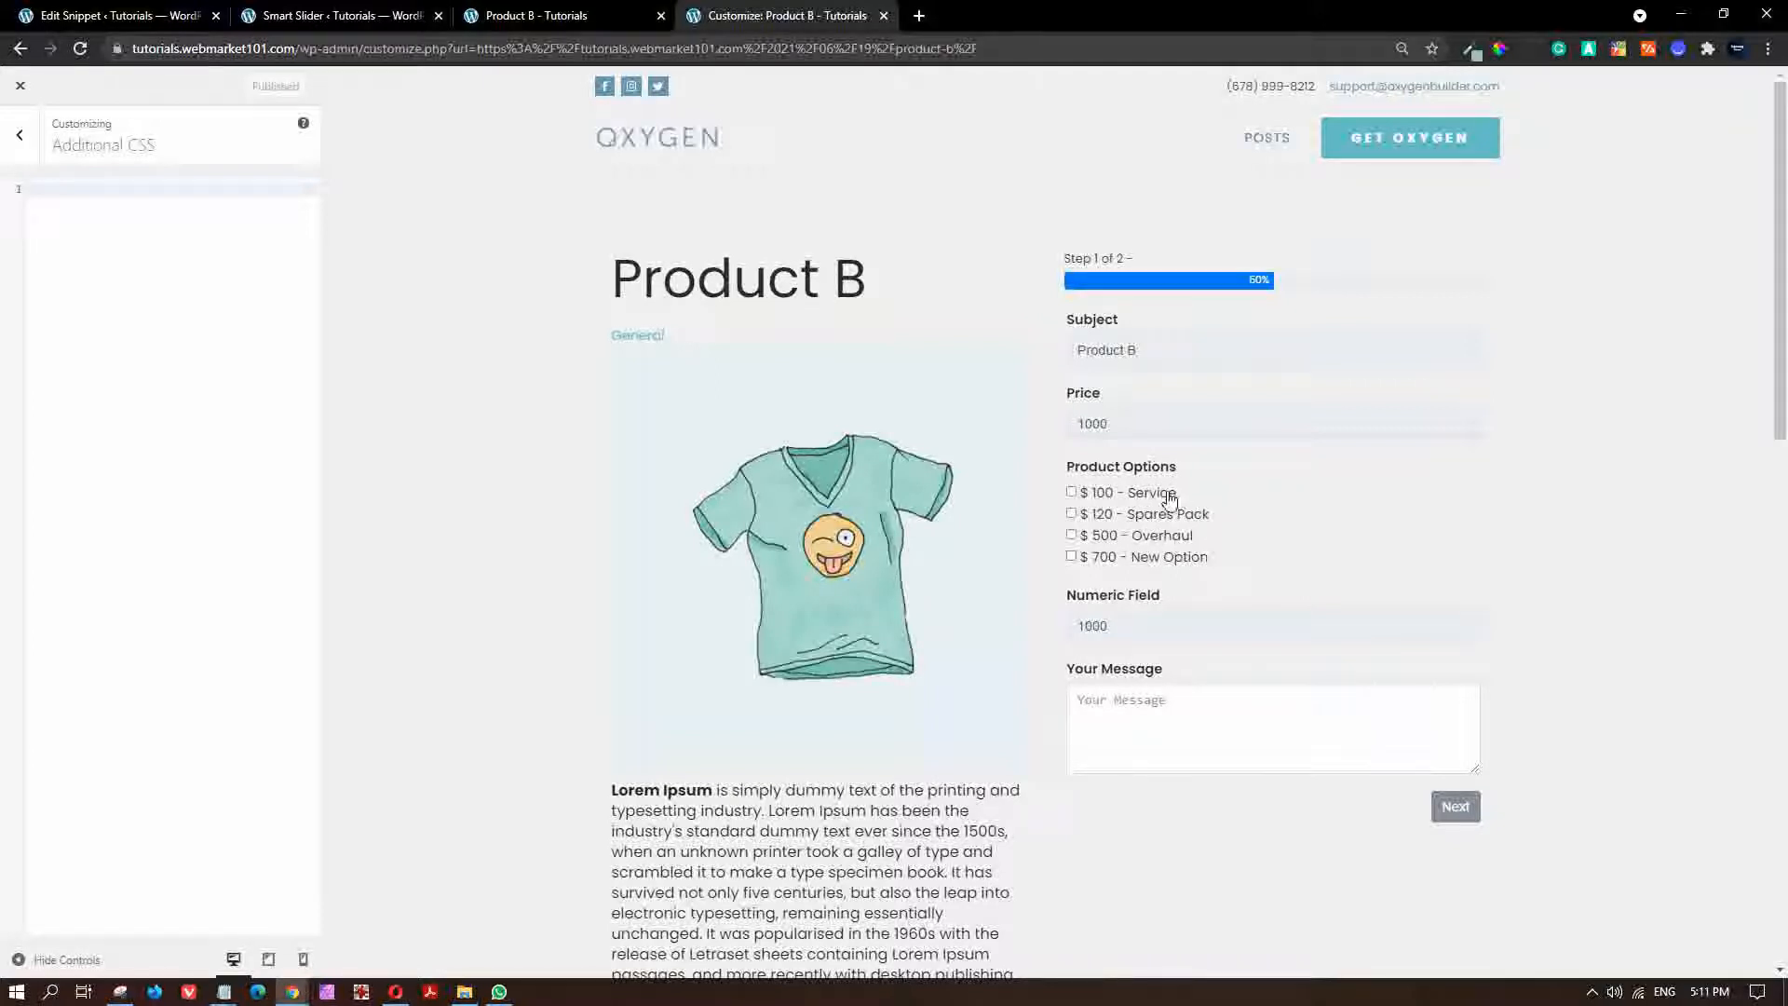
Inspect the product options to open DevTools on the ff-el-form-check element.
right_click(1169, 498)
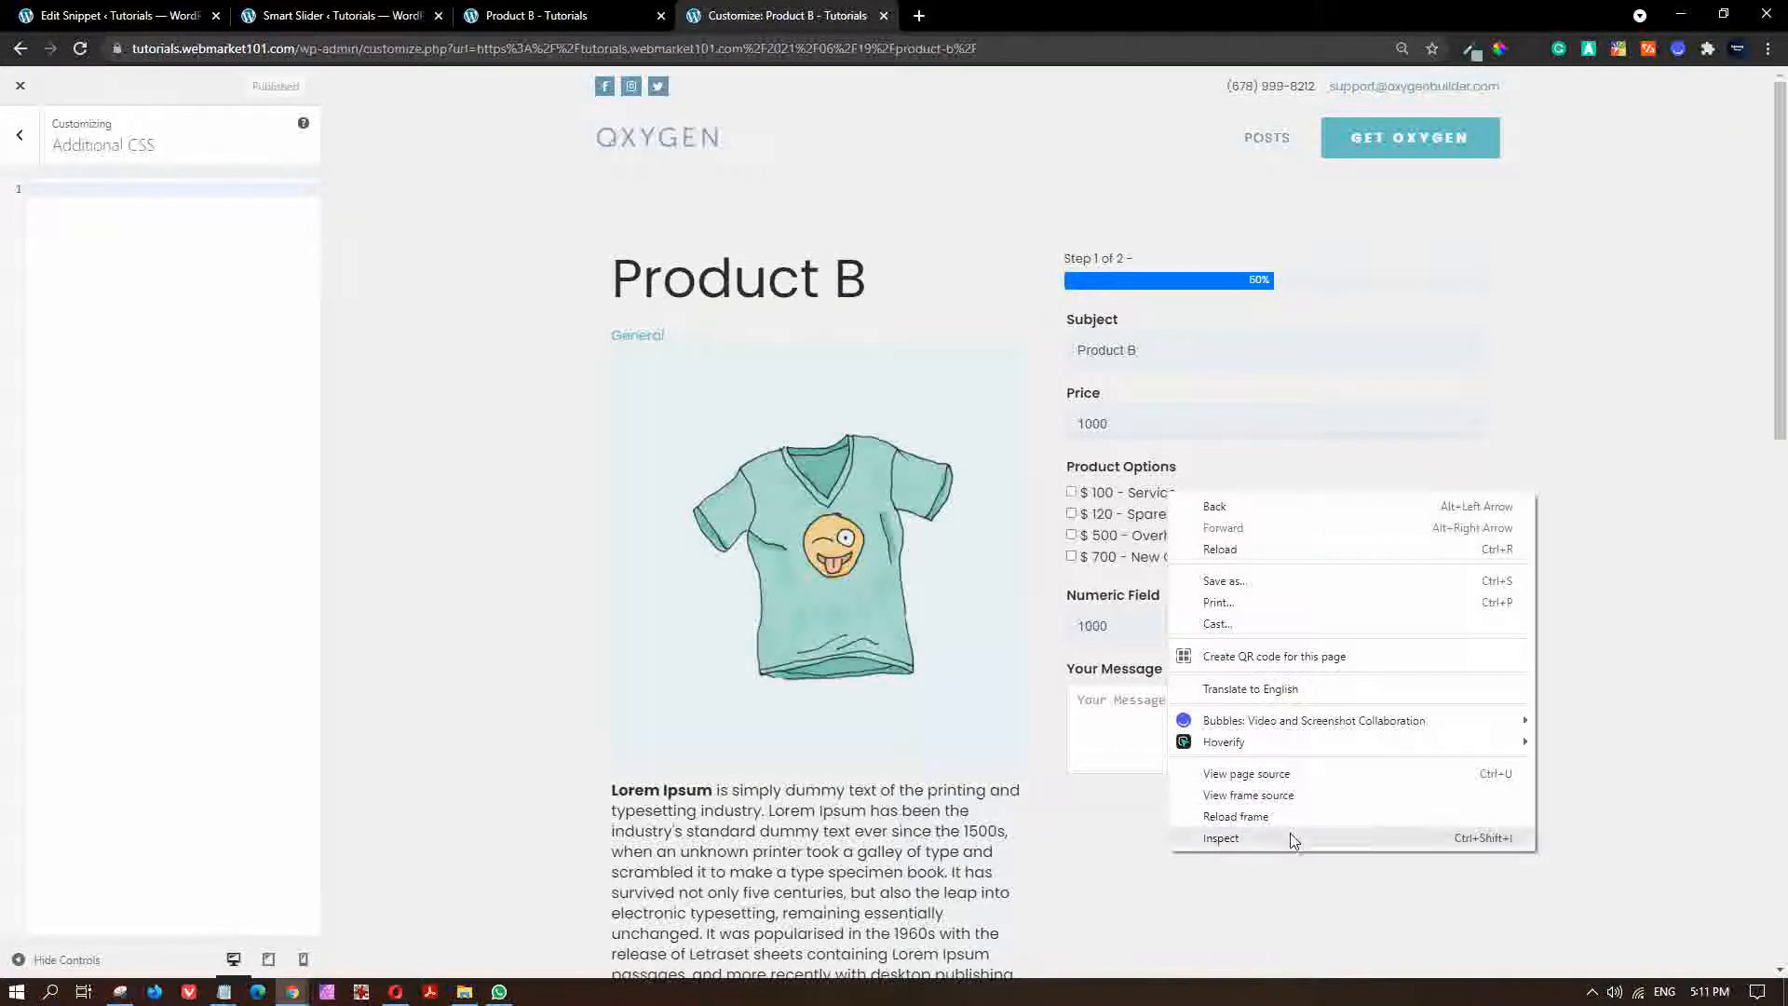
click(1220, 838)
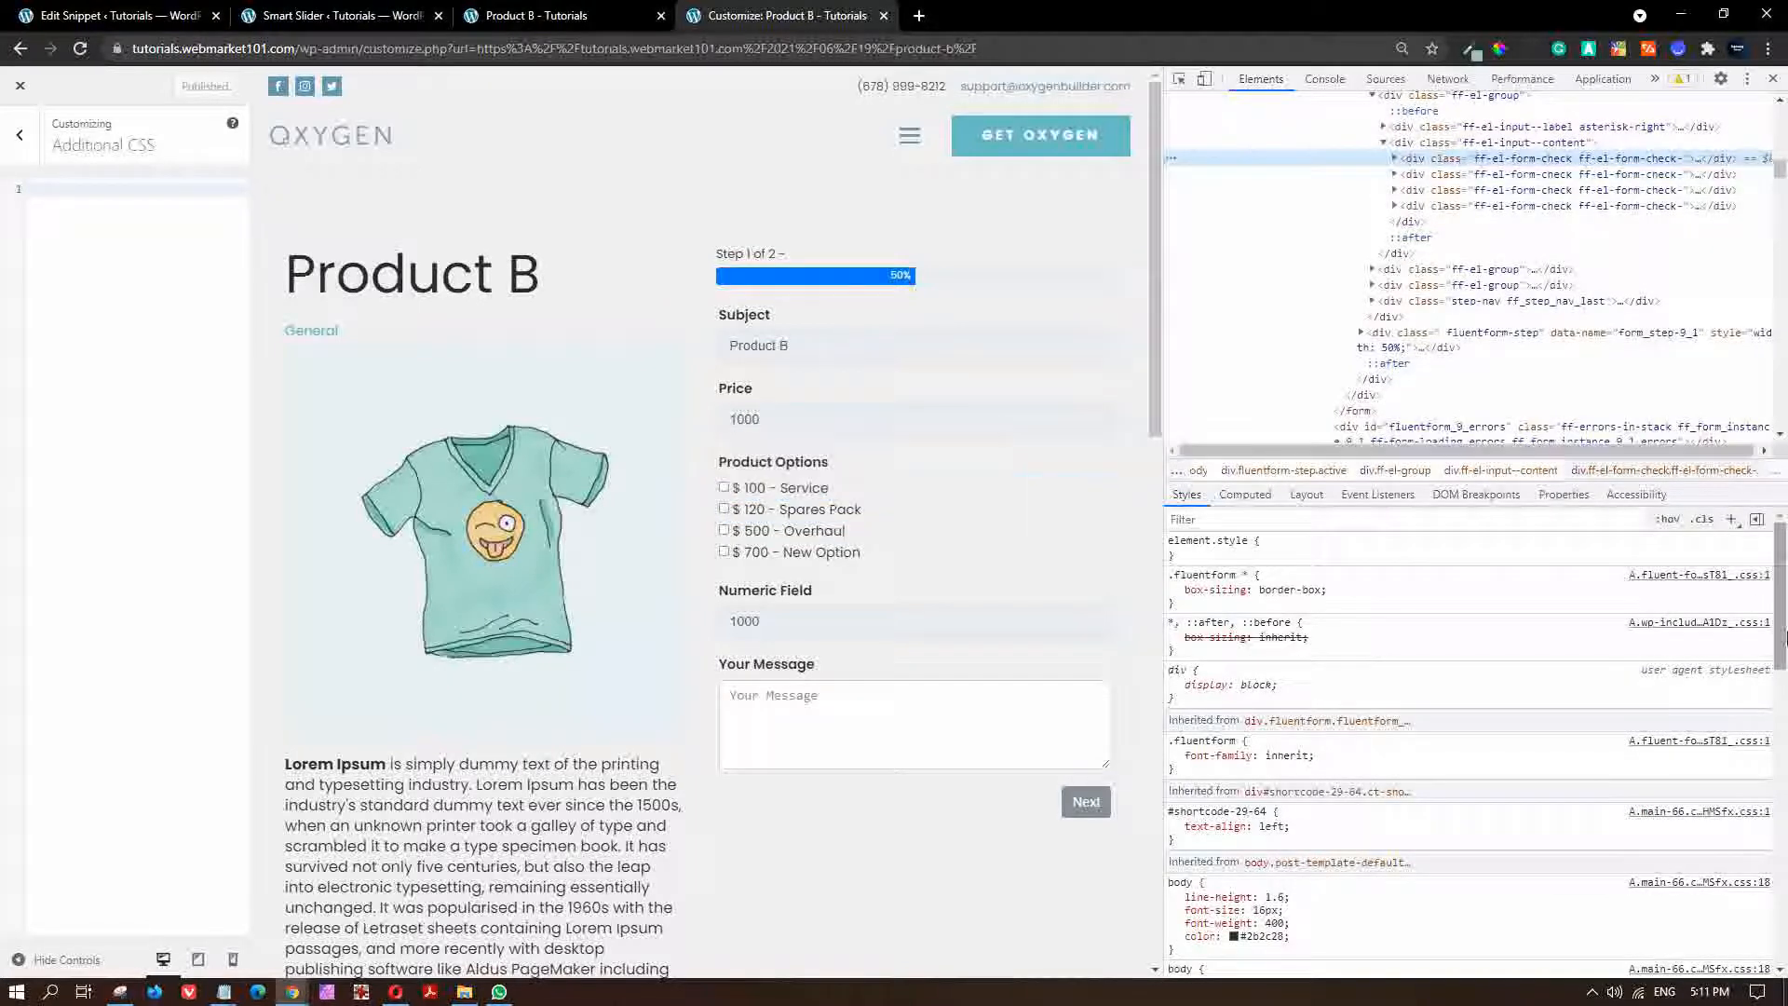
mouse_move(1731, 520)
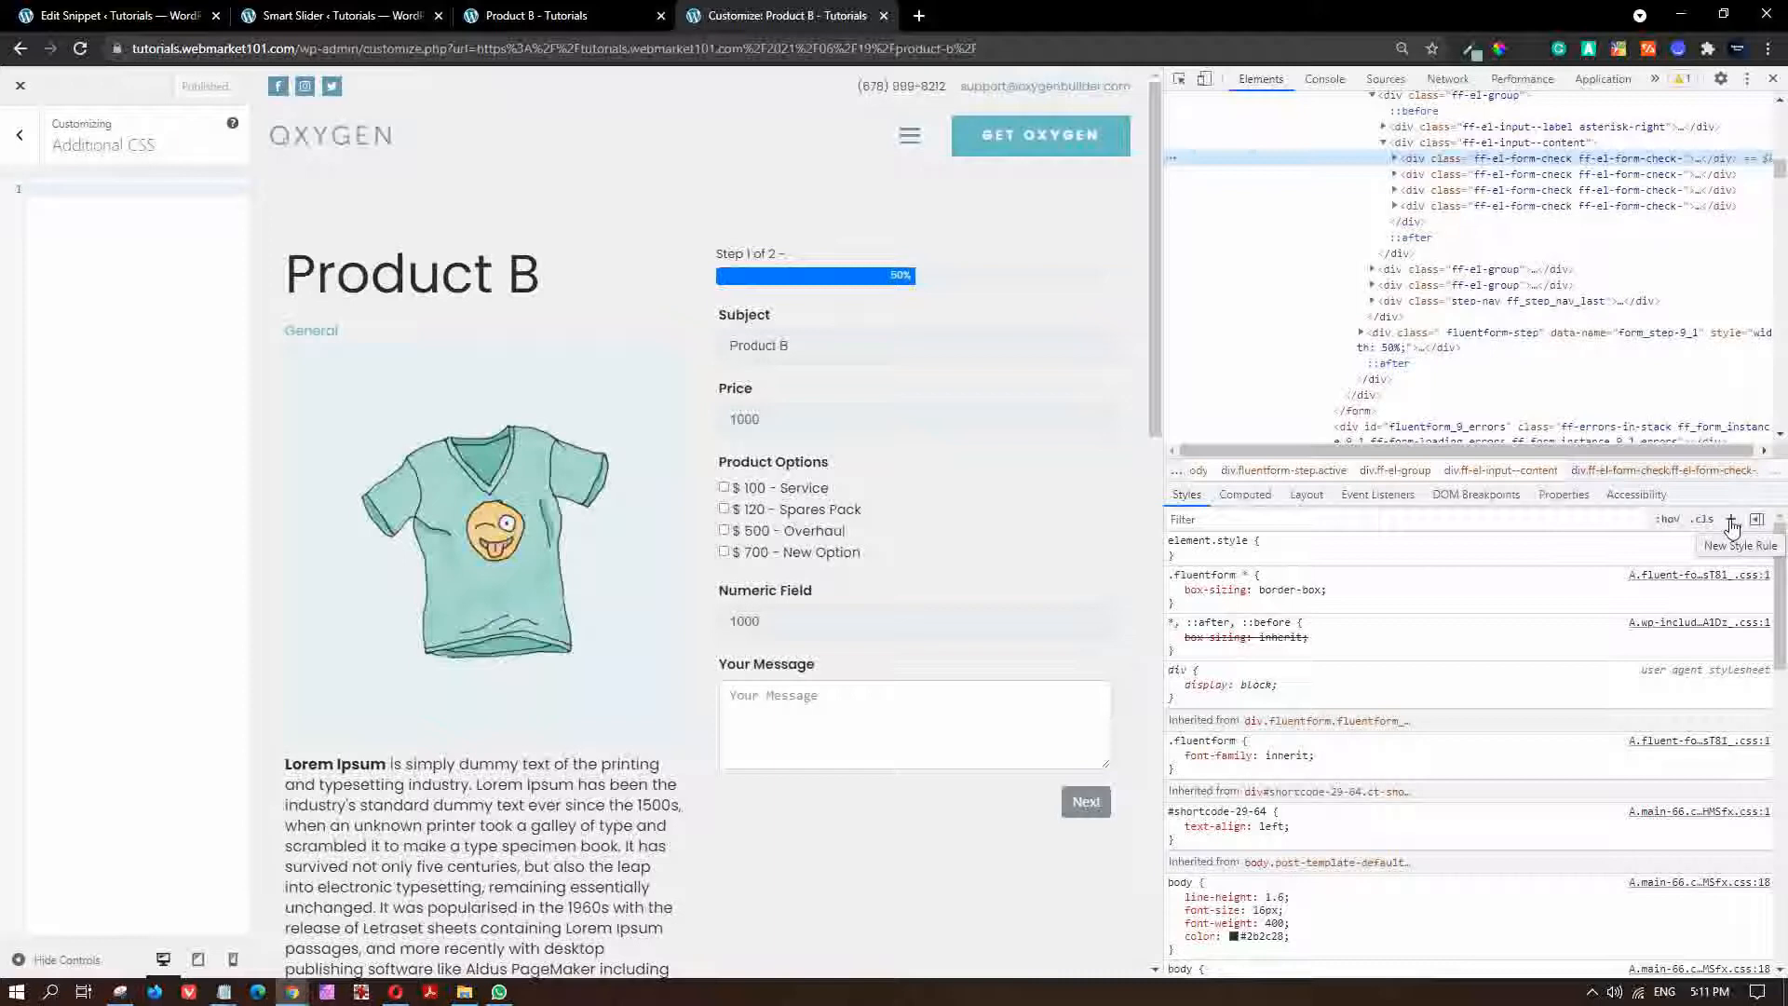
Add a new option-check rule: border 1px solid #ddd, 5px radius, 5px bottom margin.
click(1731, 519)
text(border)
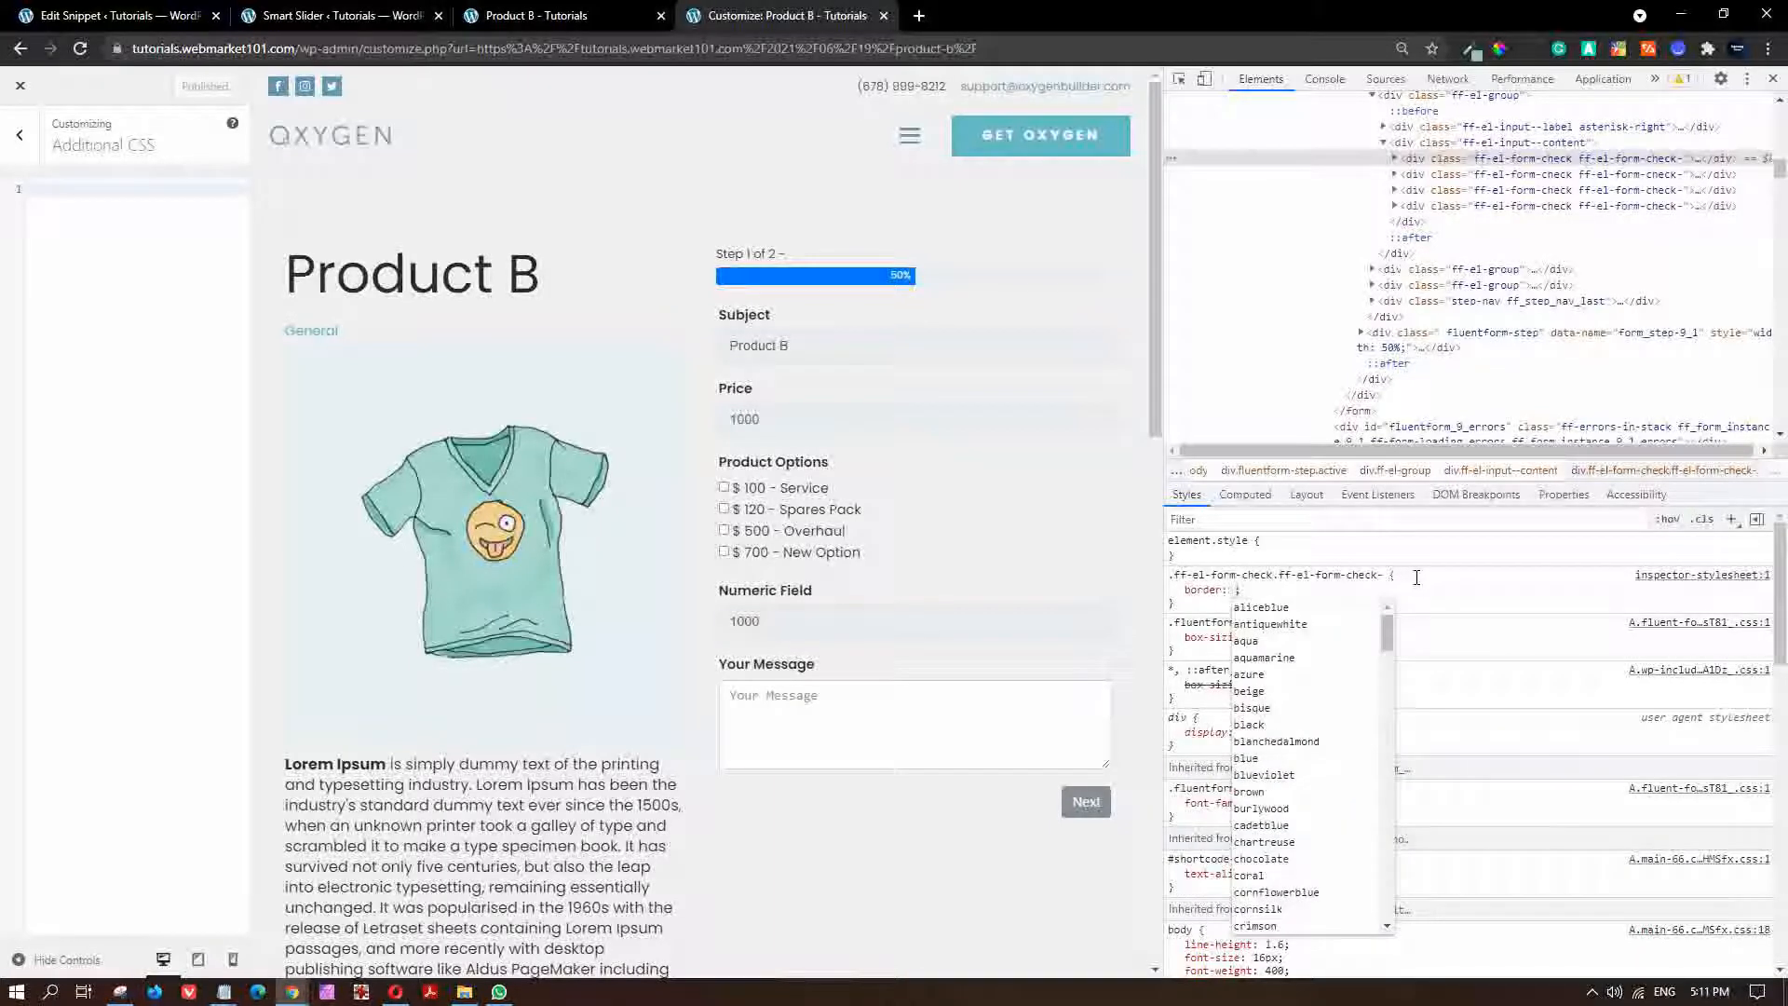
text(1px)
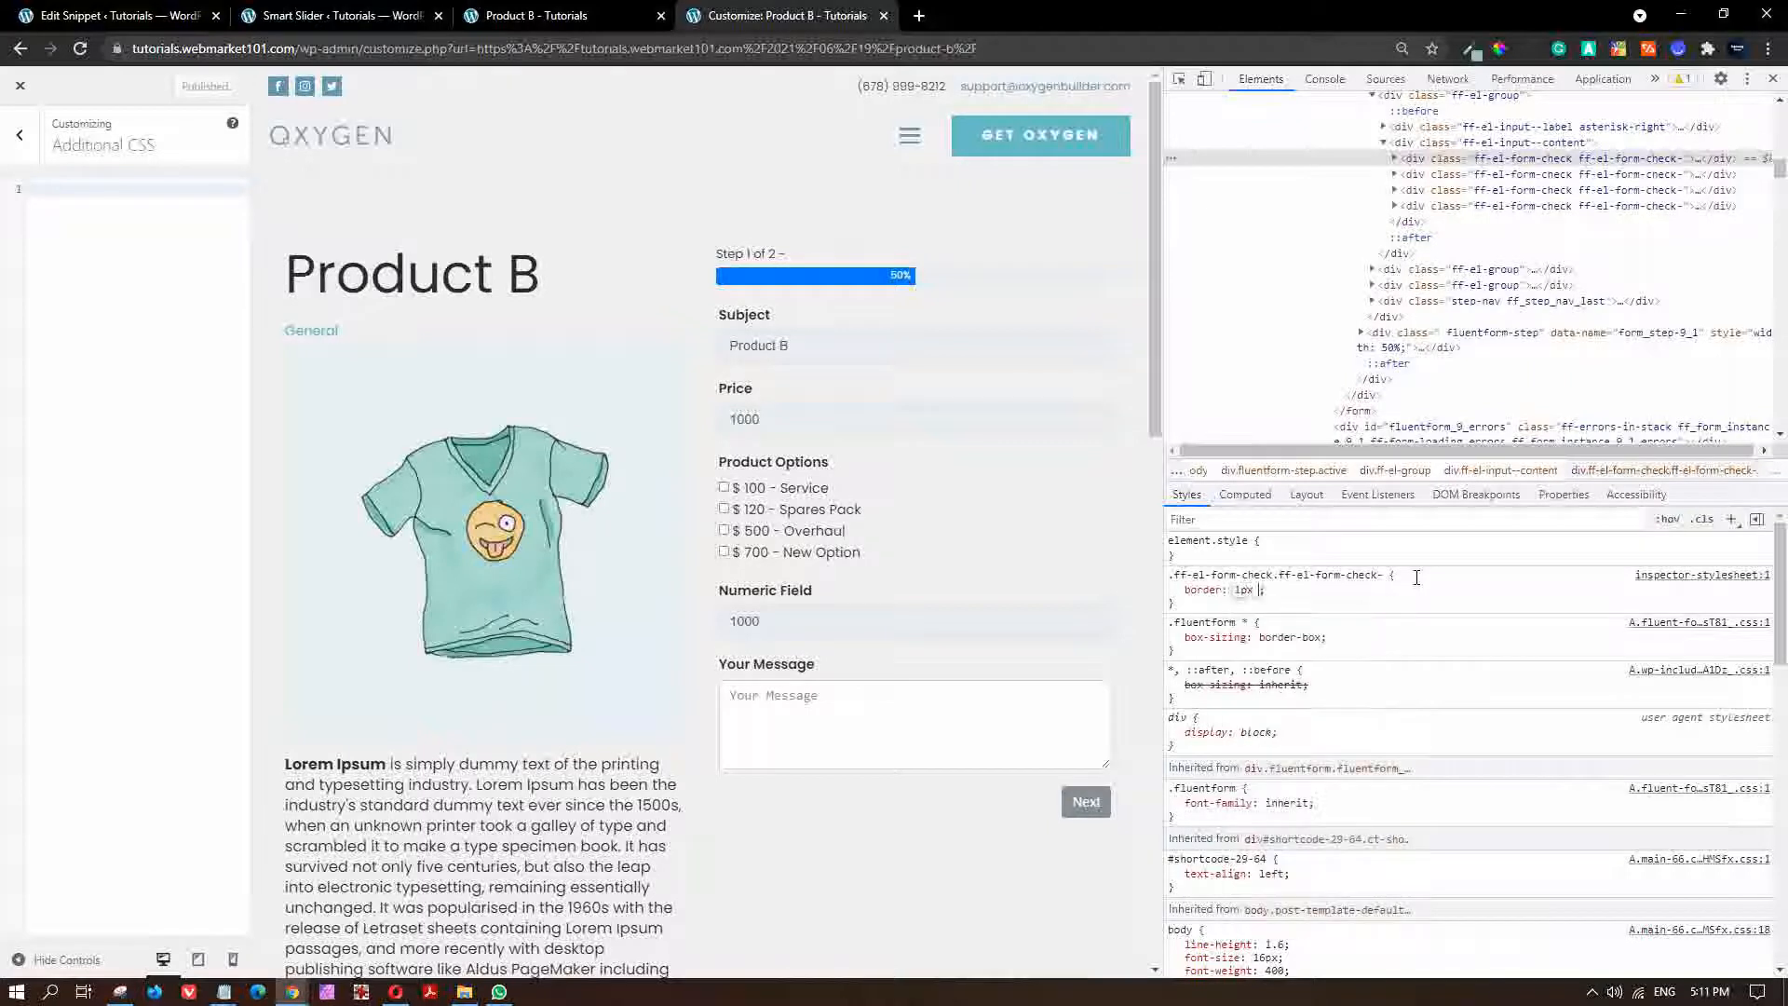
text(solid #)
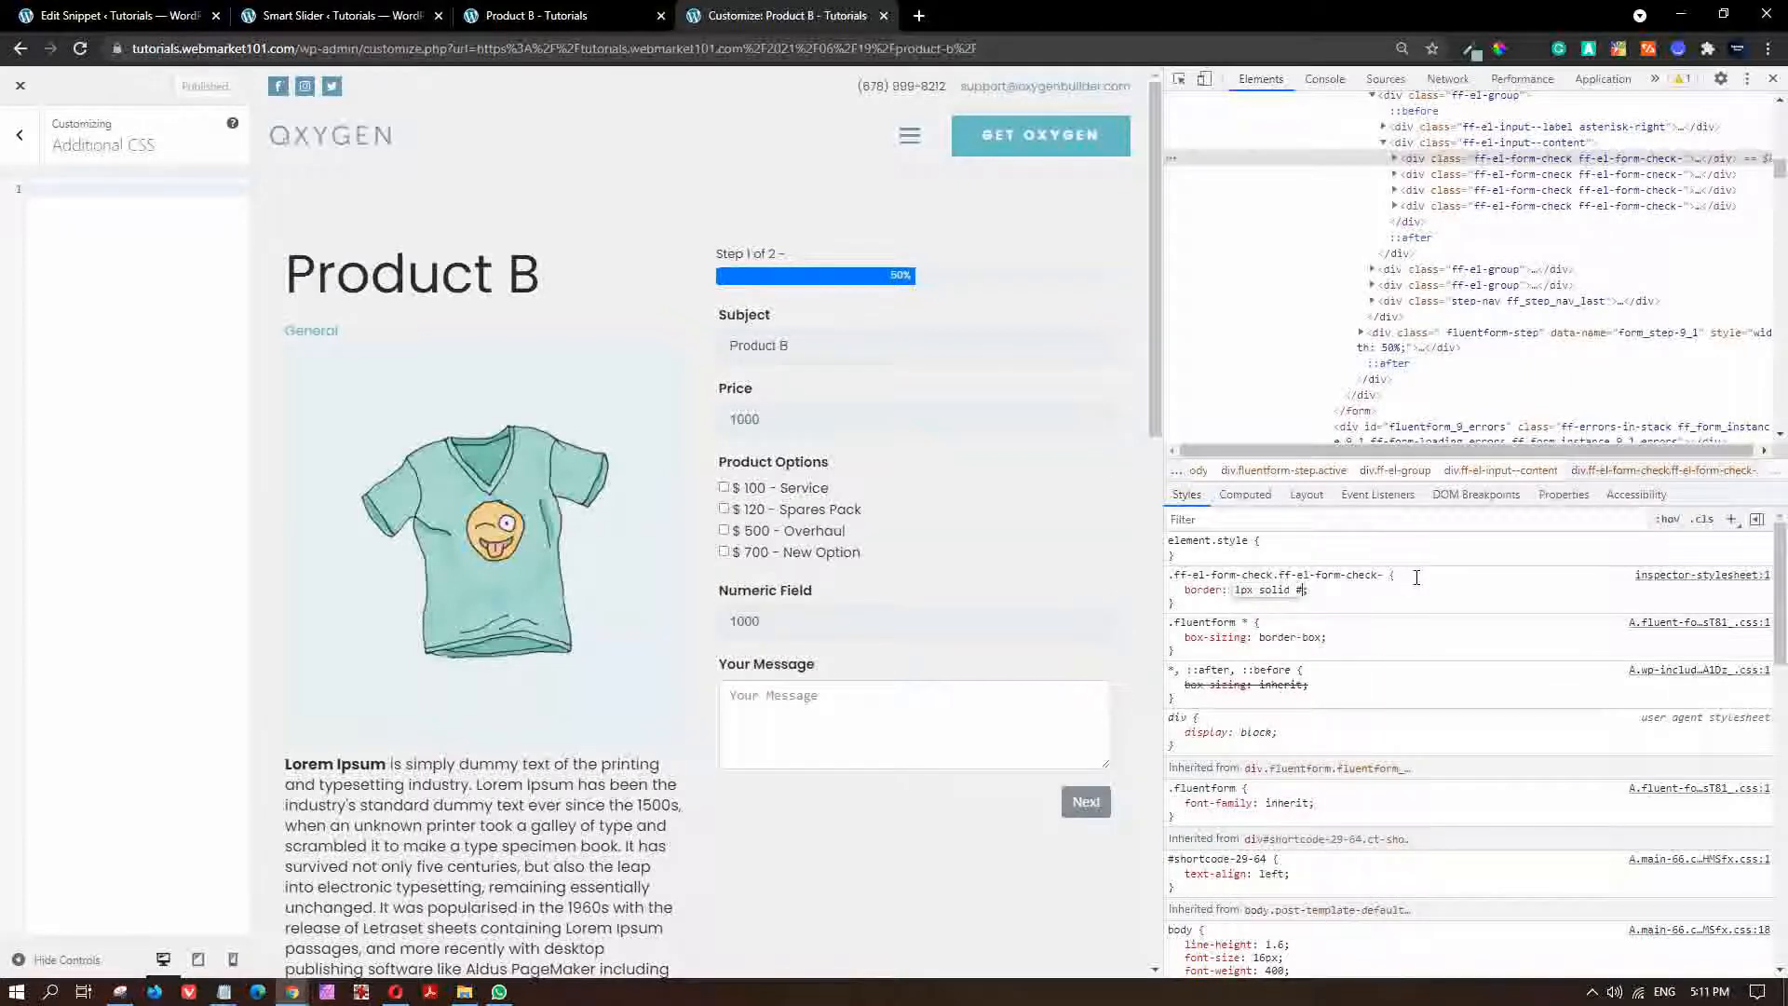
text(ddd;)
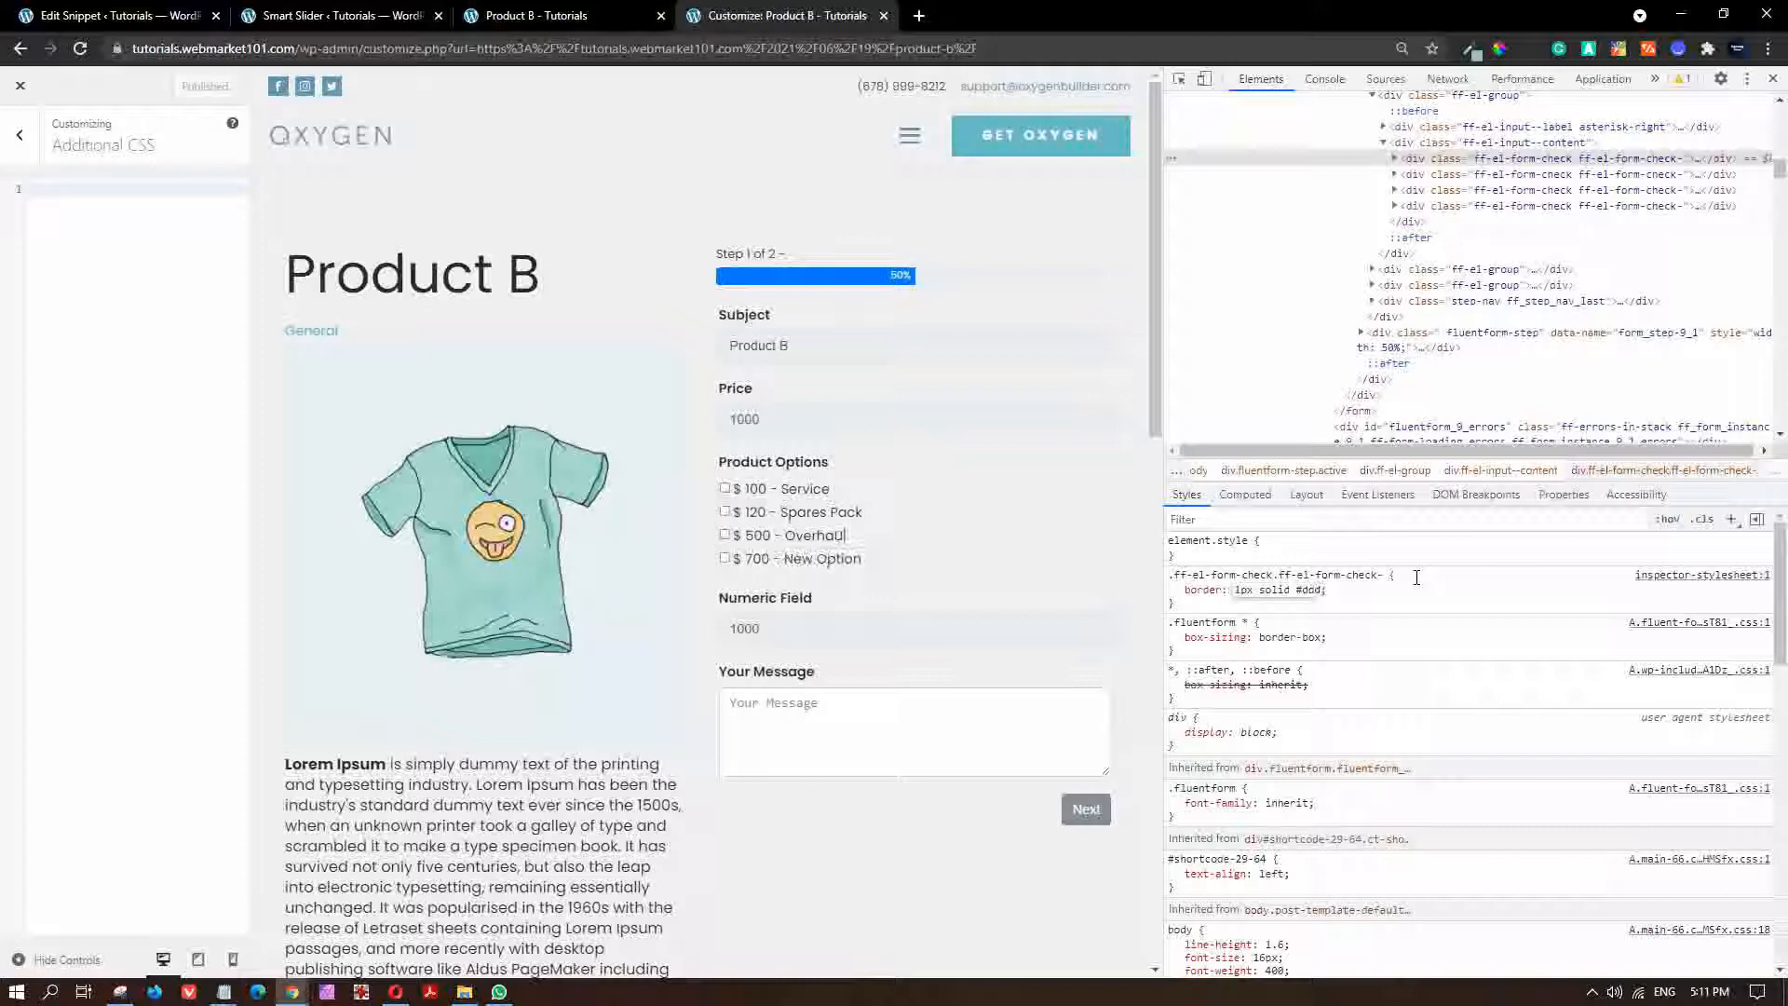
click(1174, 589)
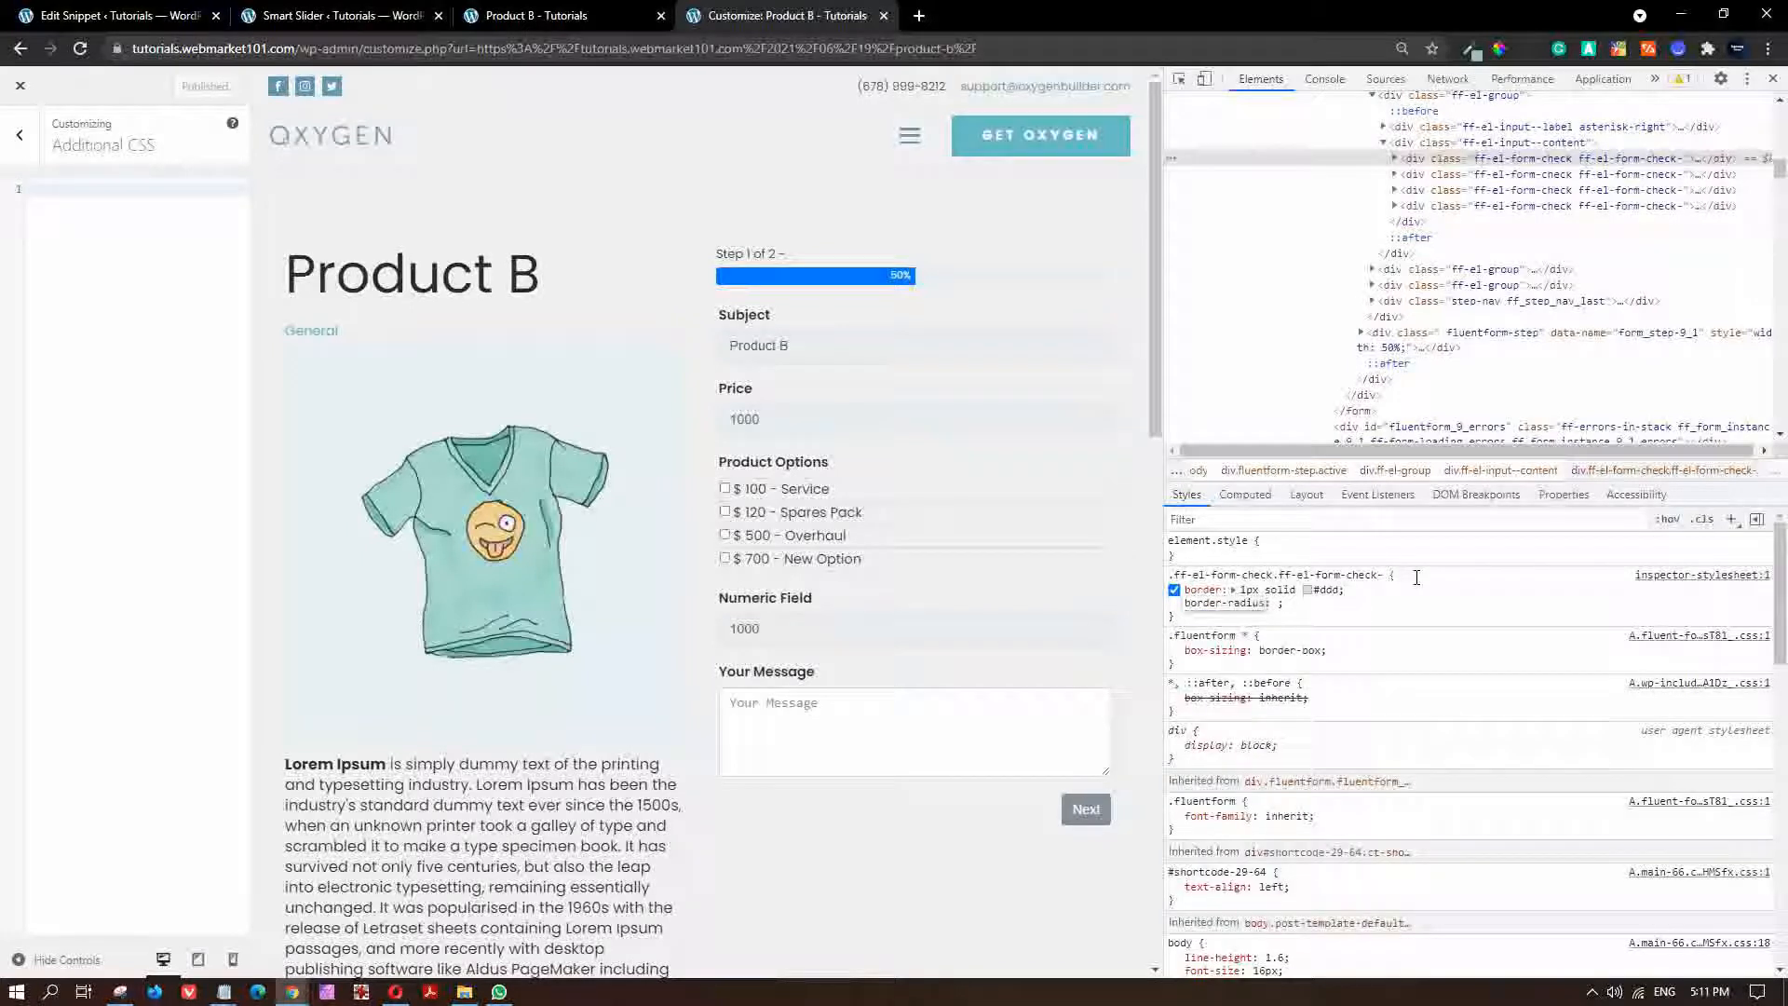
text(5px)
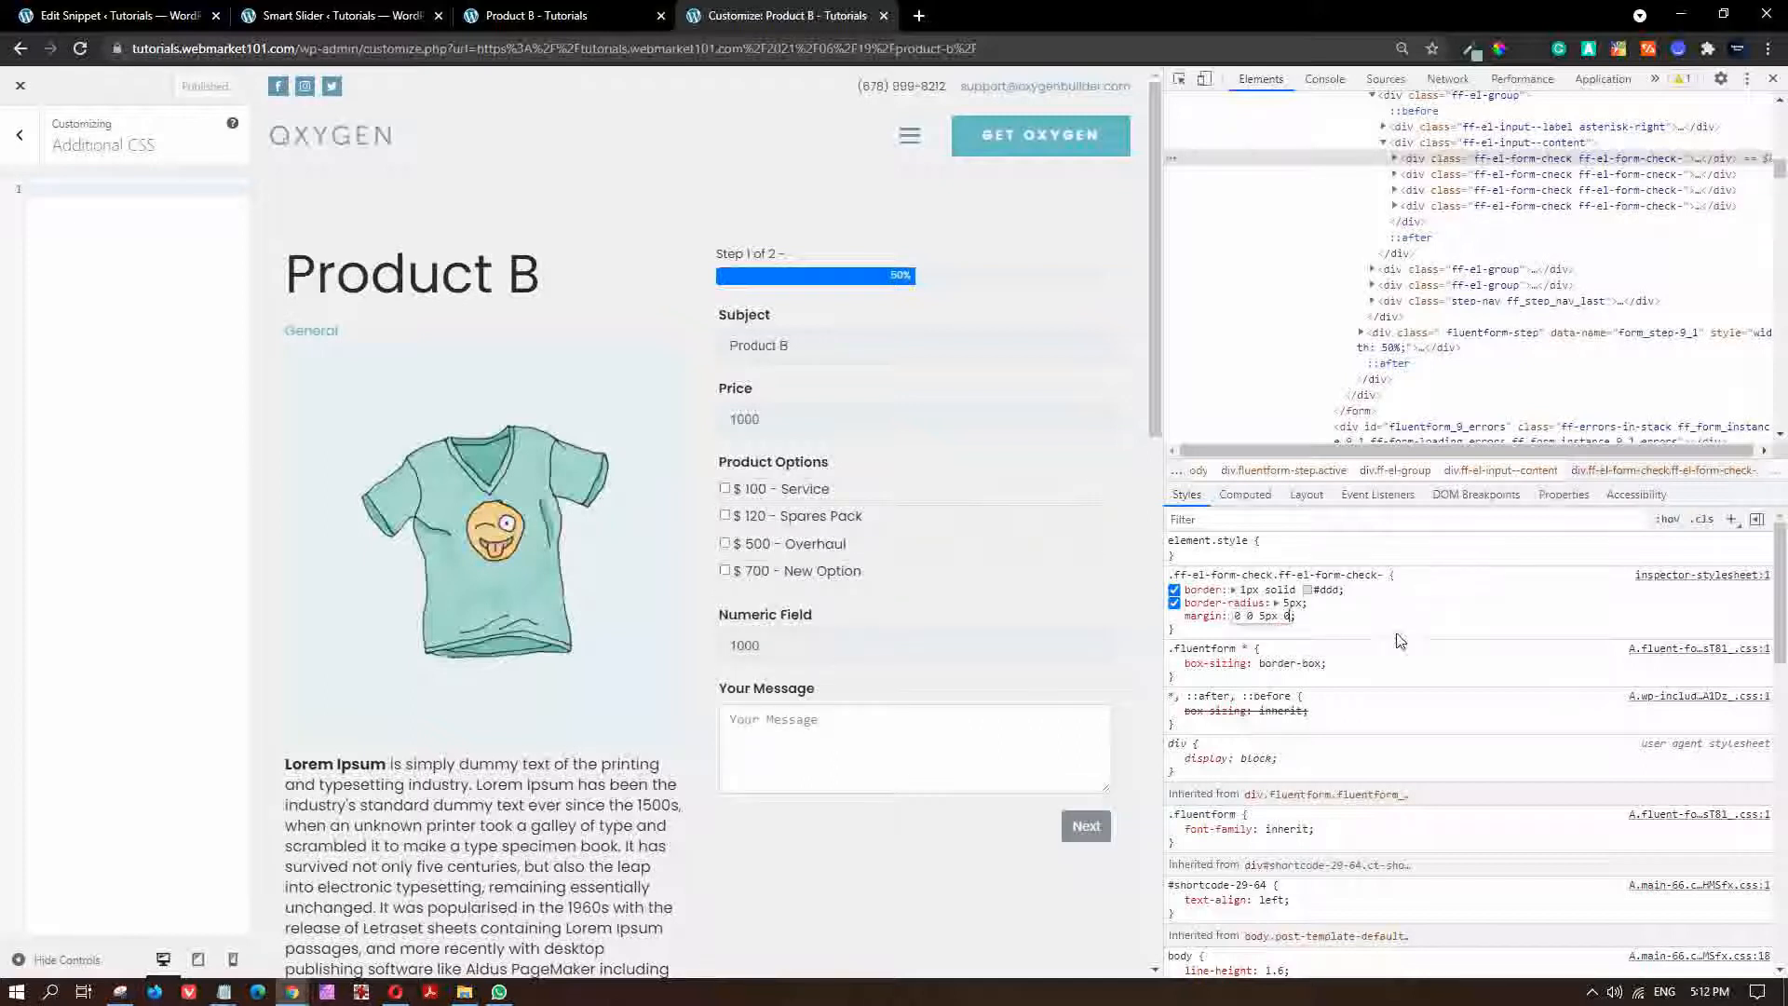
Add 5px padding to the option-check rule.
click(1174, 616)
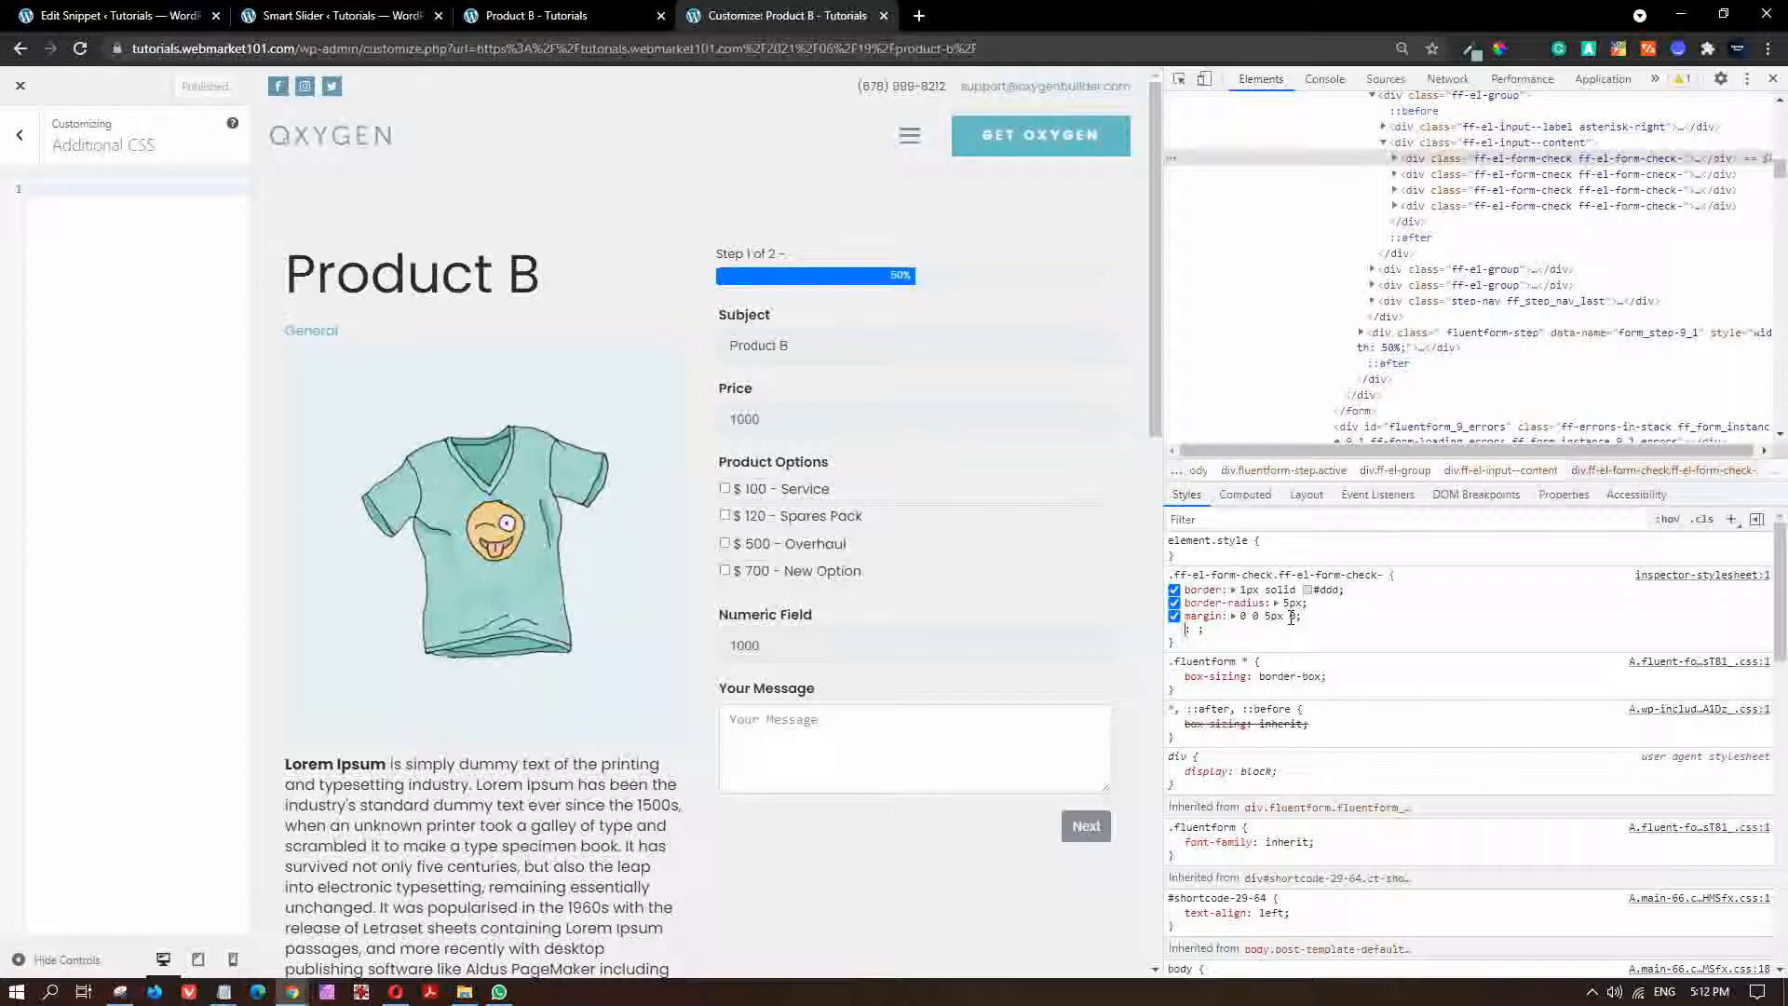
text(padding: 5px;)
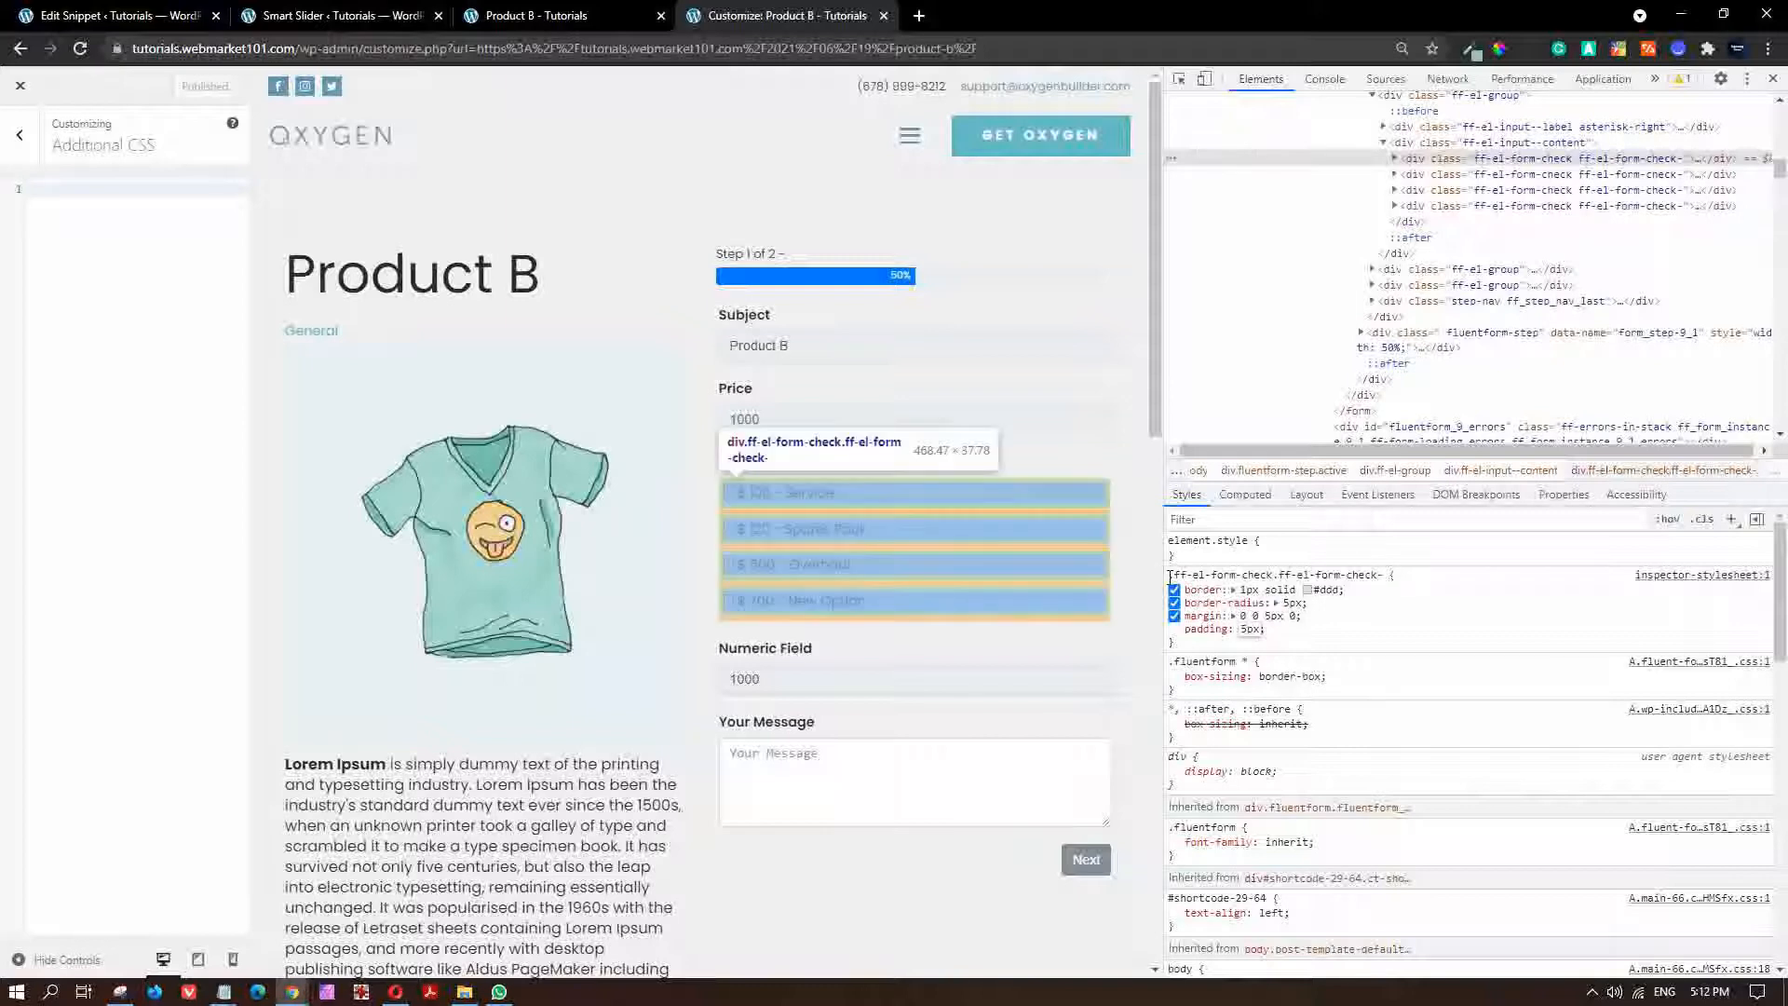
mouse_move(179, 234)
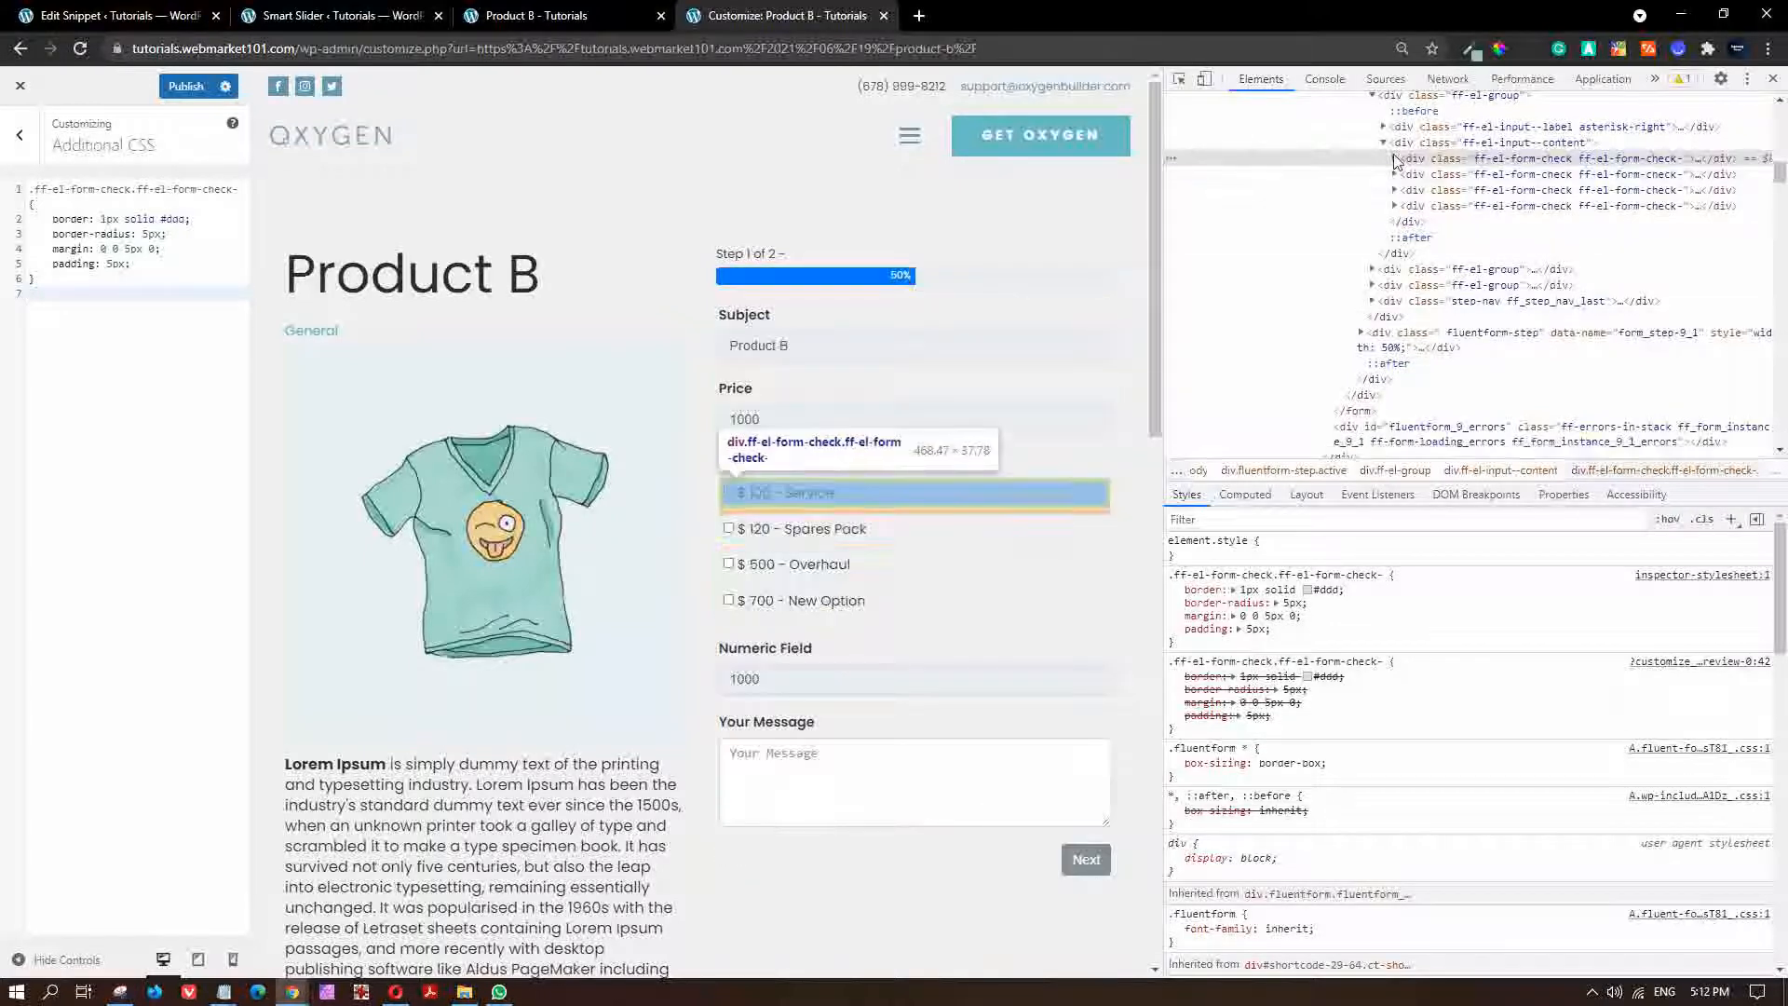
Add .fluentform input[type="checkbox"] { display: none !important } to Additional CSS.
click(1389, 158)
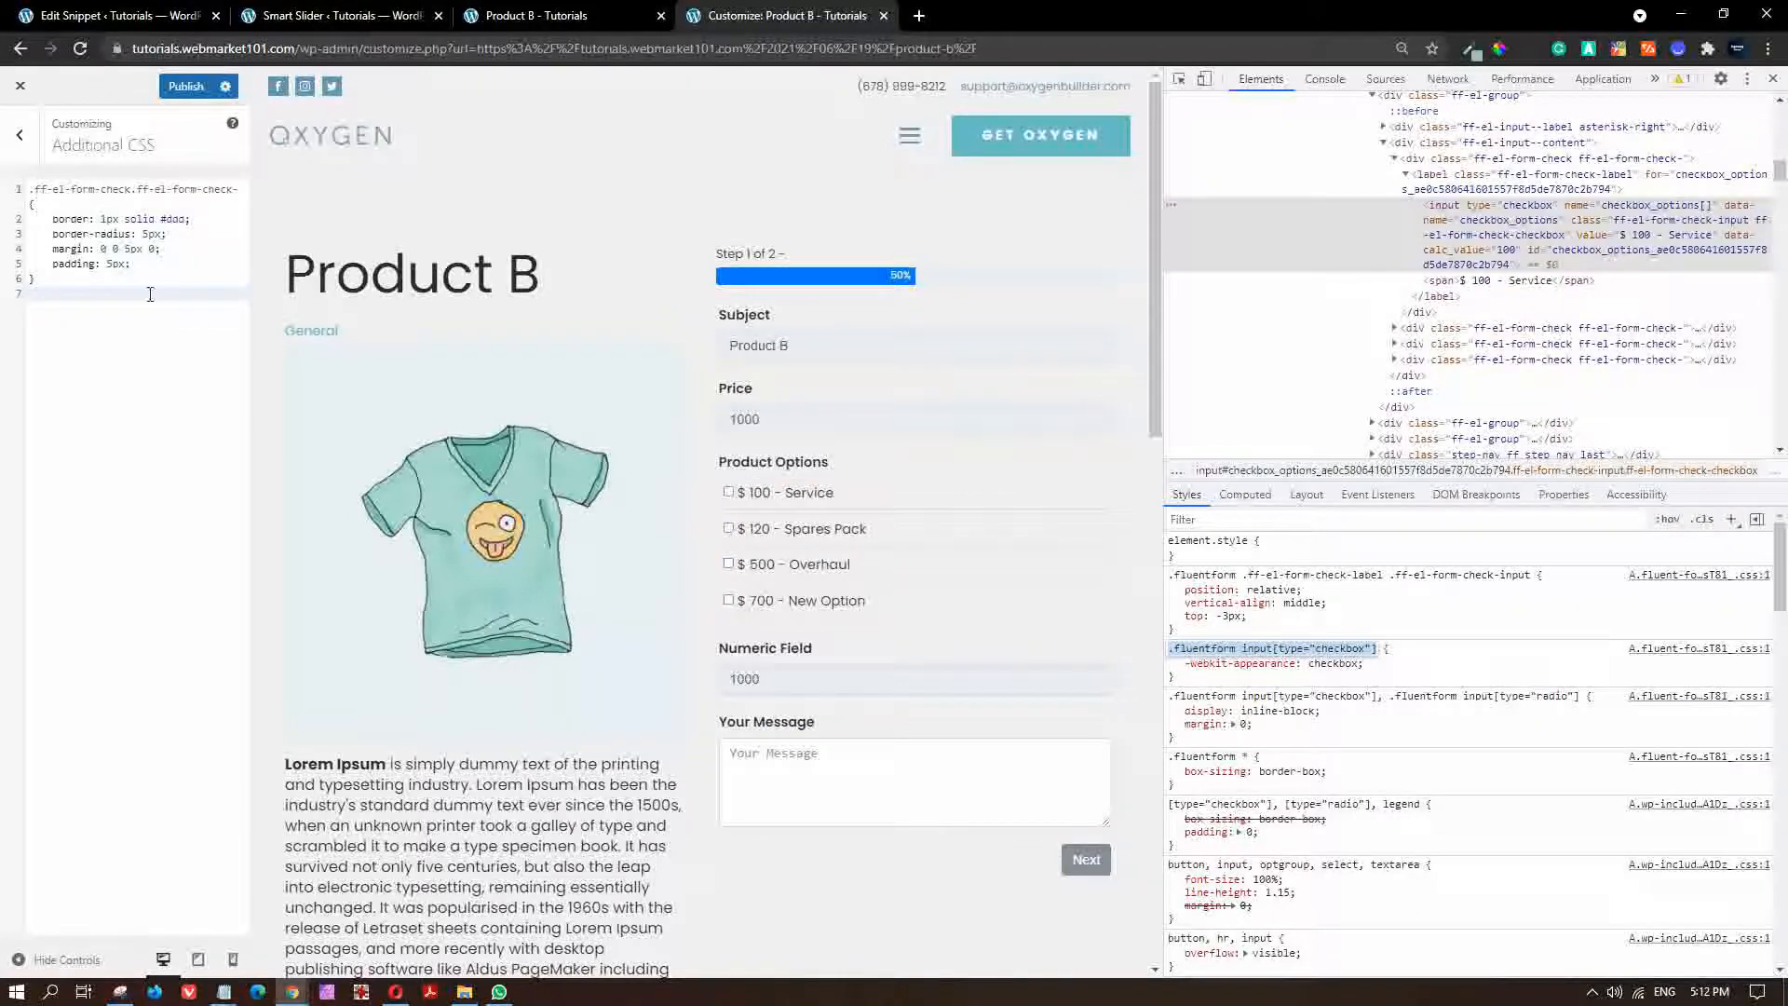
text(.fluentform input[type="checkbox"] {)
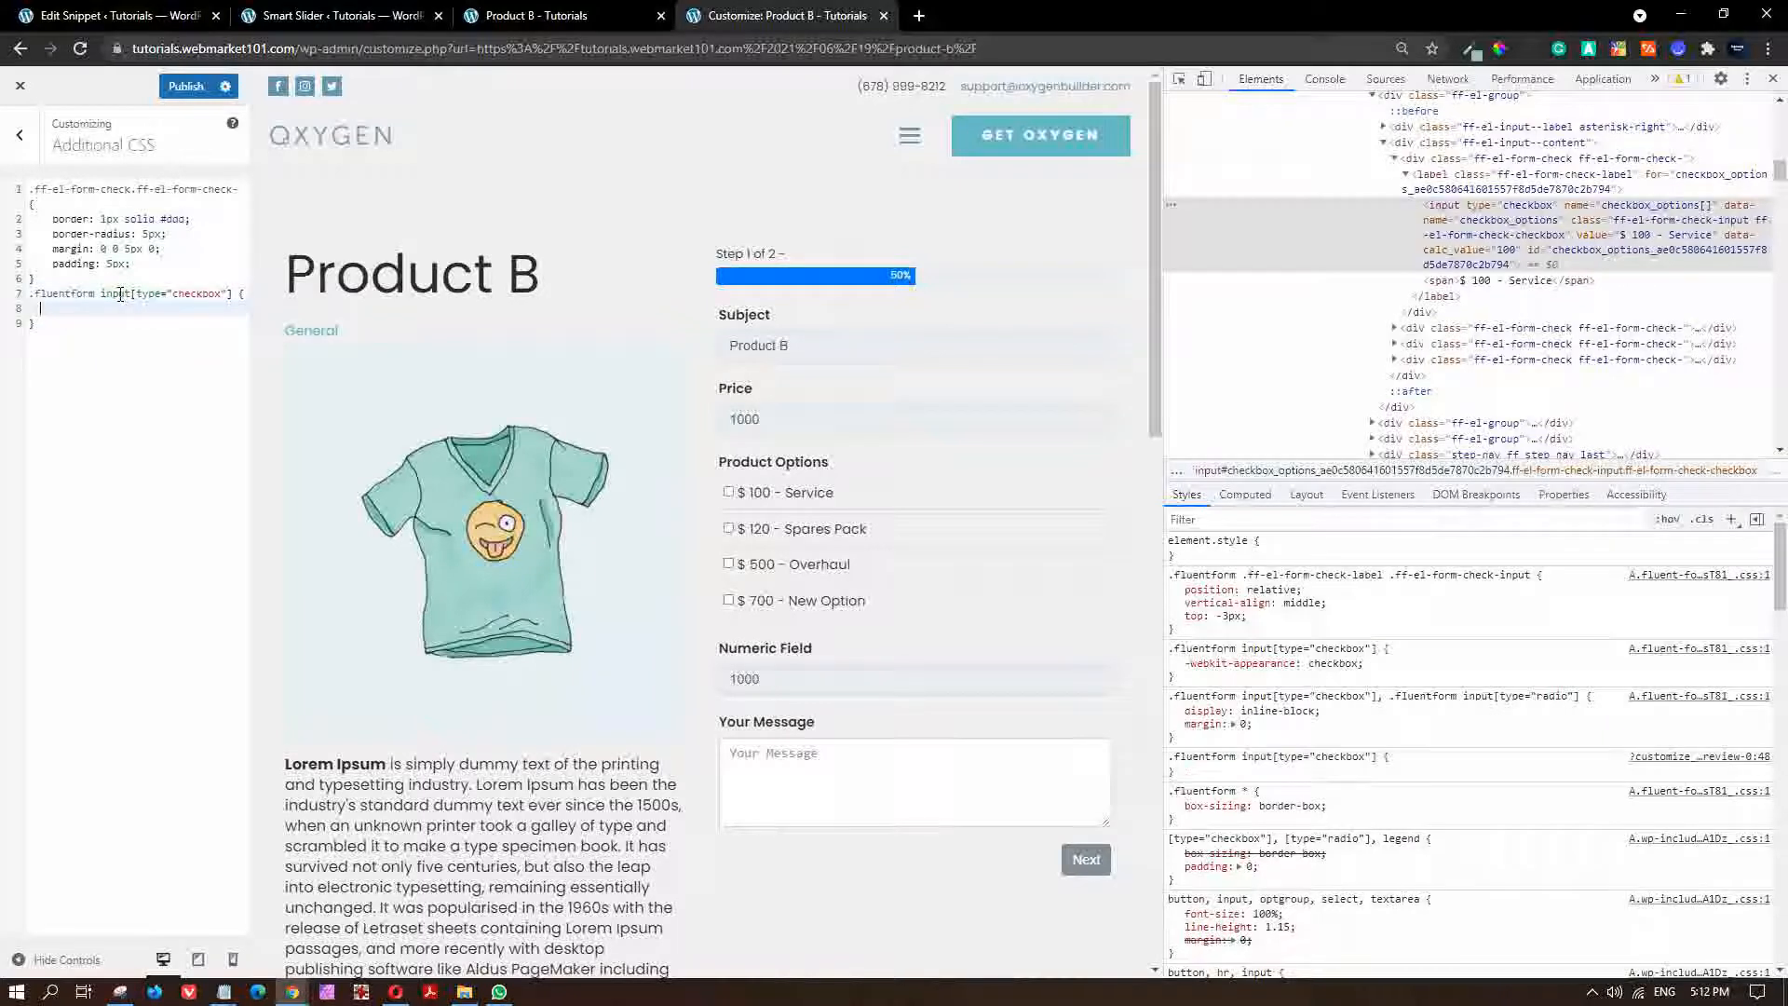
text(display)
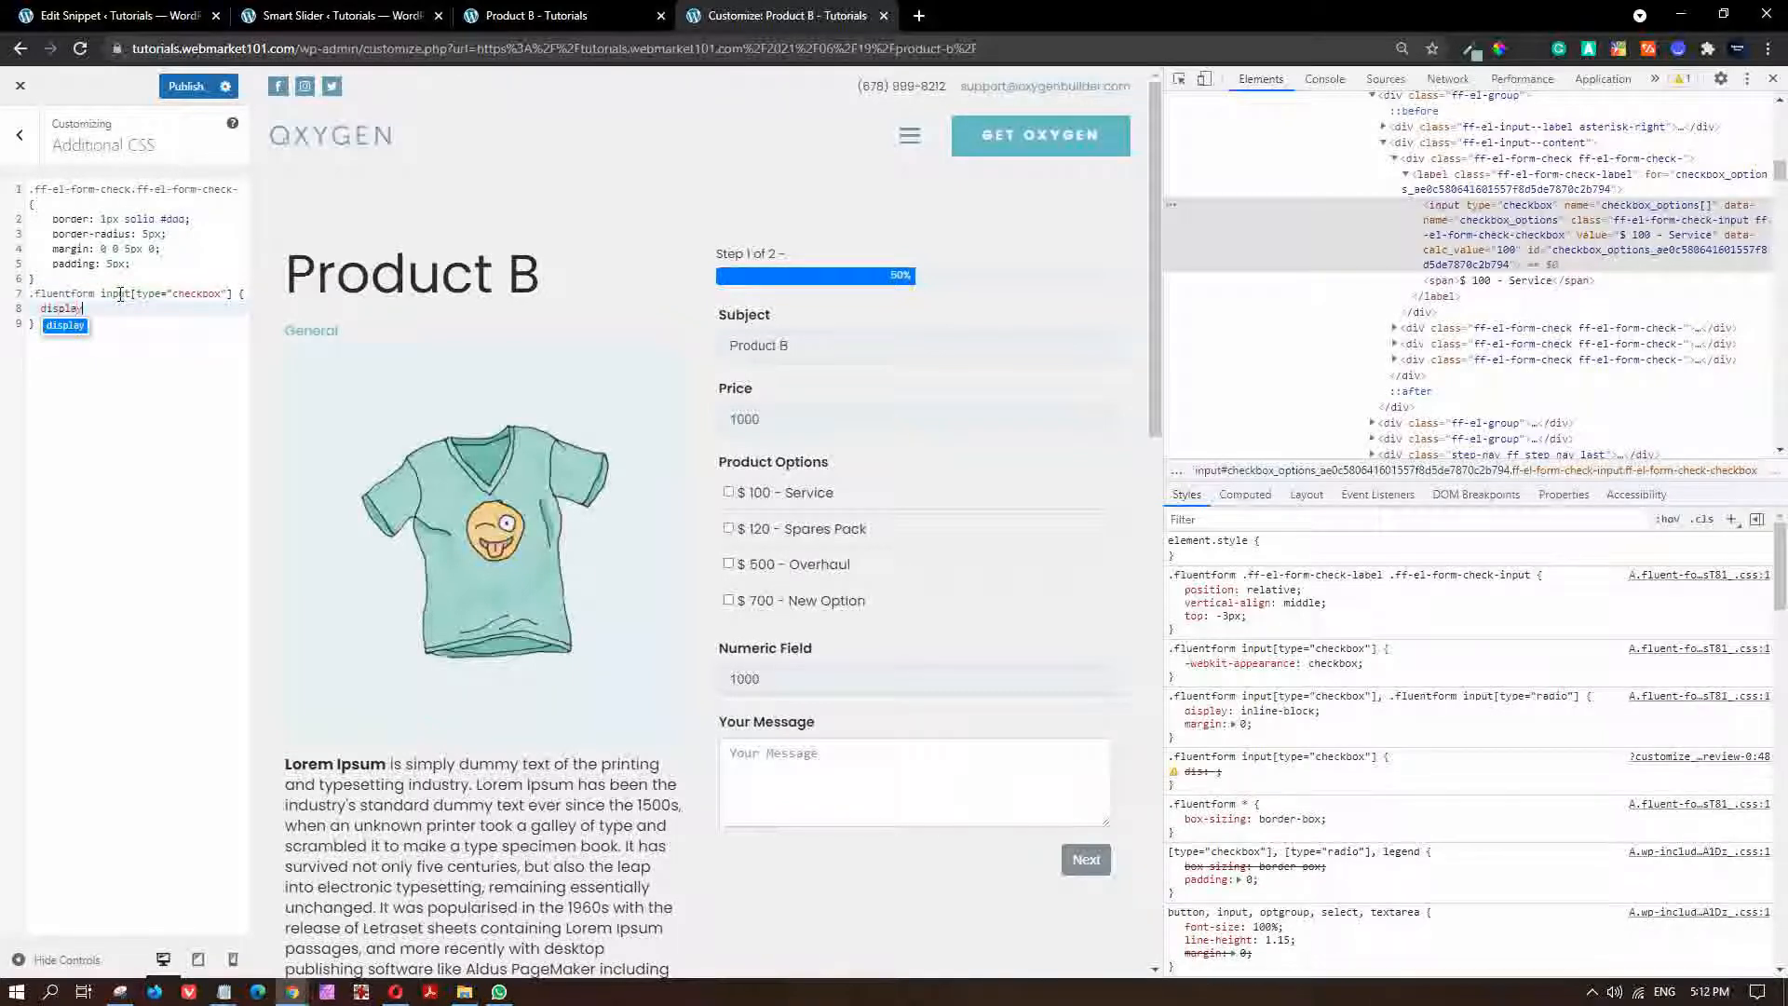
text(none)
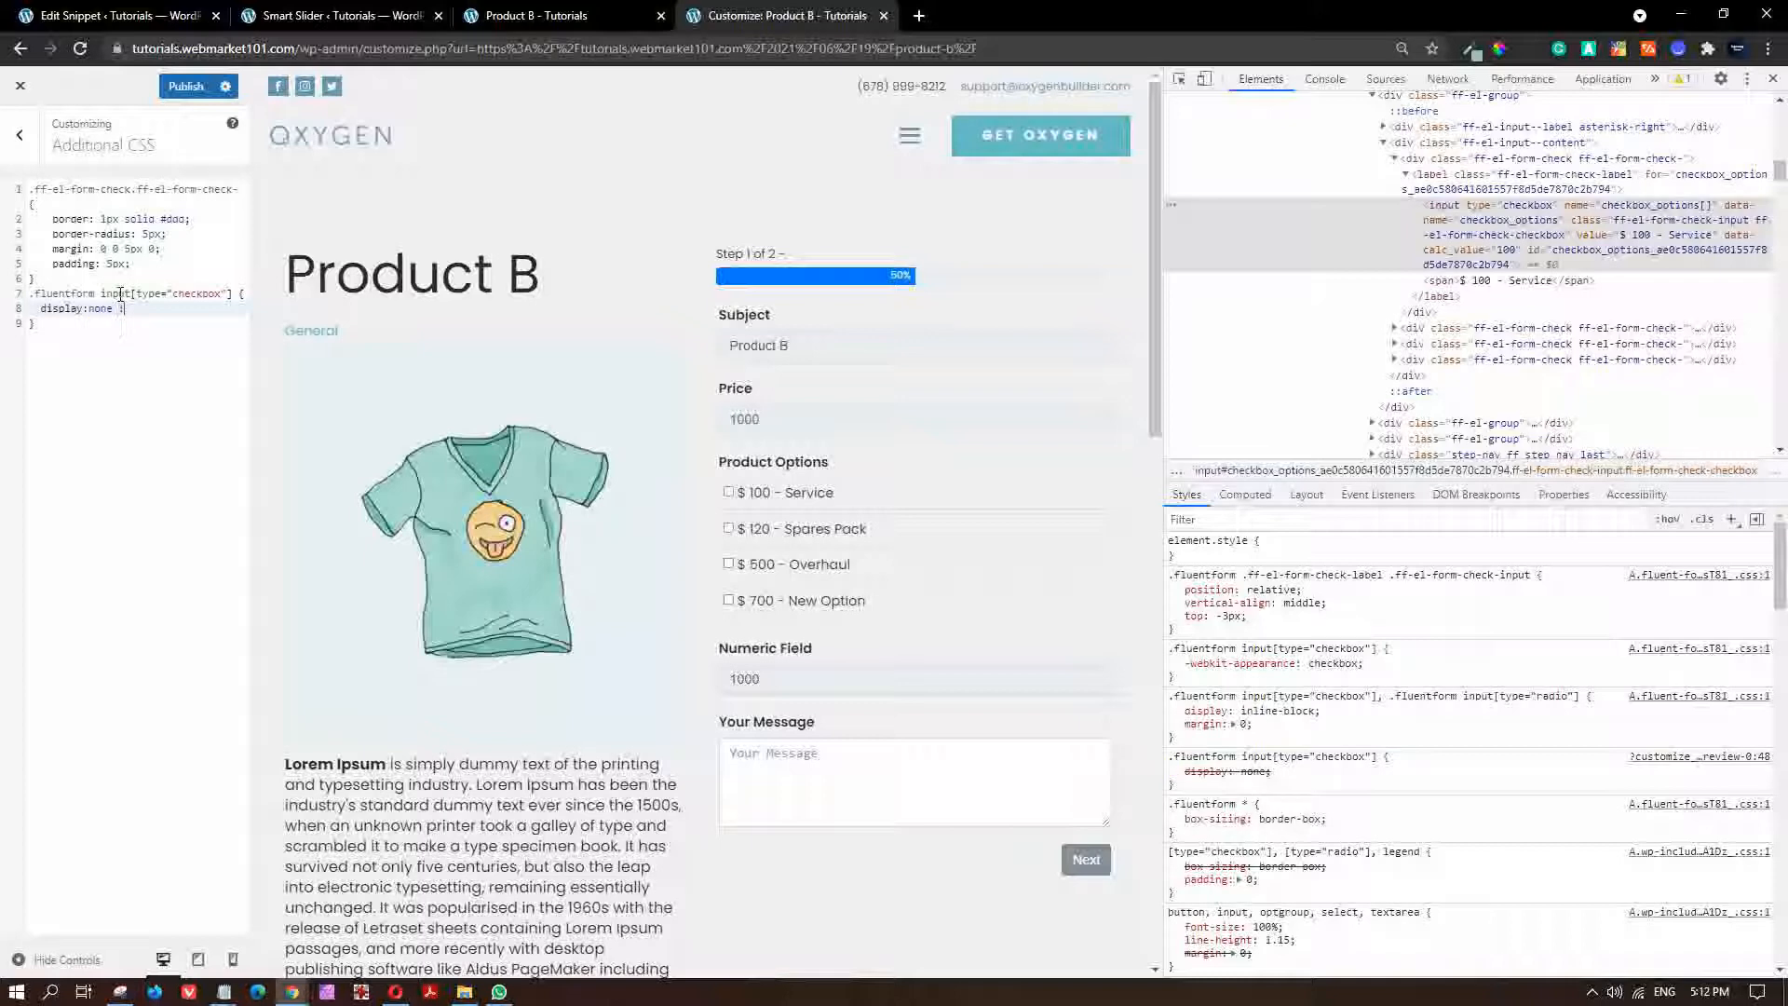
text(!important;)
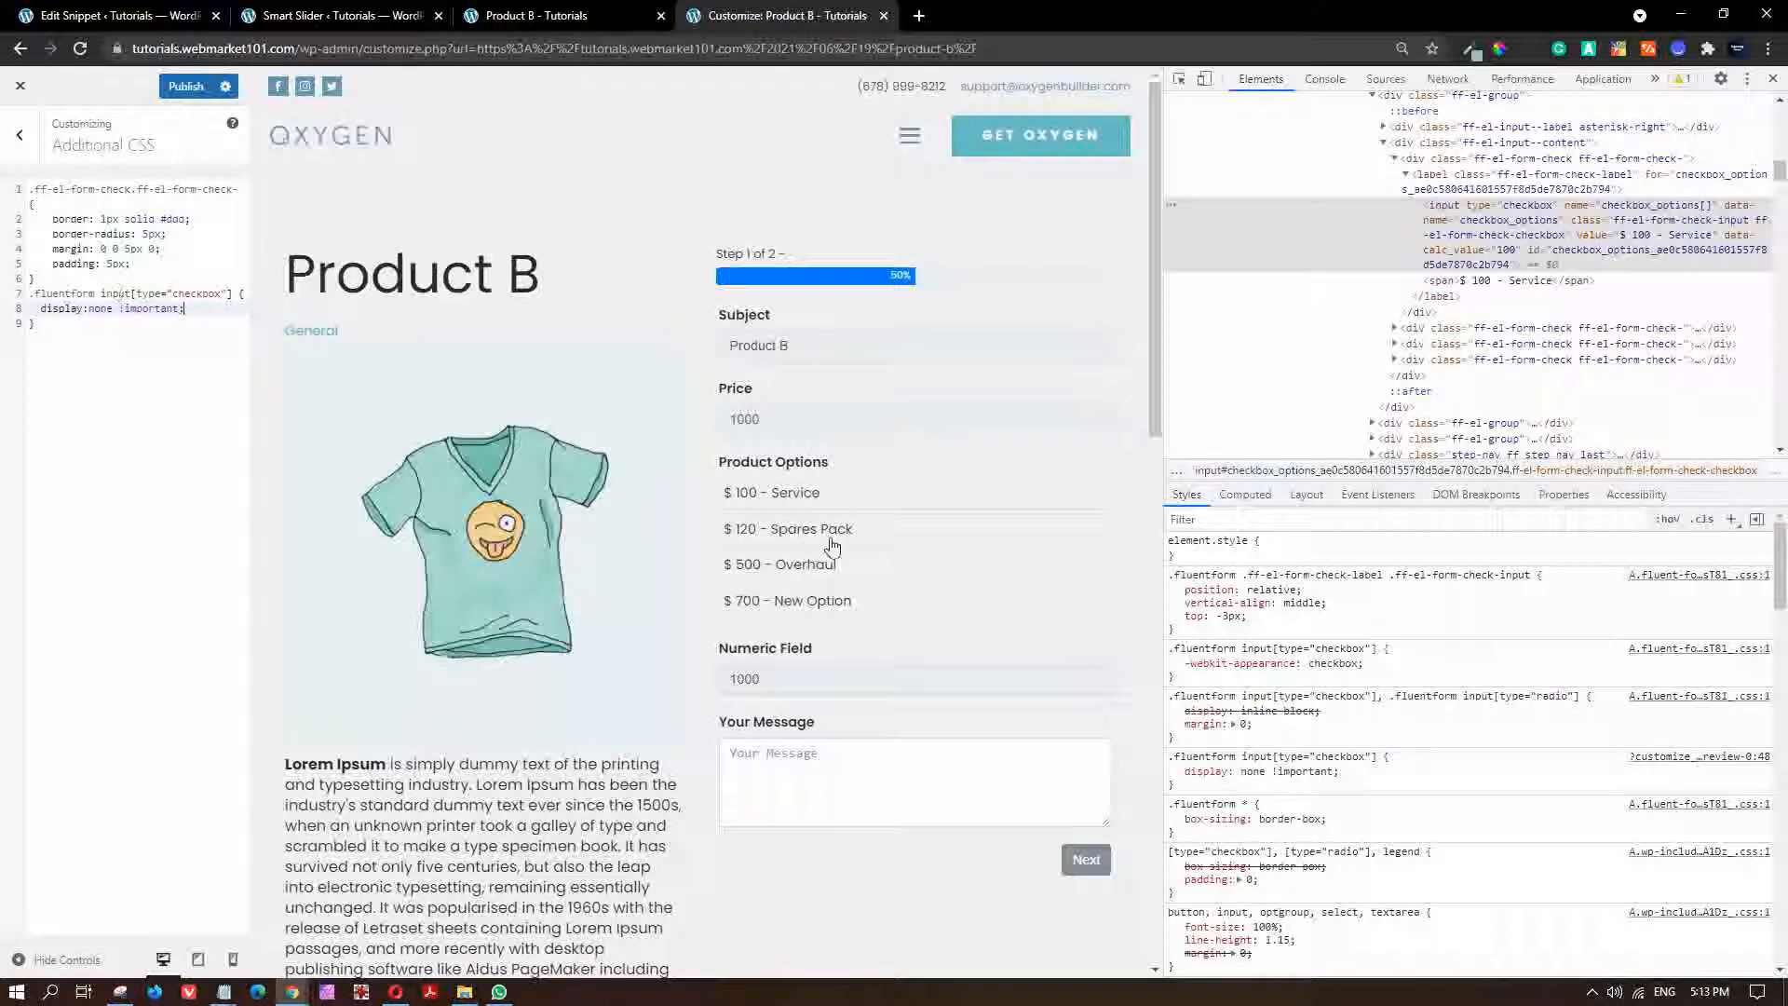
mouse_move(975, 504)
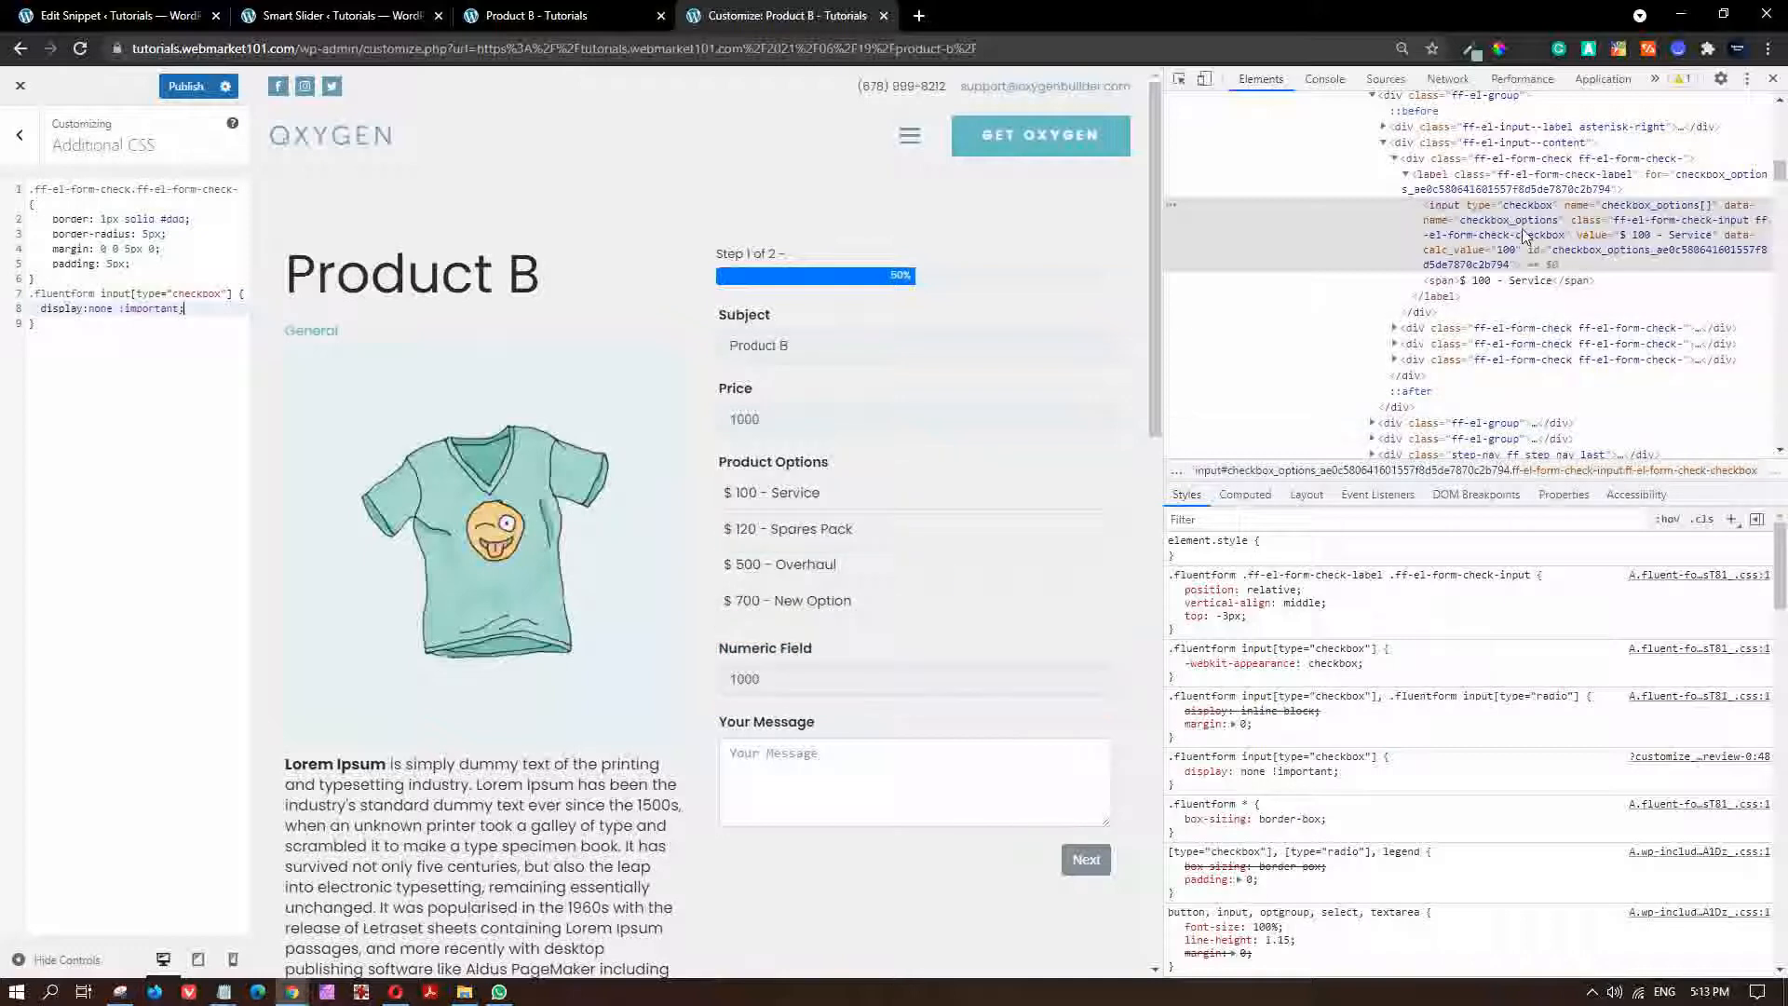
mouse_move(1448, 173)
text(;)
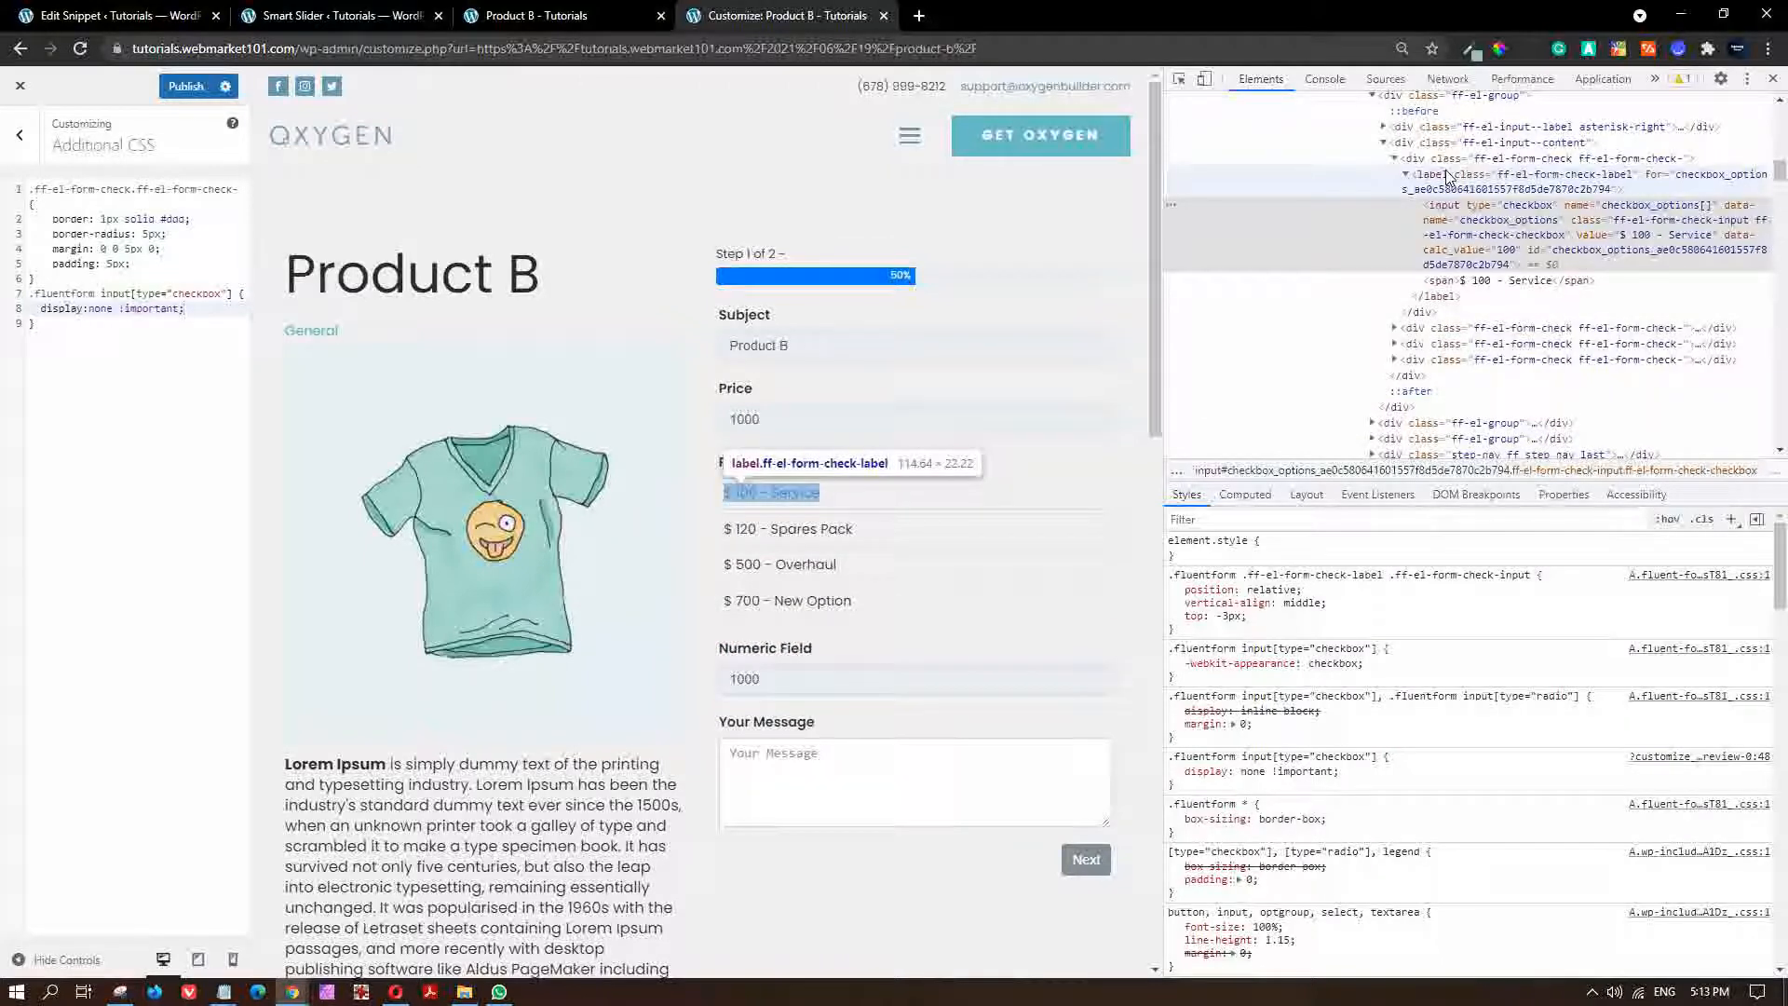
Inspect the option label and start a label.ff-el-form-check-label rule with display block.
click(1445, 180)
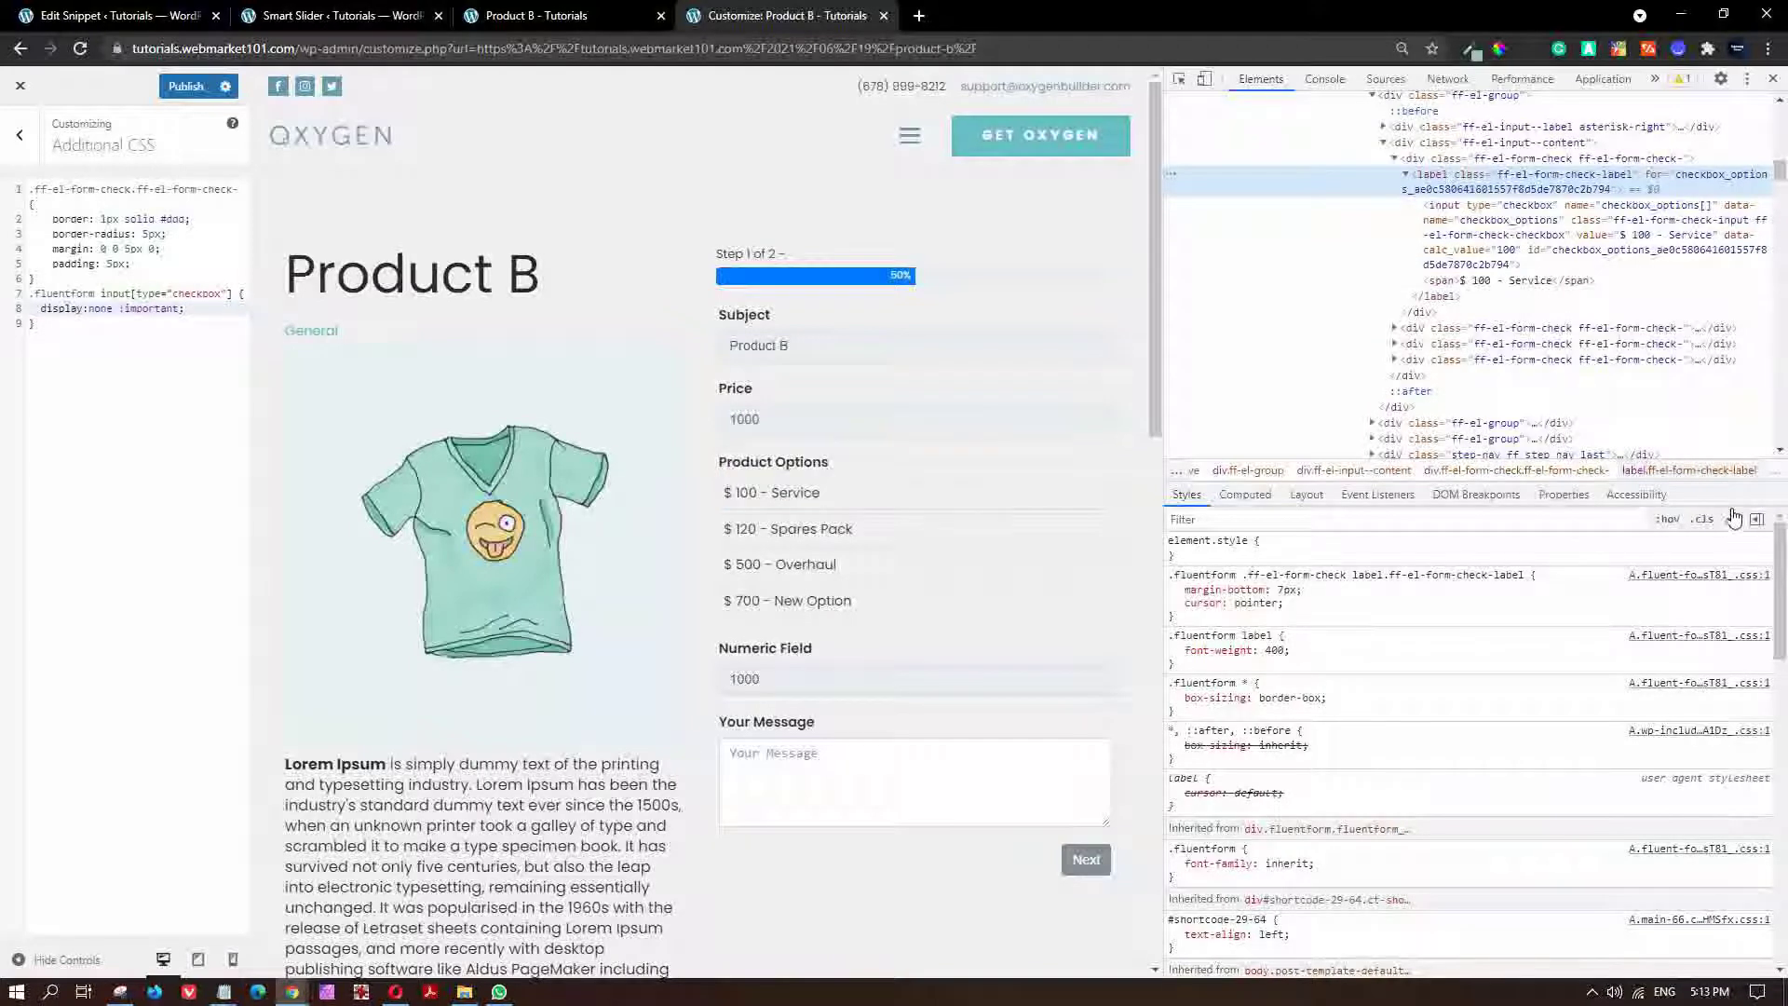
mouse_move(1732, 519)
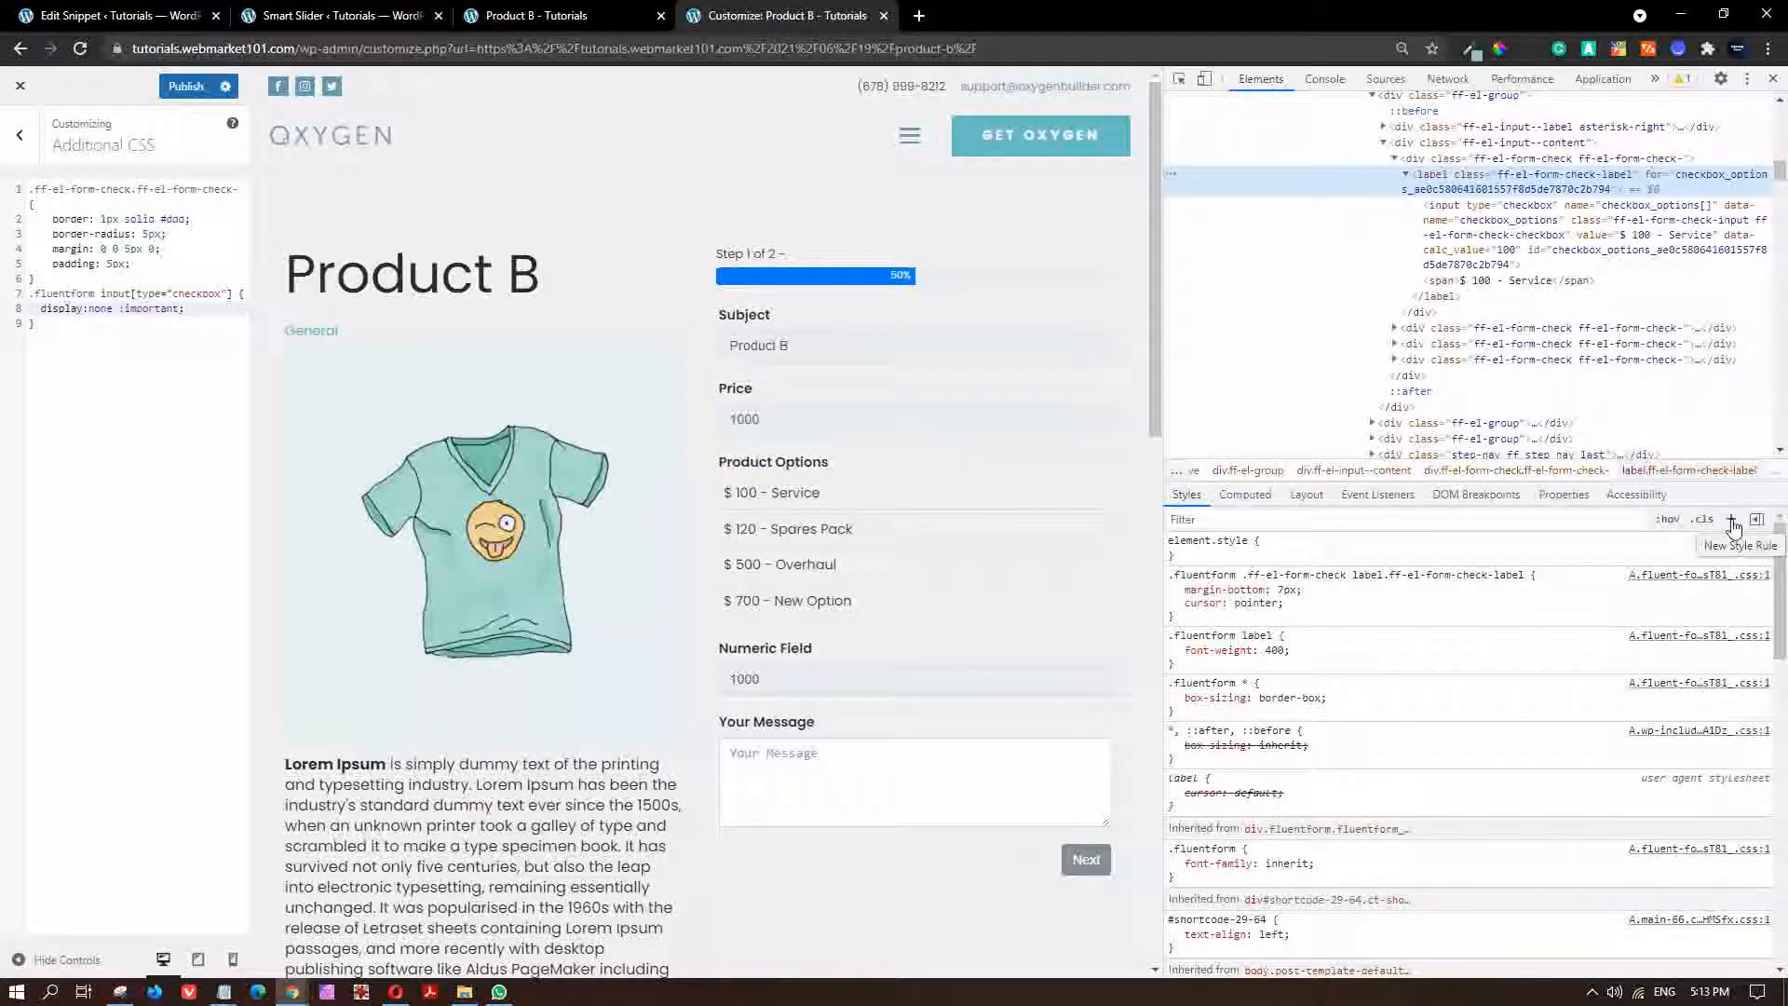
click(1730, 519)
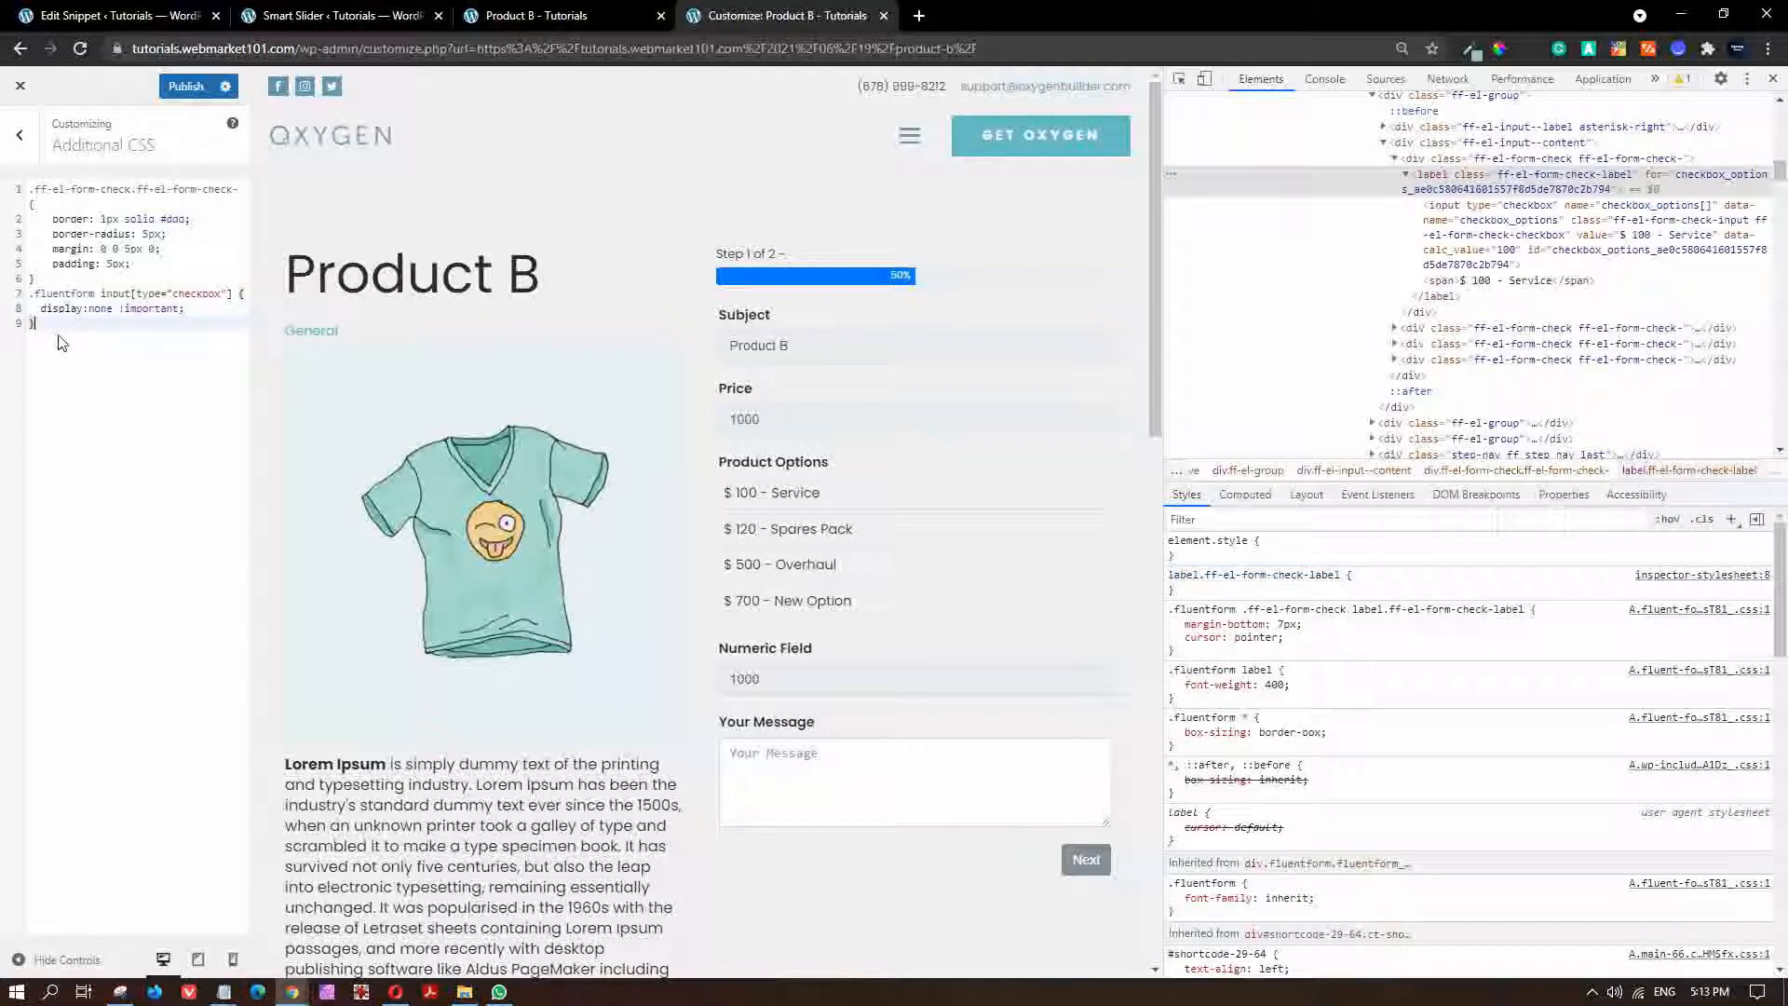
text(label.ff-el-form-check-label {)
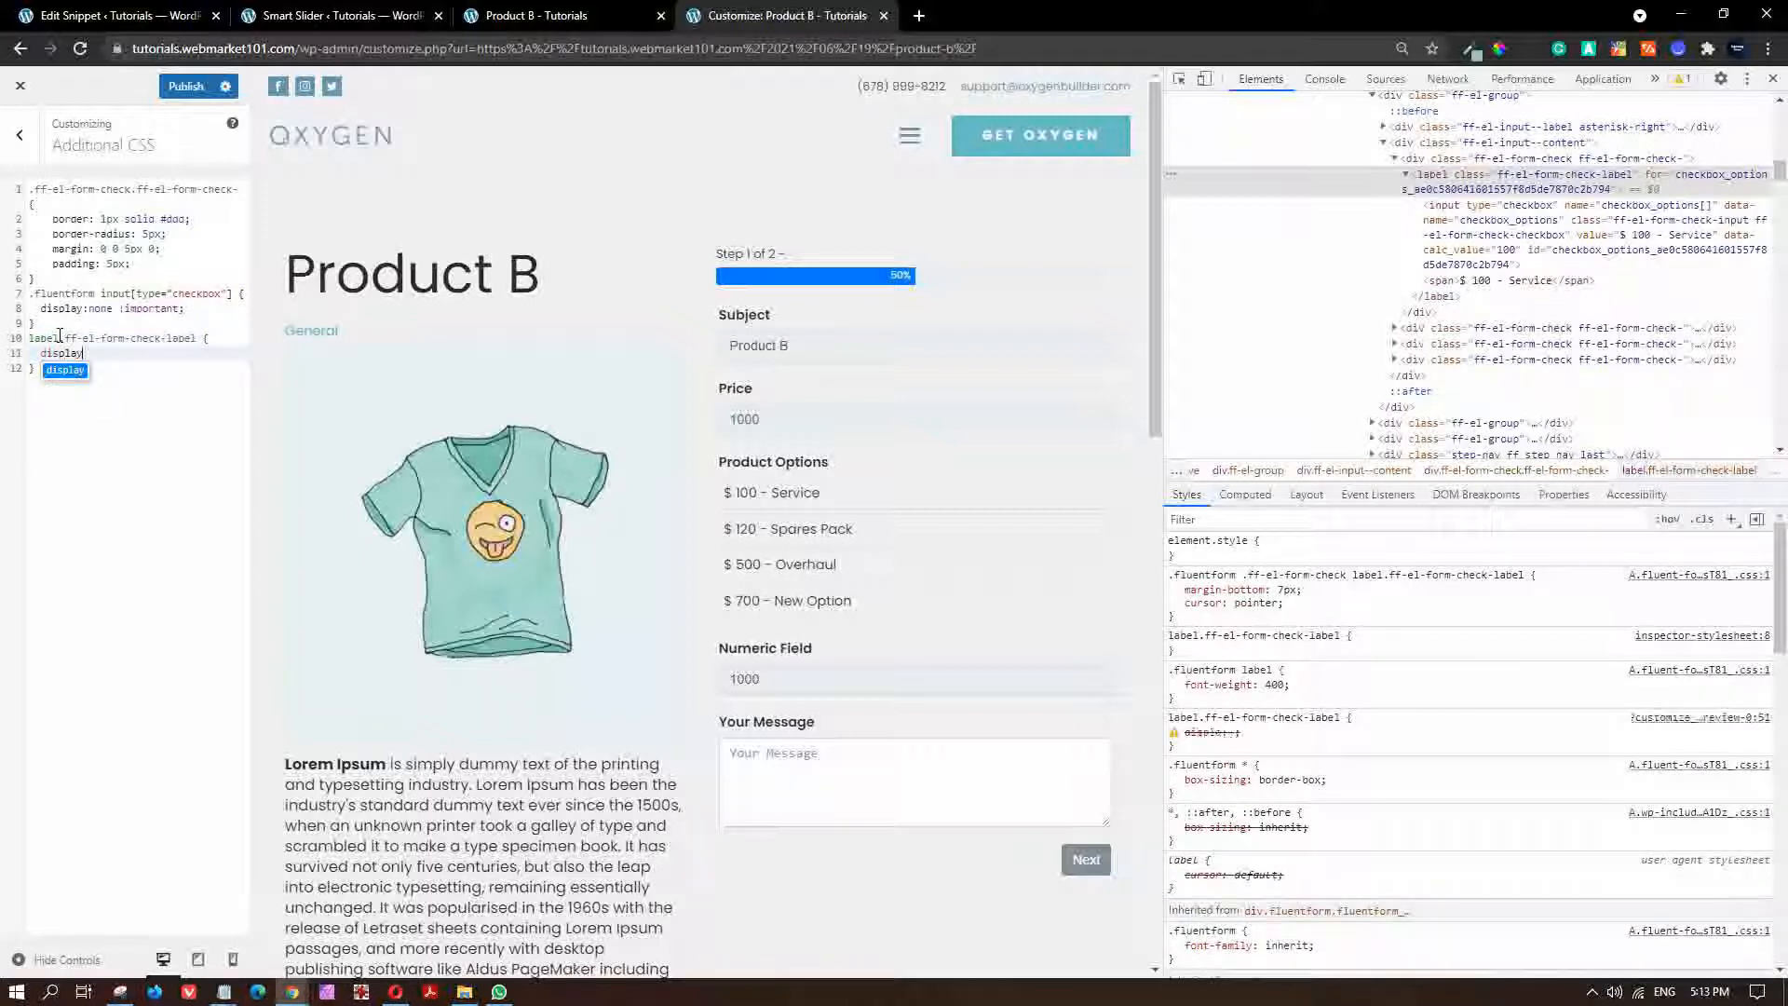
text(:block;)
text(margin-)
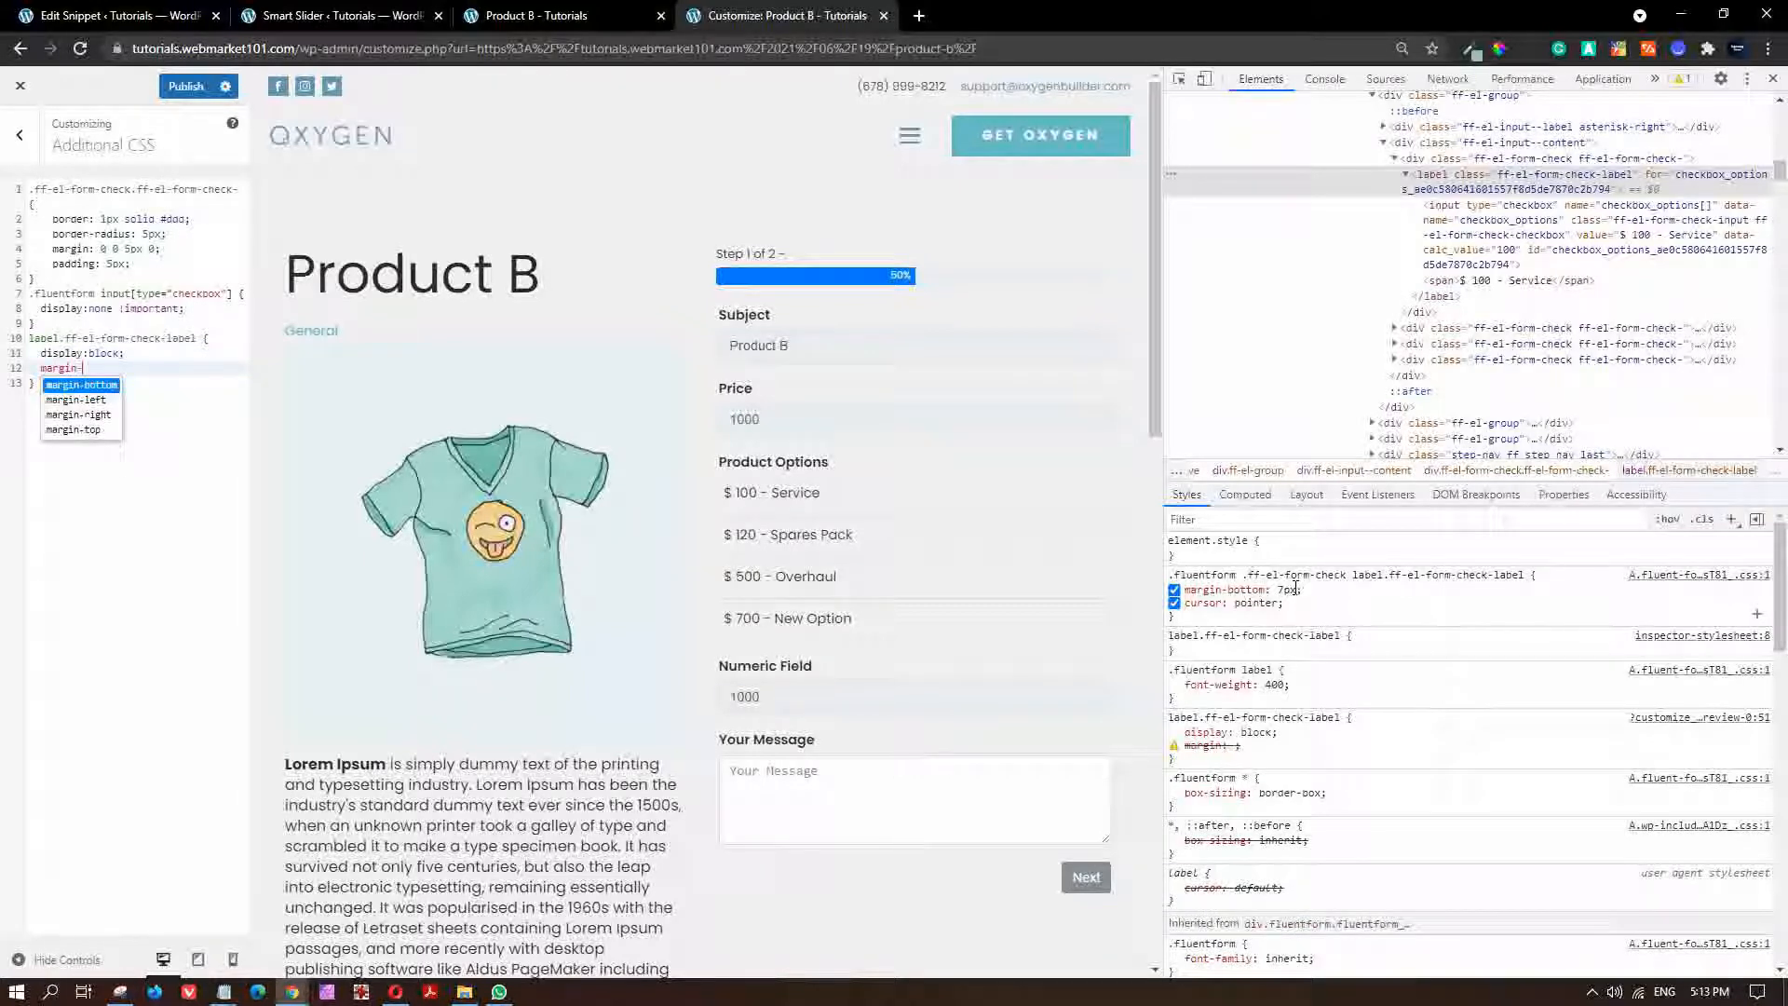
Finish the label rule with margin-bottom: 0 !important.
click(81, 385)
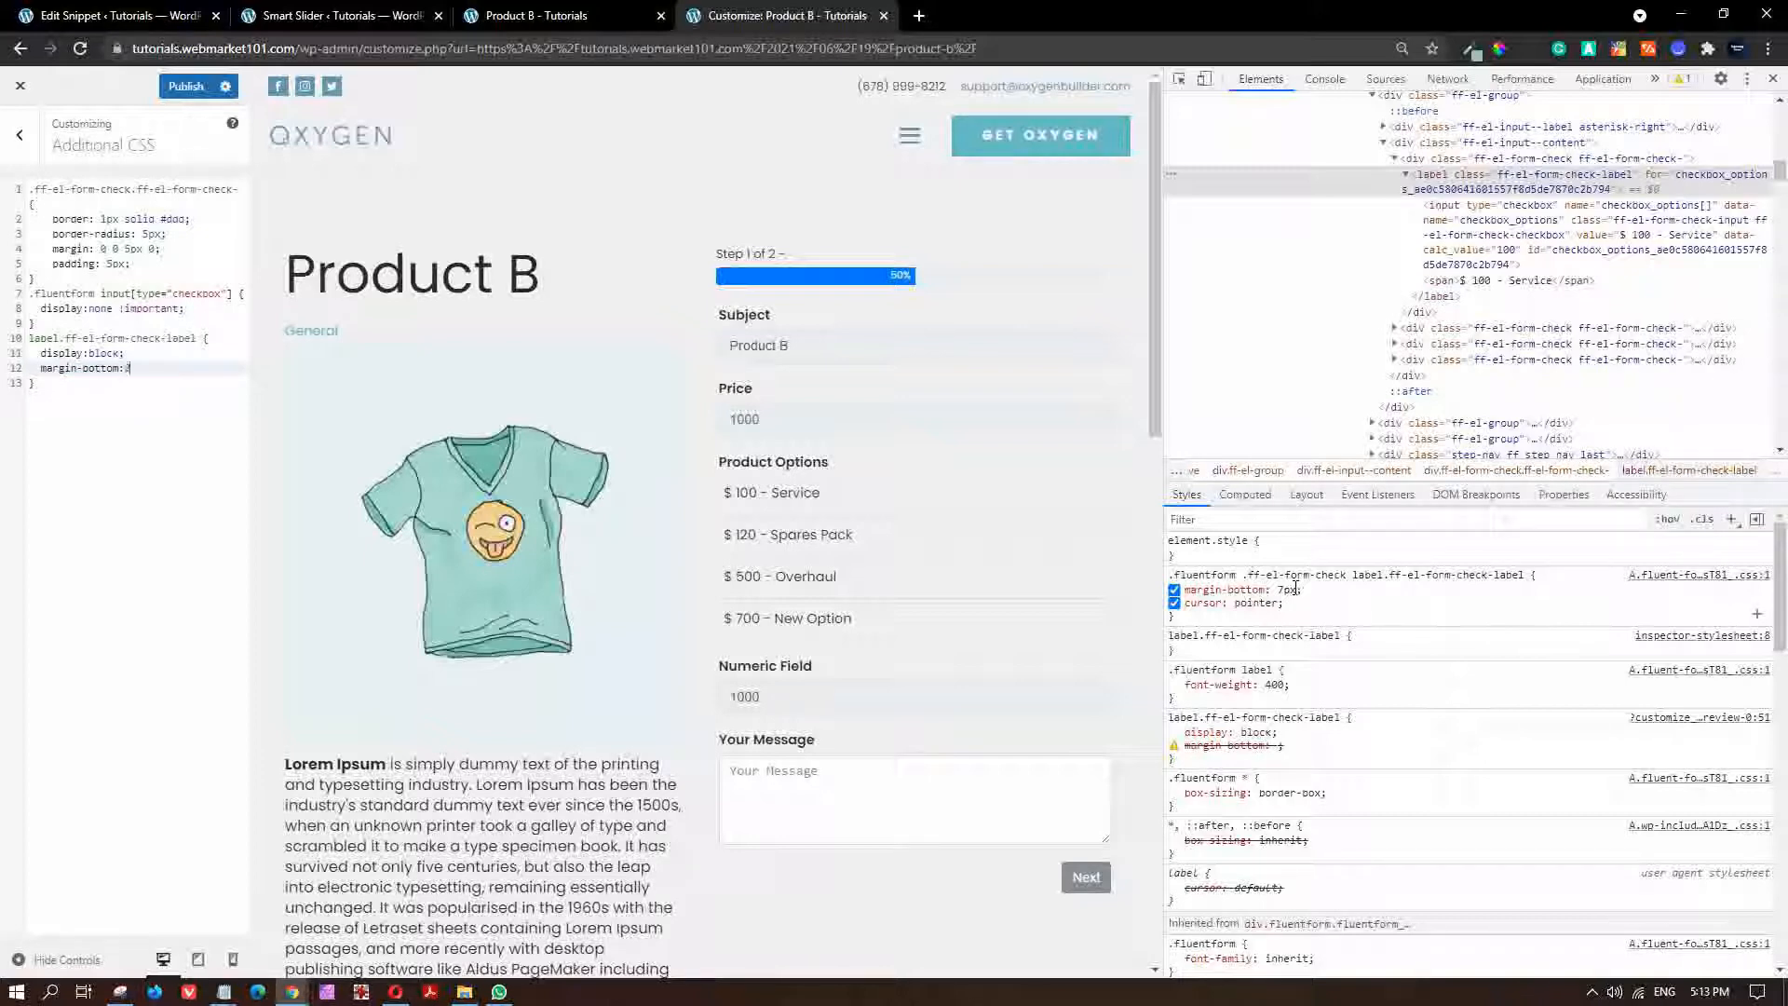
text(0 !important;)
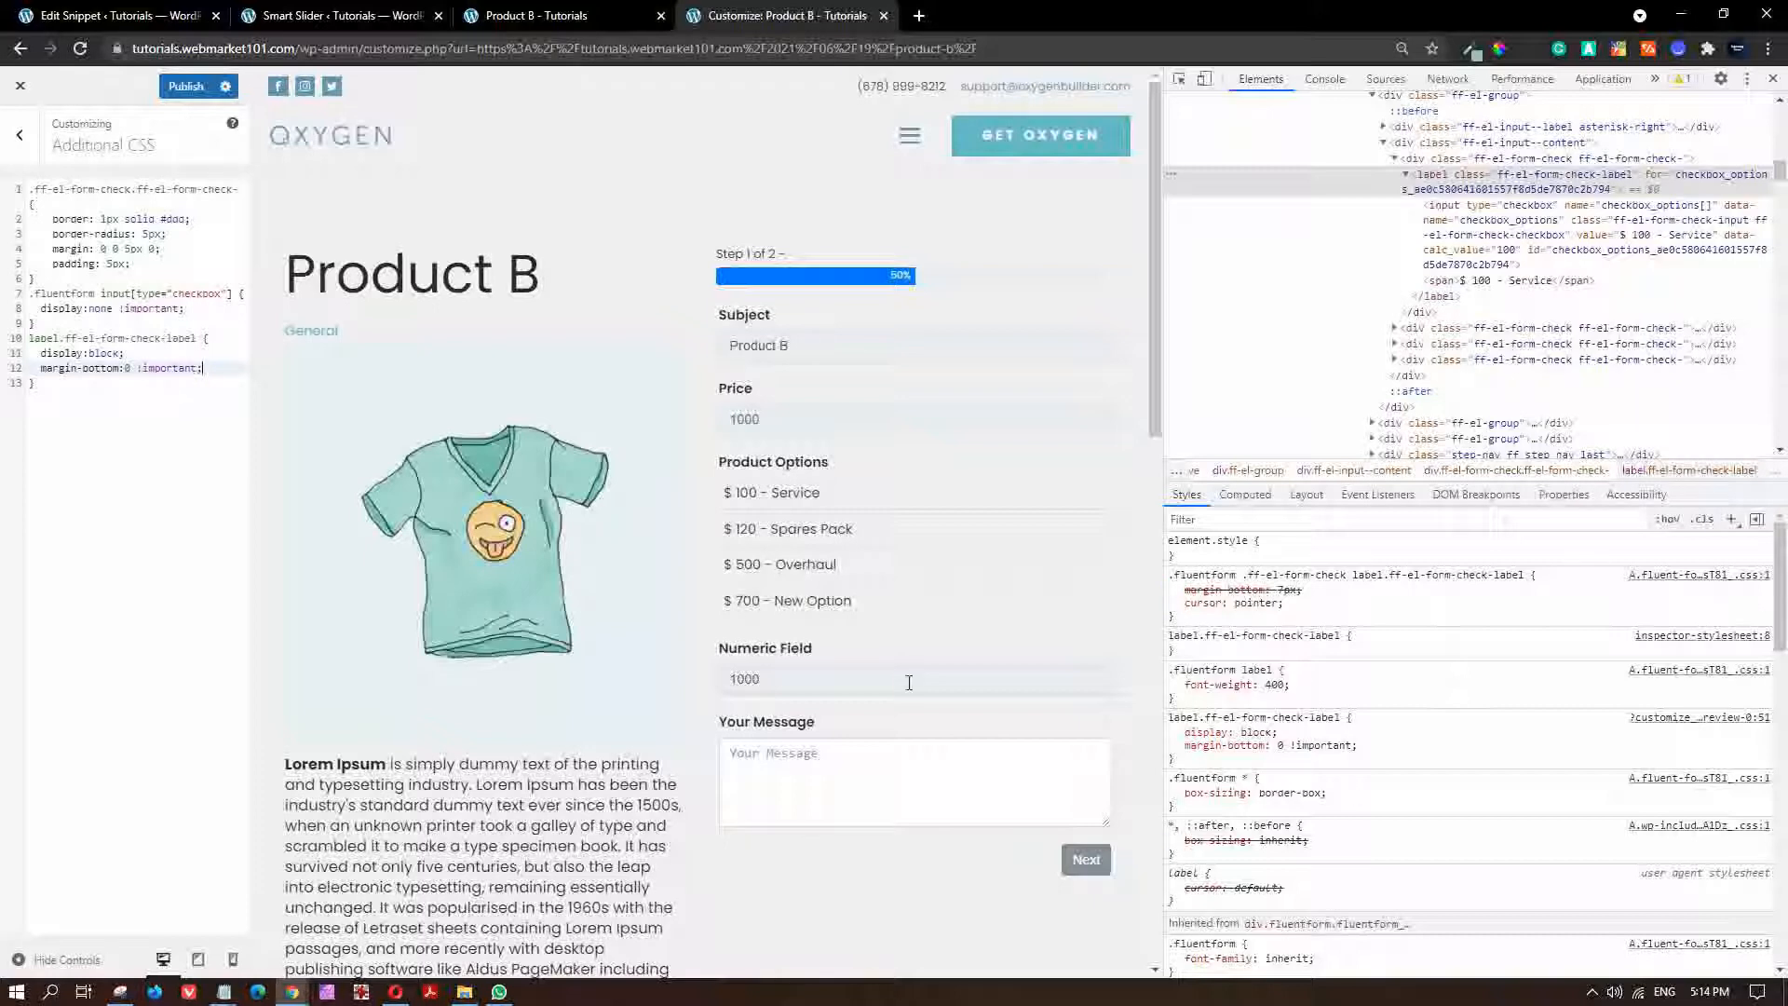
mouse_move(1050, 502)
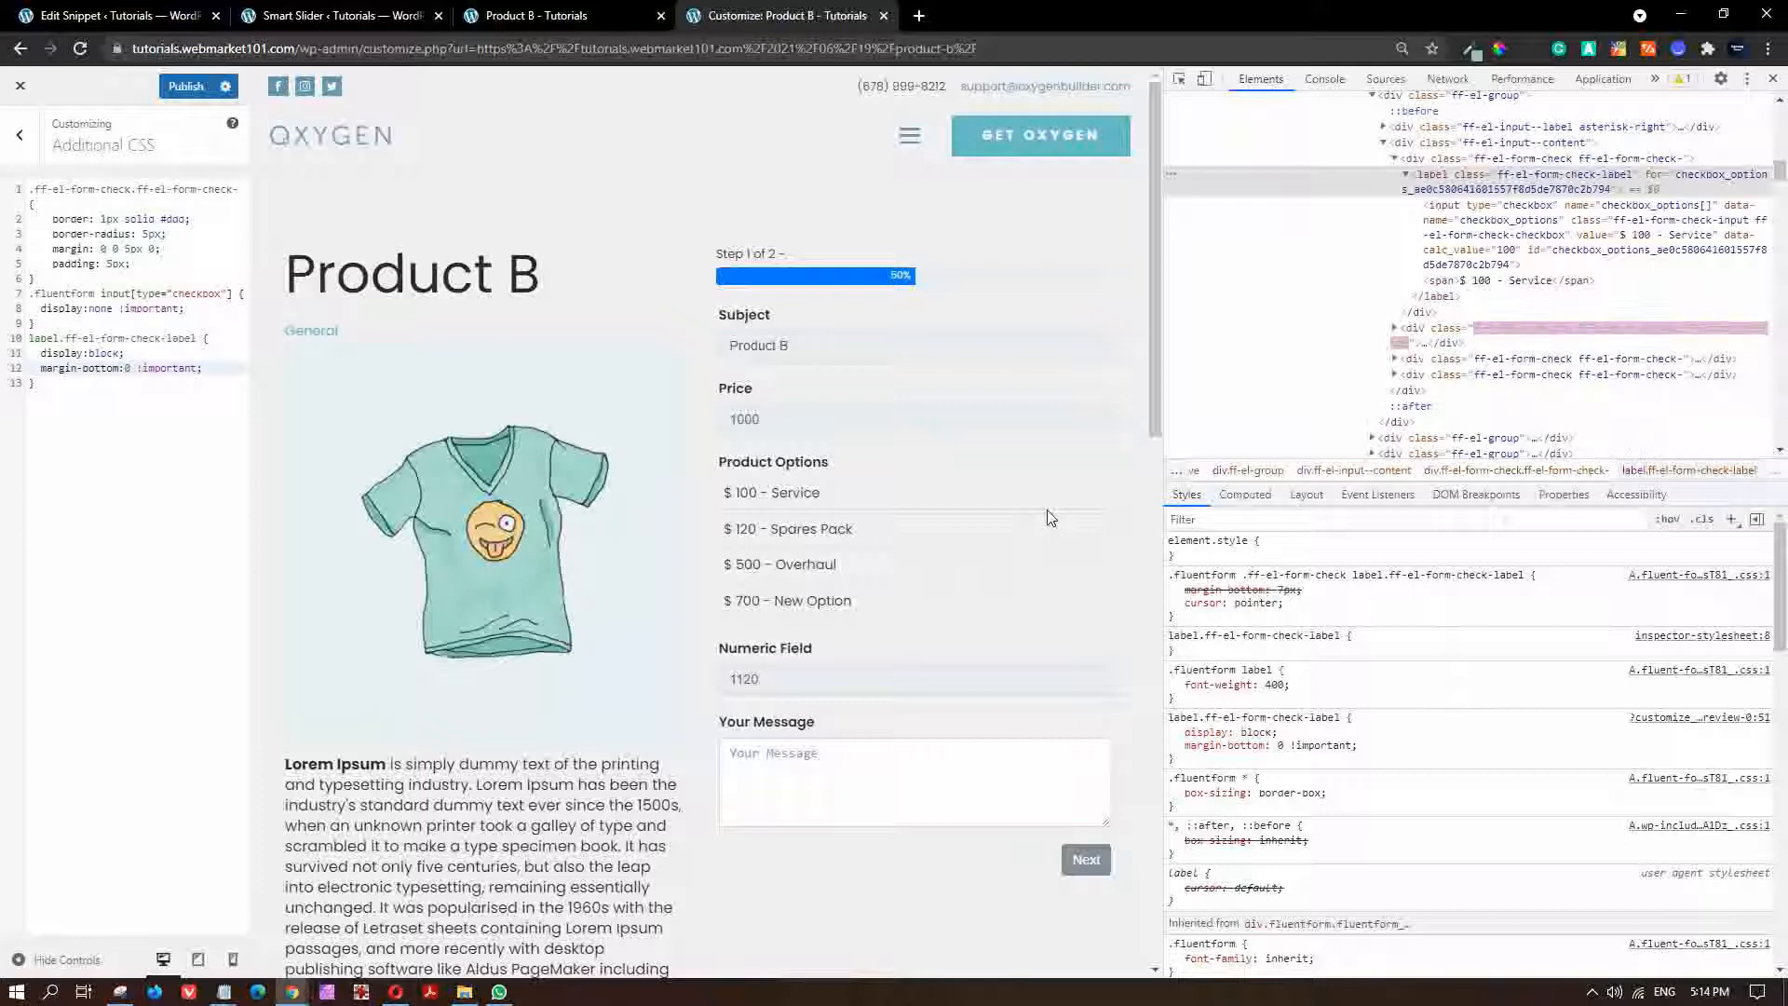
Inspect the ff_item_selected div and add a rule with #555 background and #fff text.
click(770, 492)
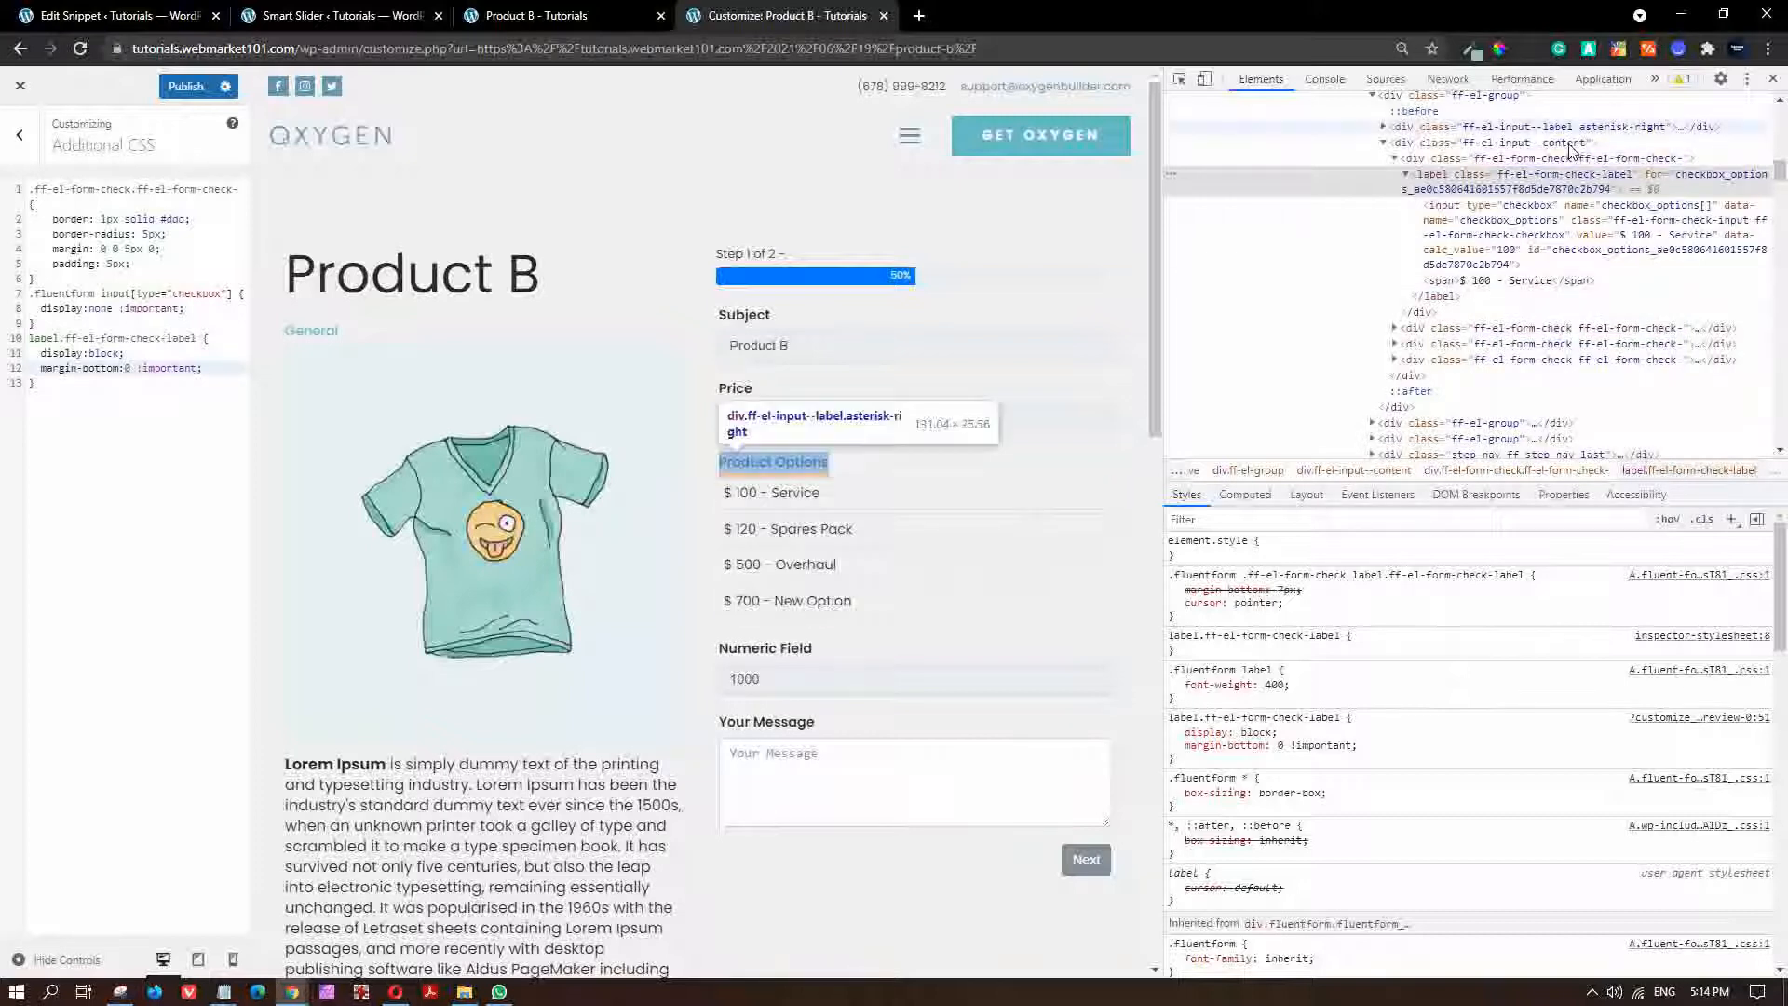
mouse_move(1047, 506)
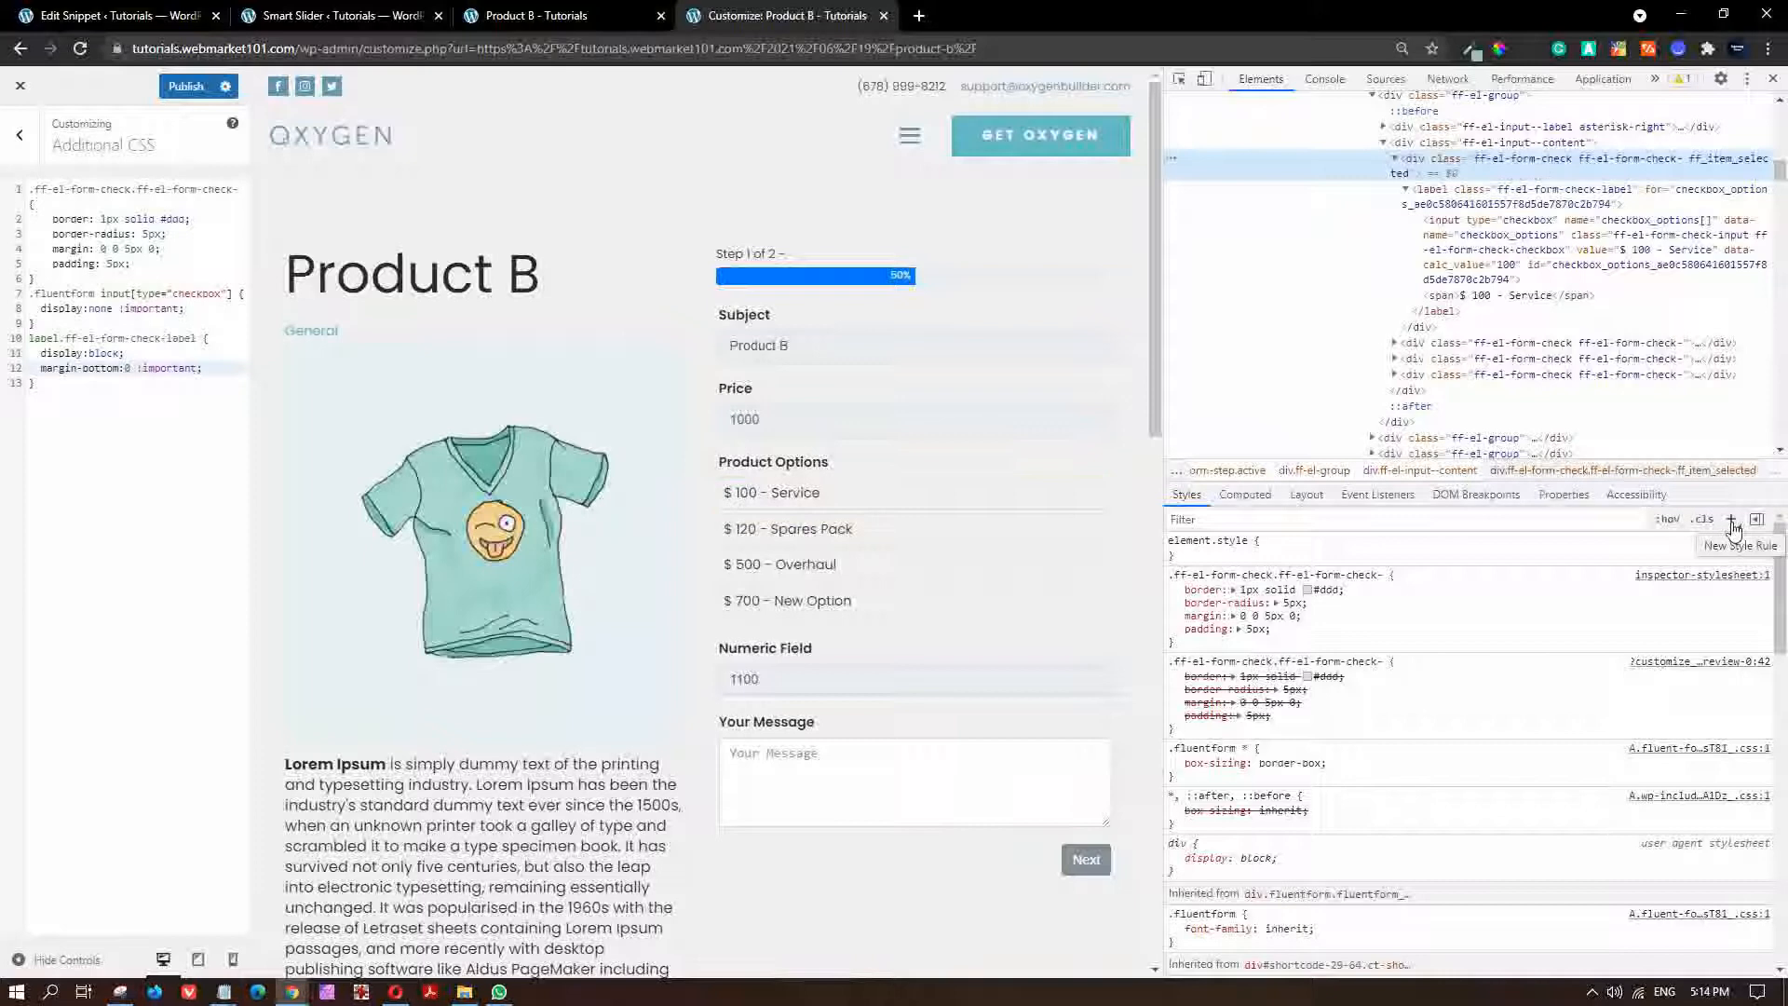
click(1731, 519)
text(background: #)
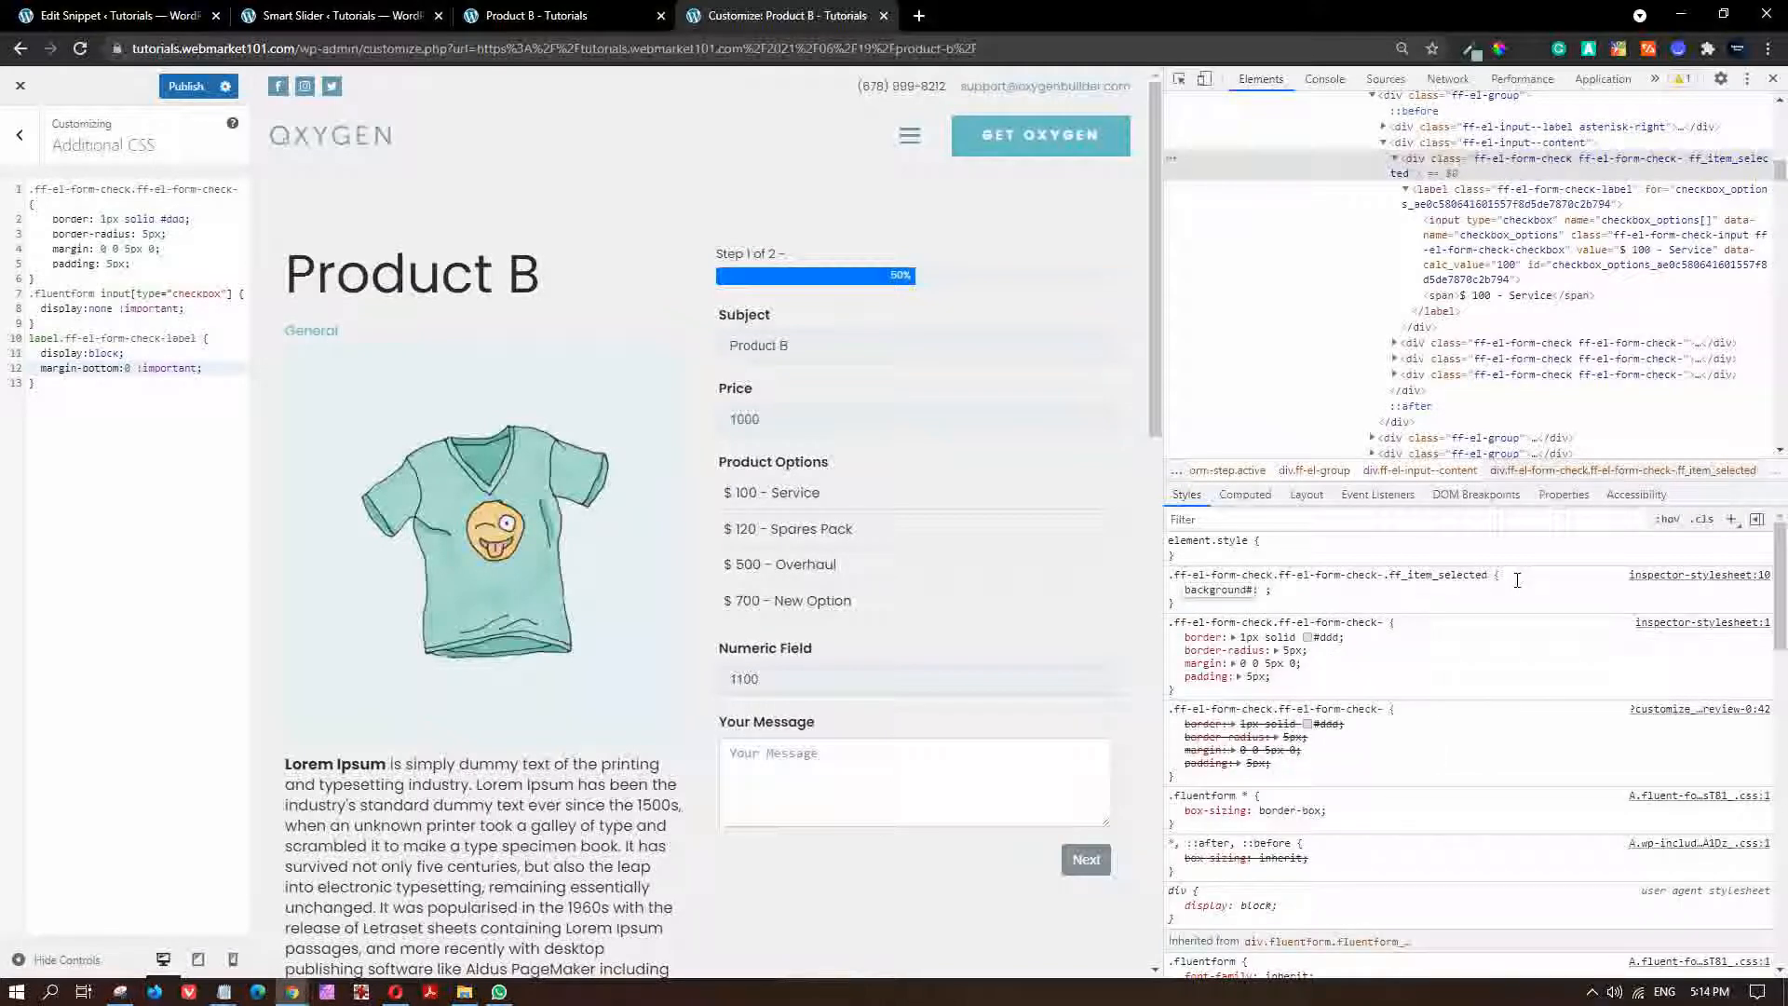
click(1277, 590)
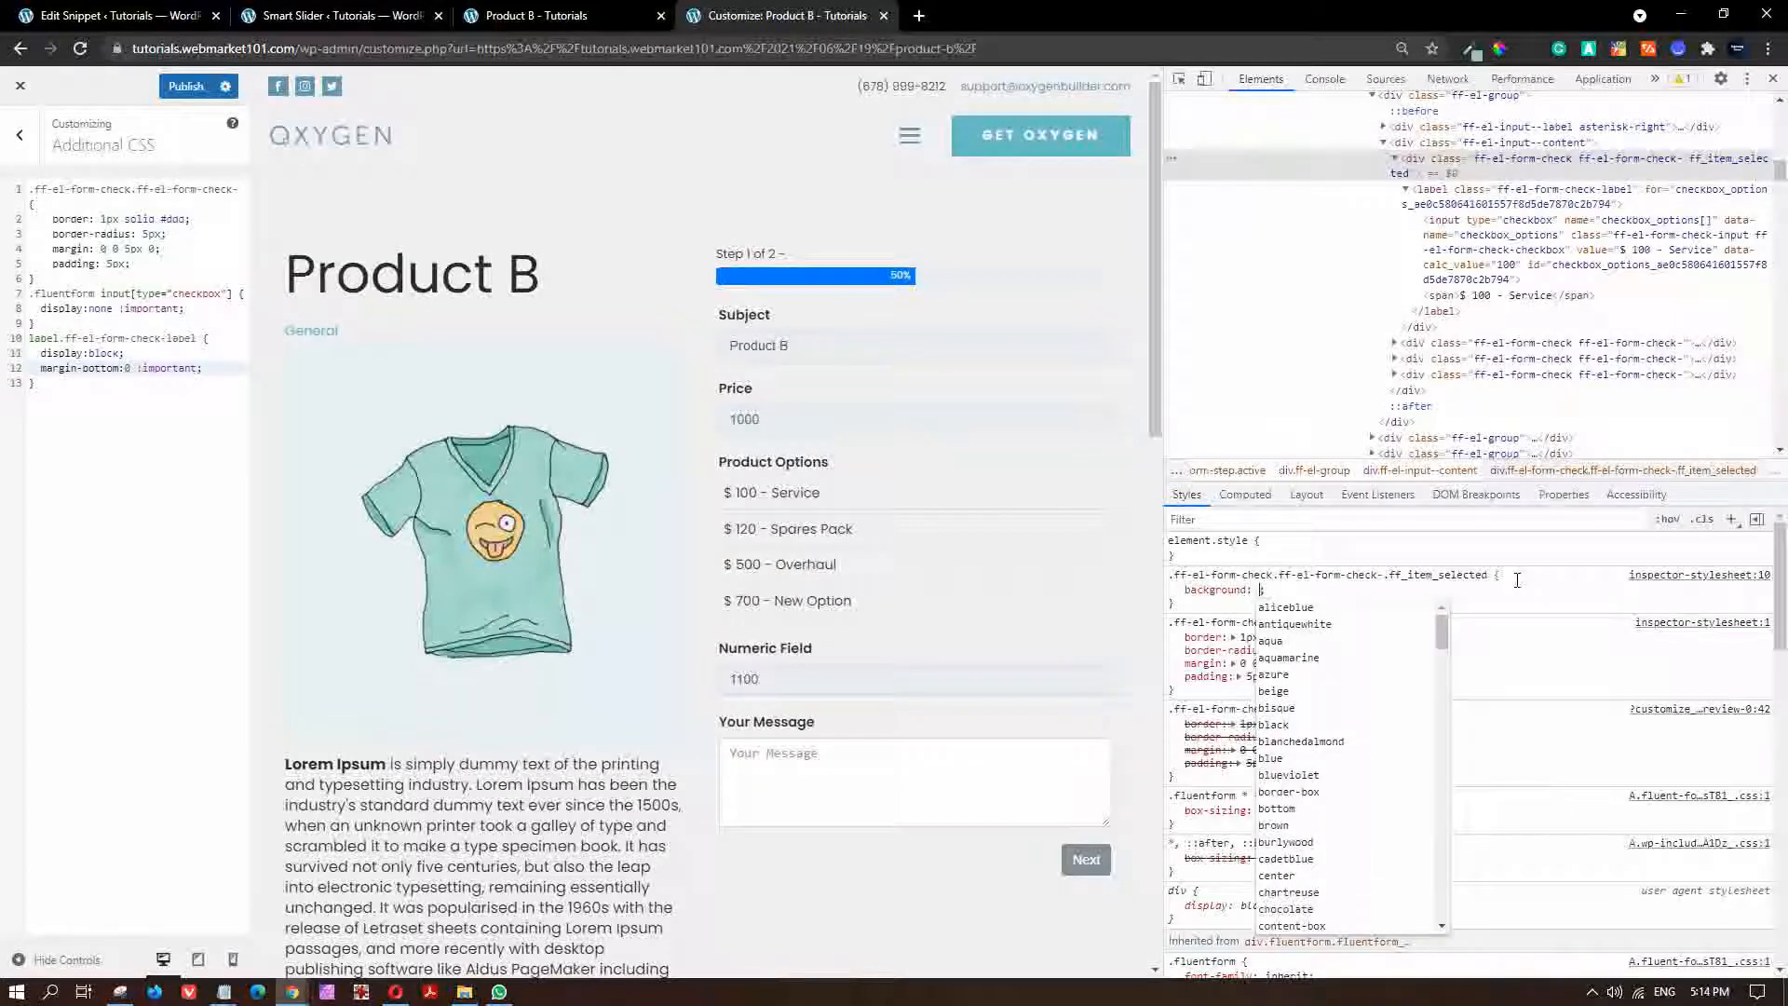
text(#555)
text(color: #fff;)
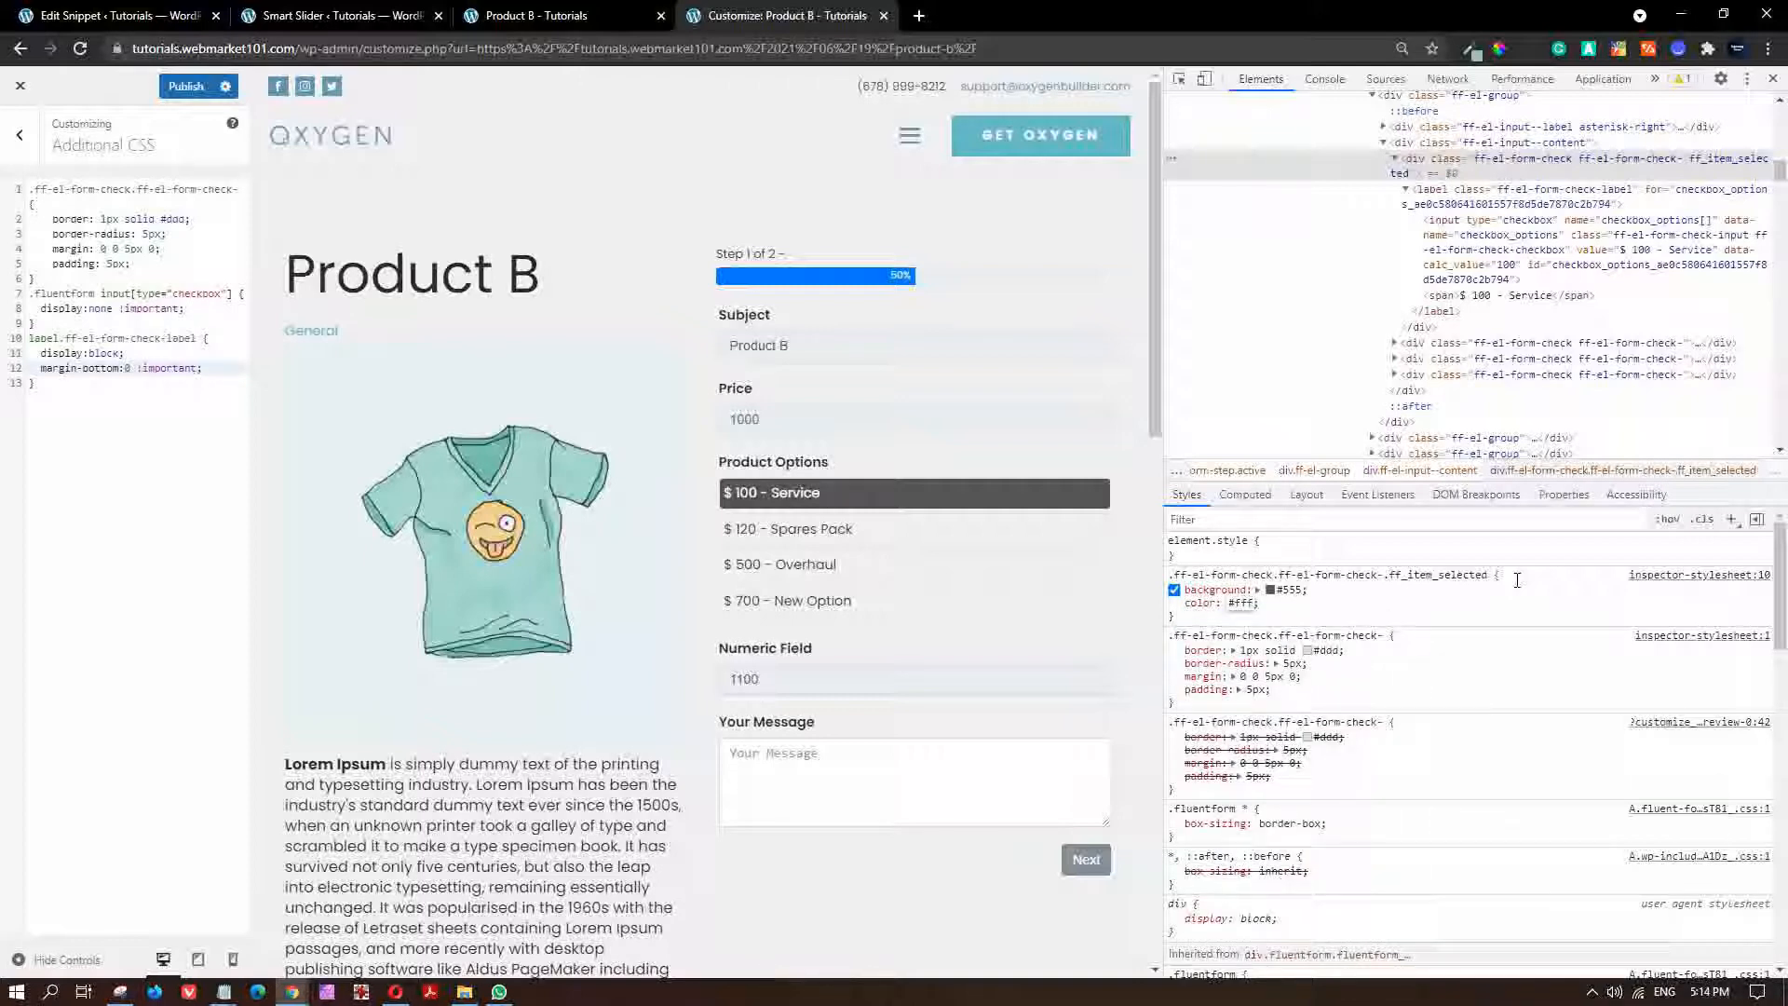
mouse_move(798, 492)
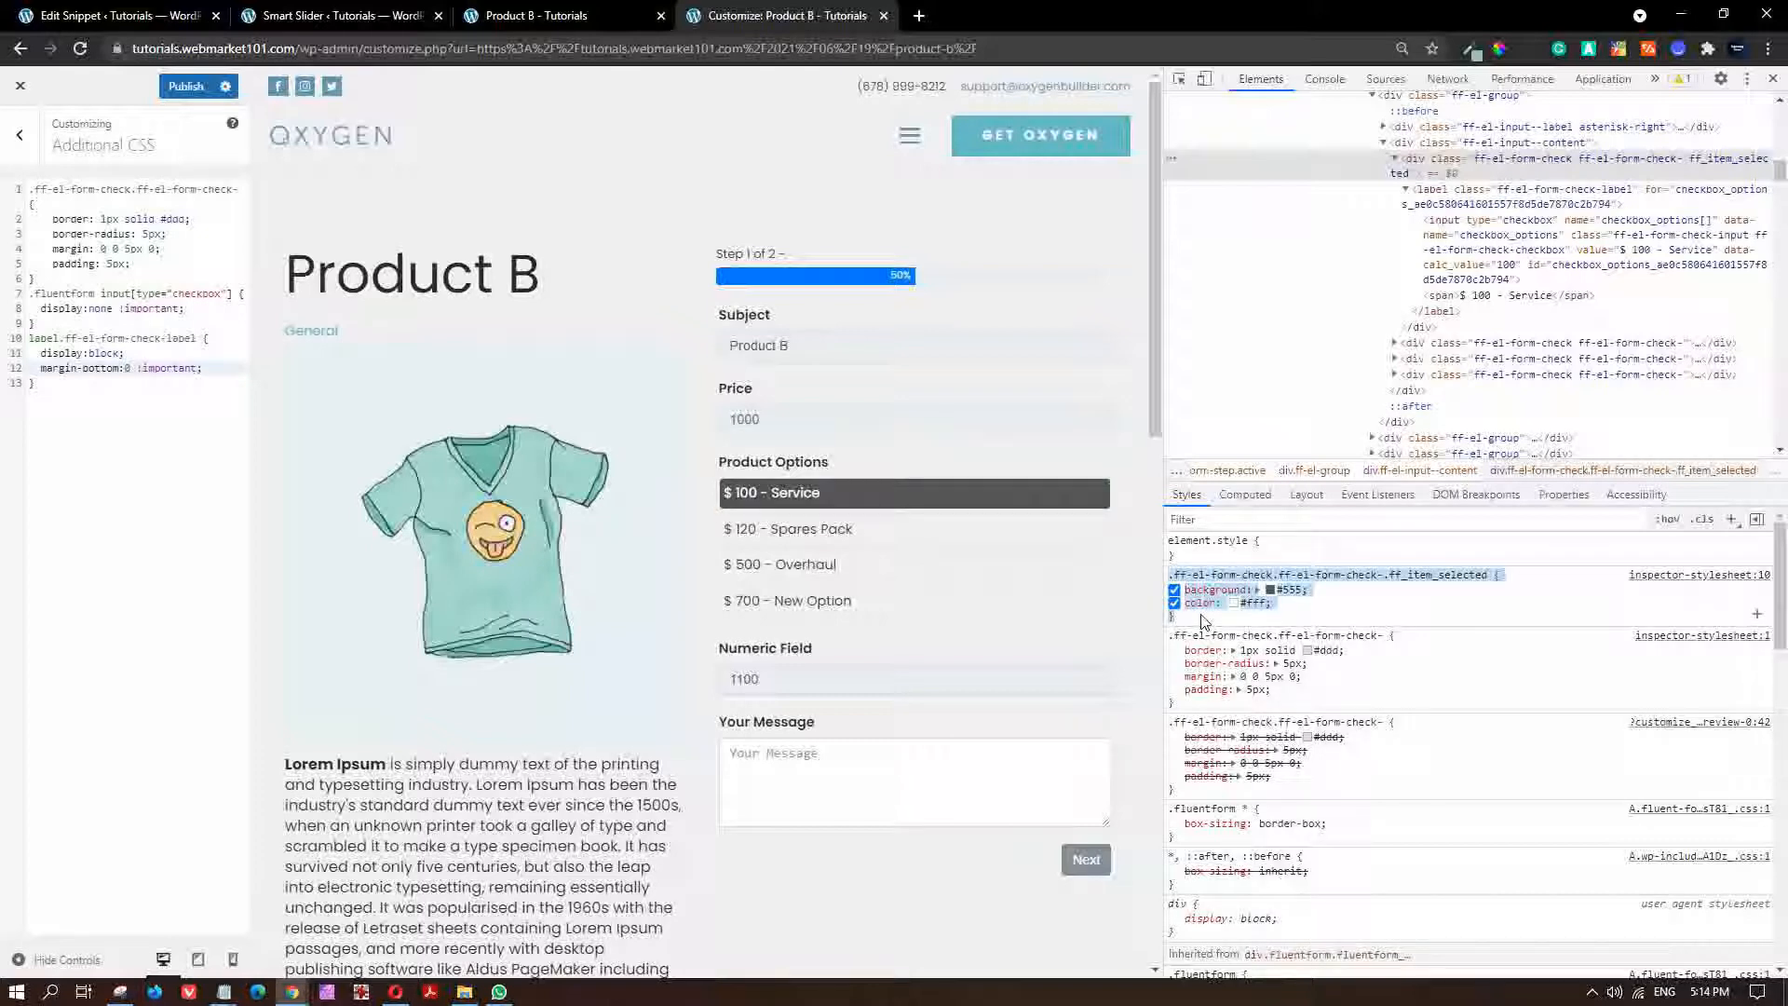
Append the .ff_item_selected rule with #555 background and #fff text to Additional CSS, then publish.
click(31, 383)
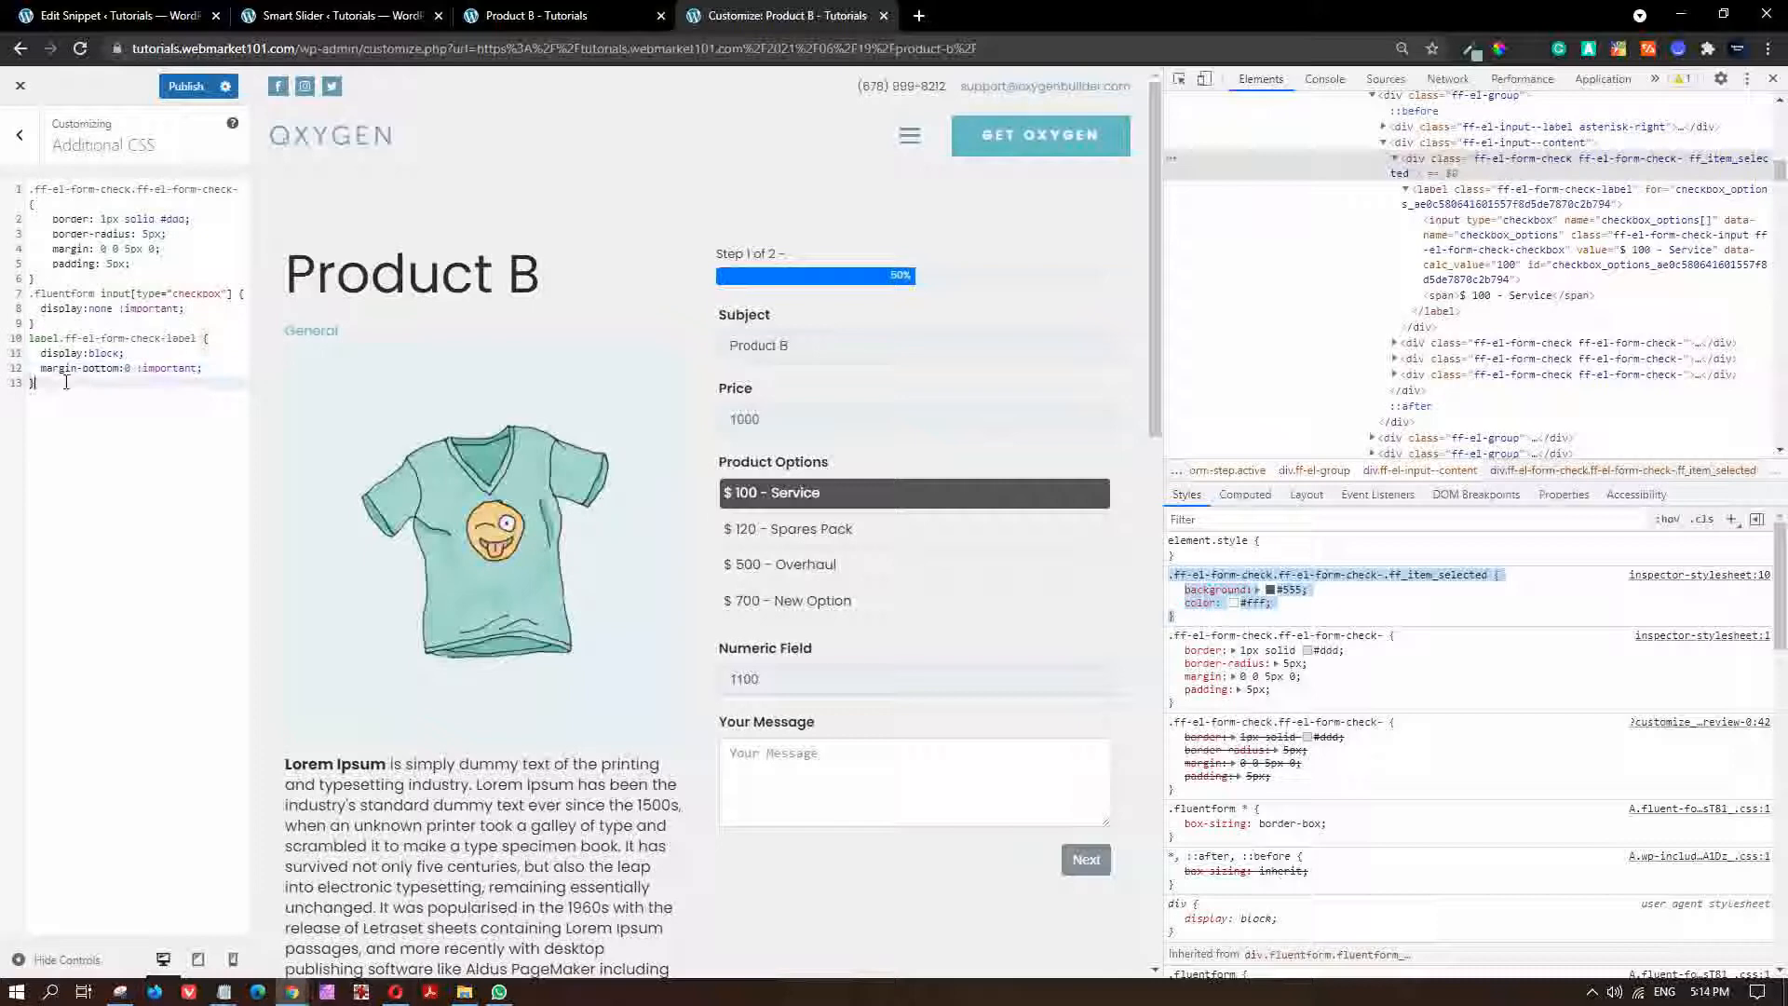
text(.ff-el-form-check.ff-el-form-check-.ff_item_selected {)
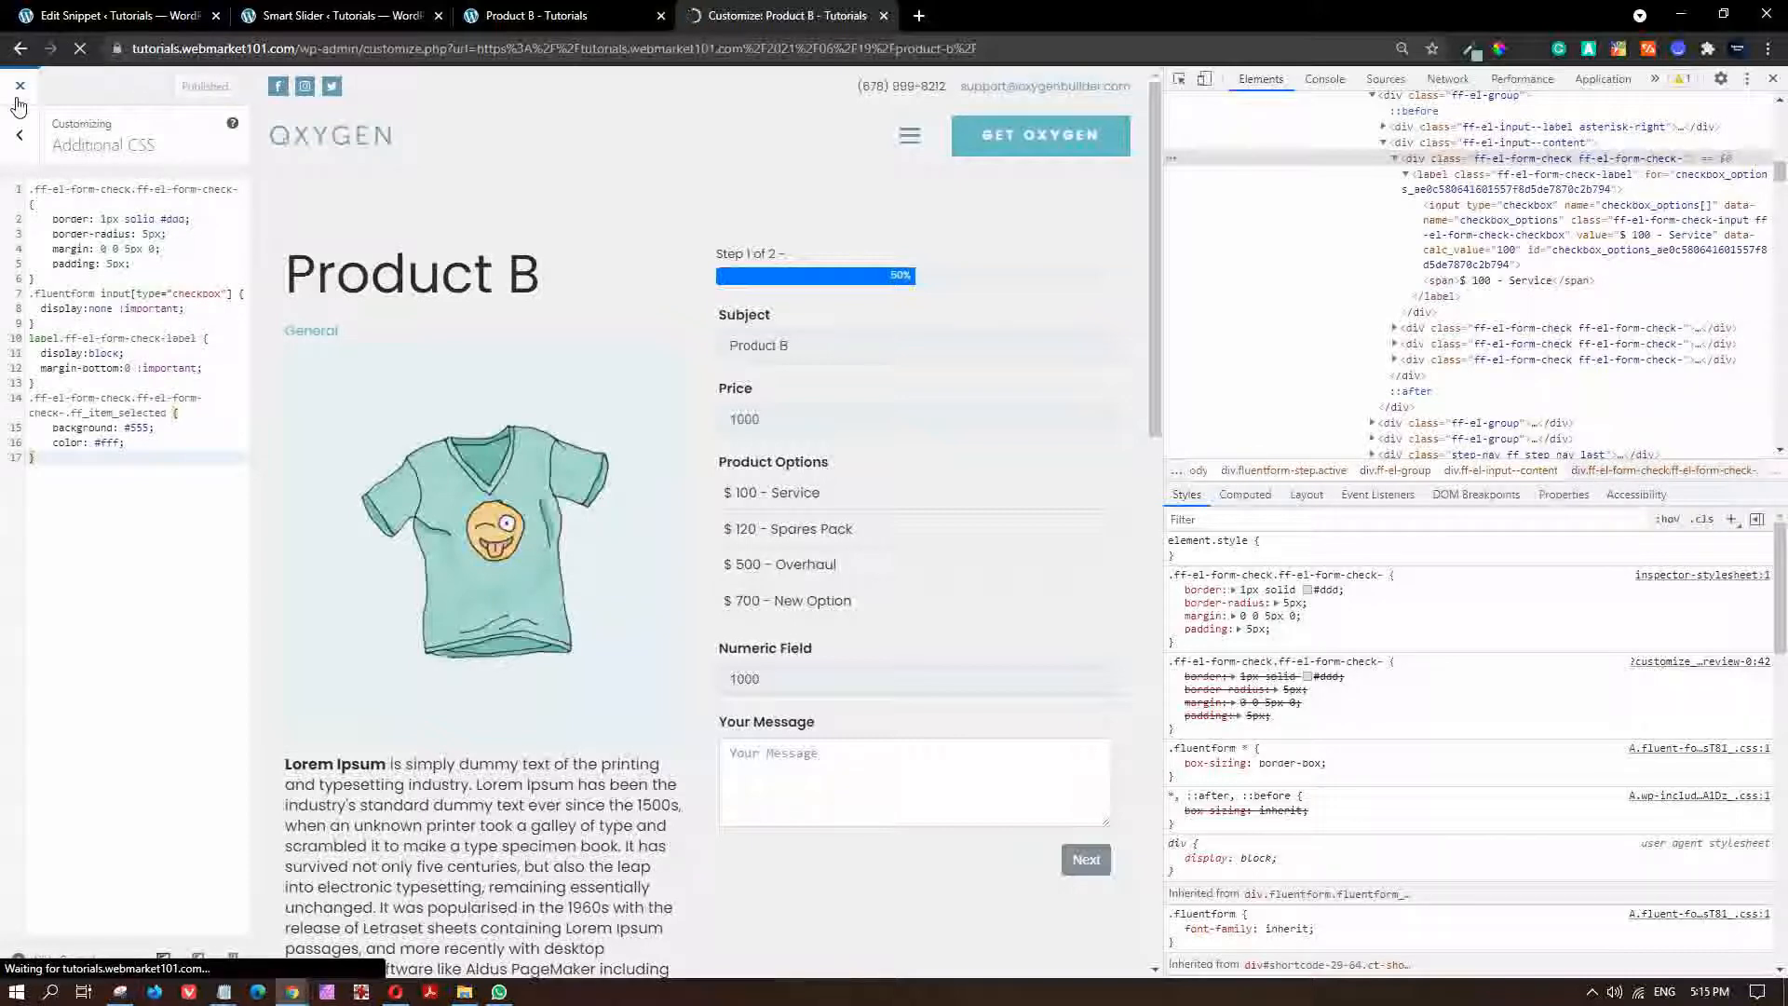
Exit the Customizer and DevTools, then select and clear the $100 and $120 options to verify highlighting.
click(20, 84)
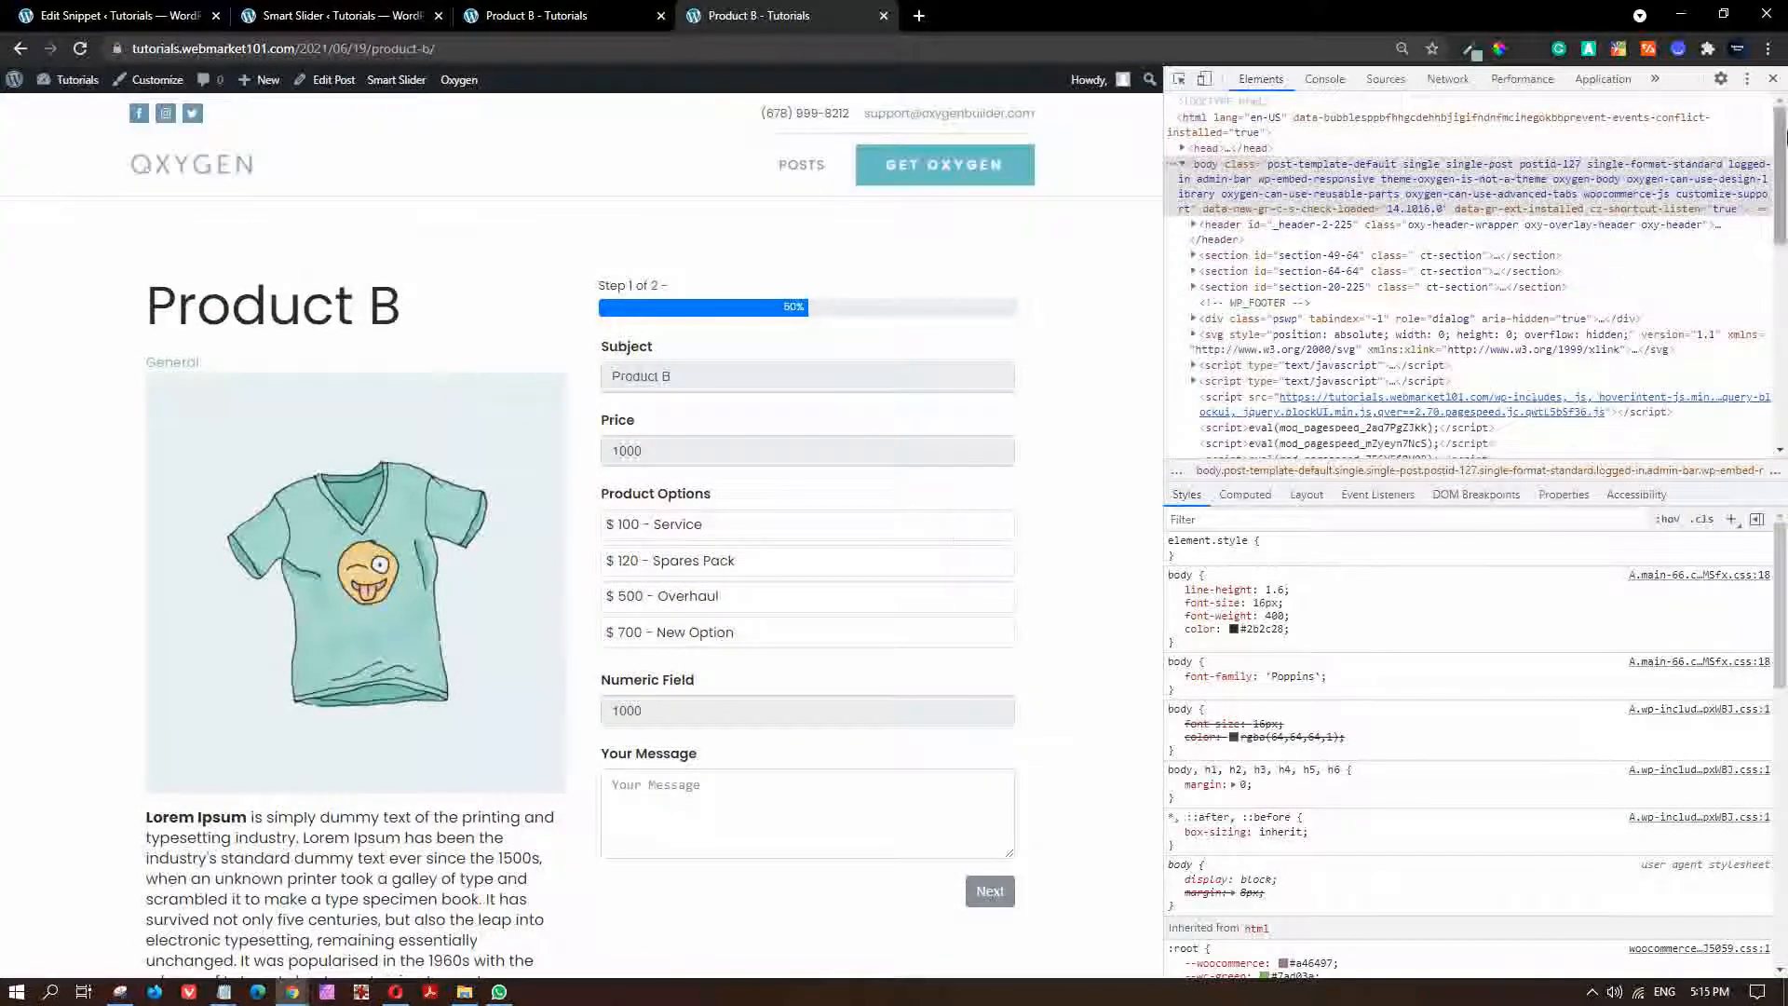
click(1763, 78)
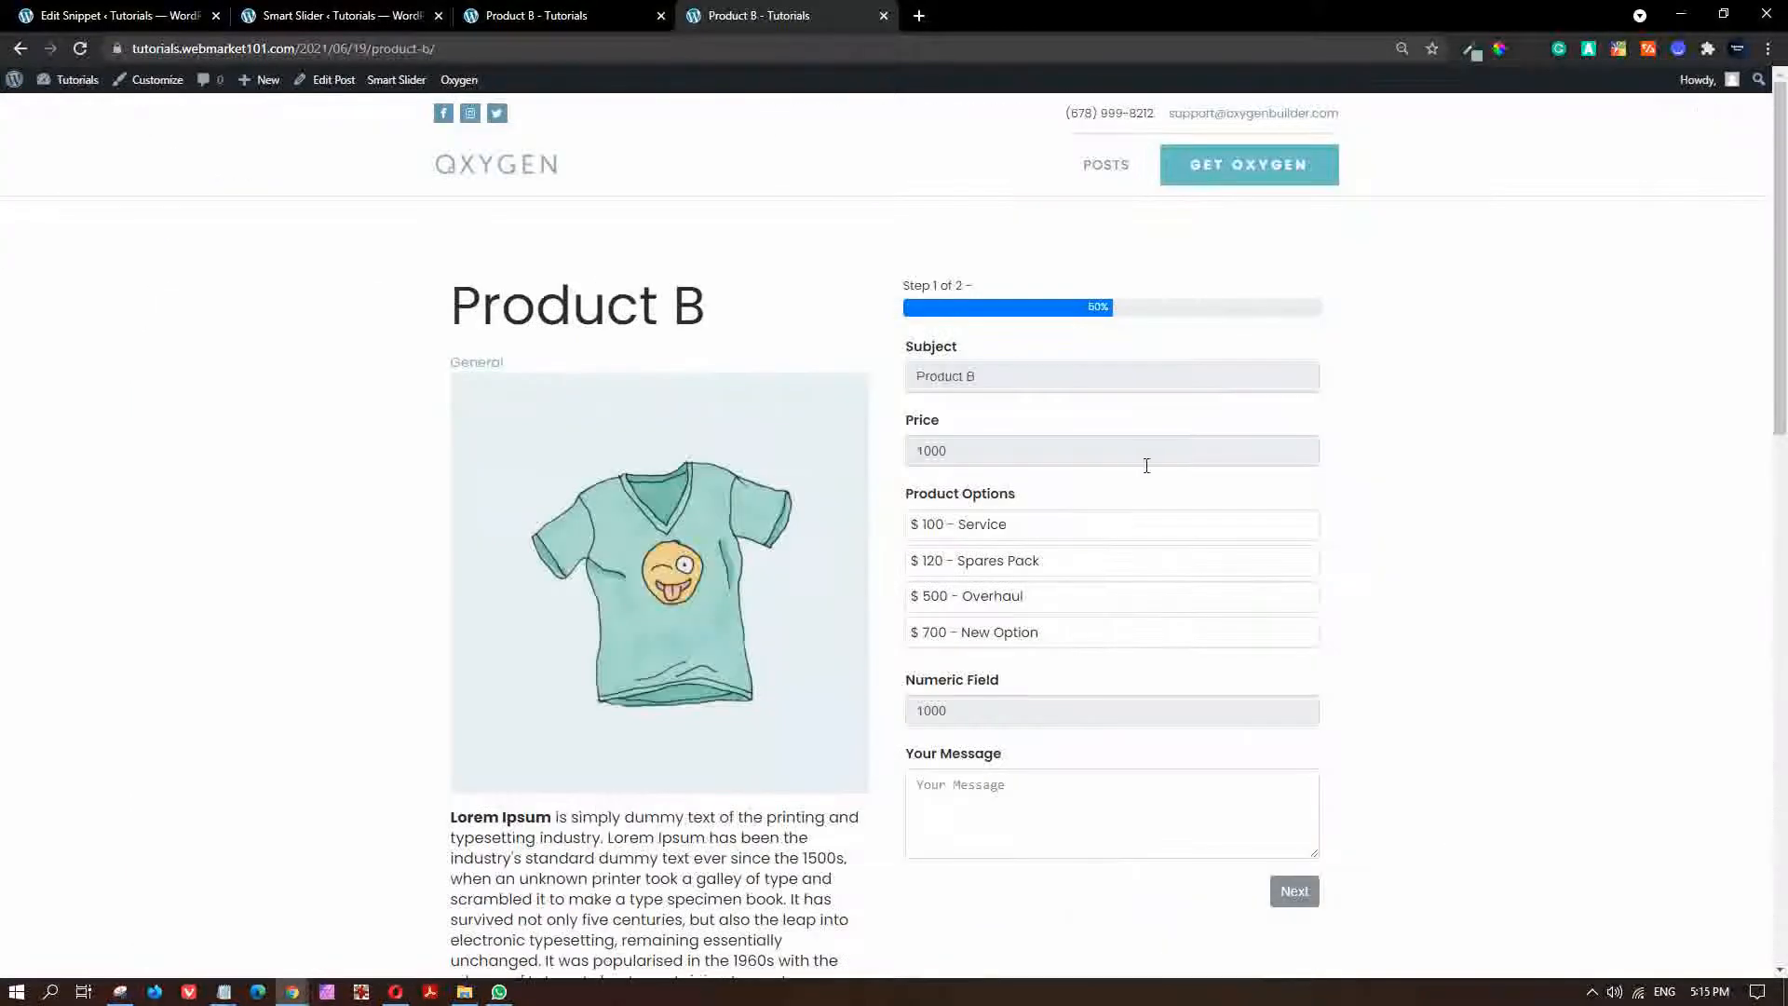
click(1109, 560)
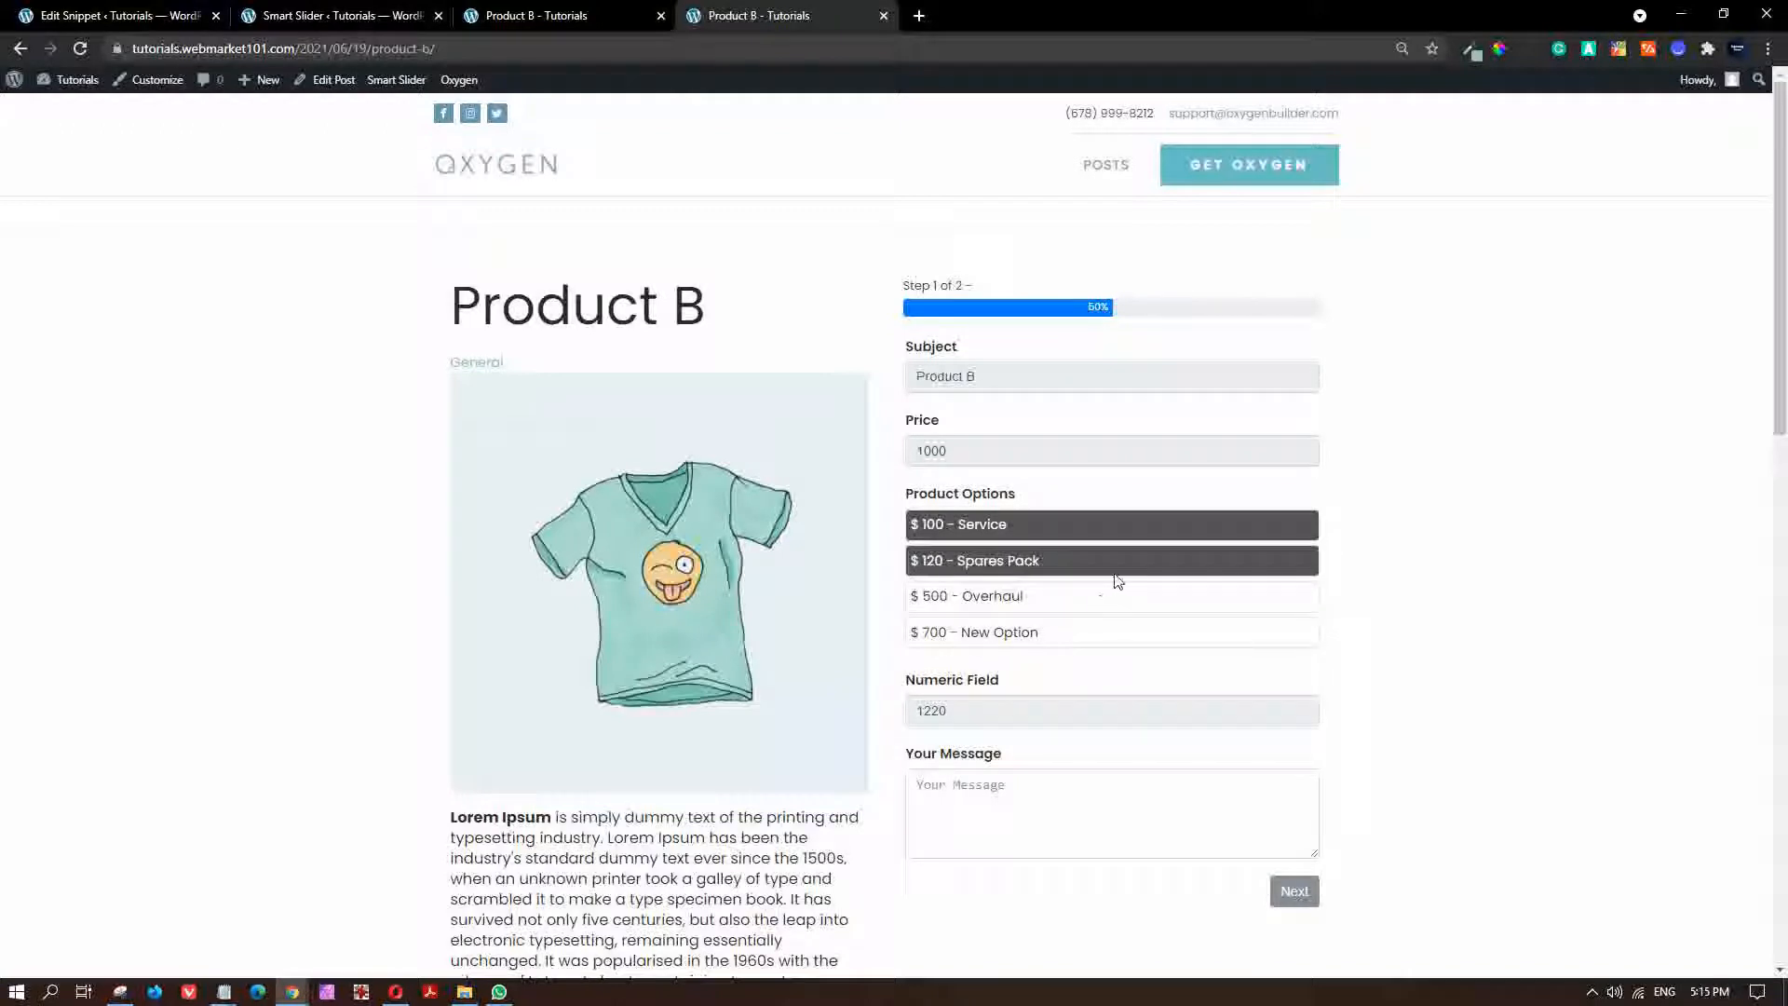
mouse_move(1127, 539)
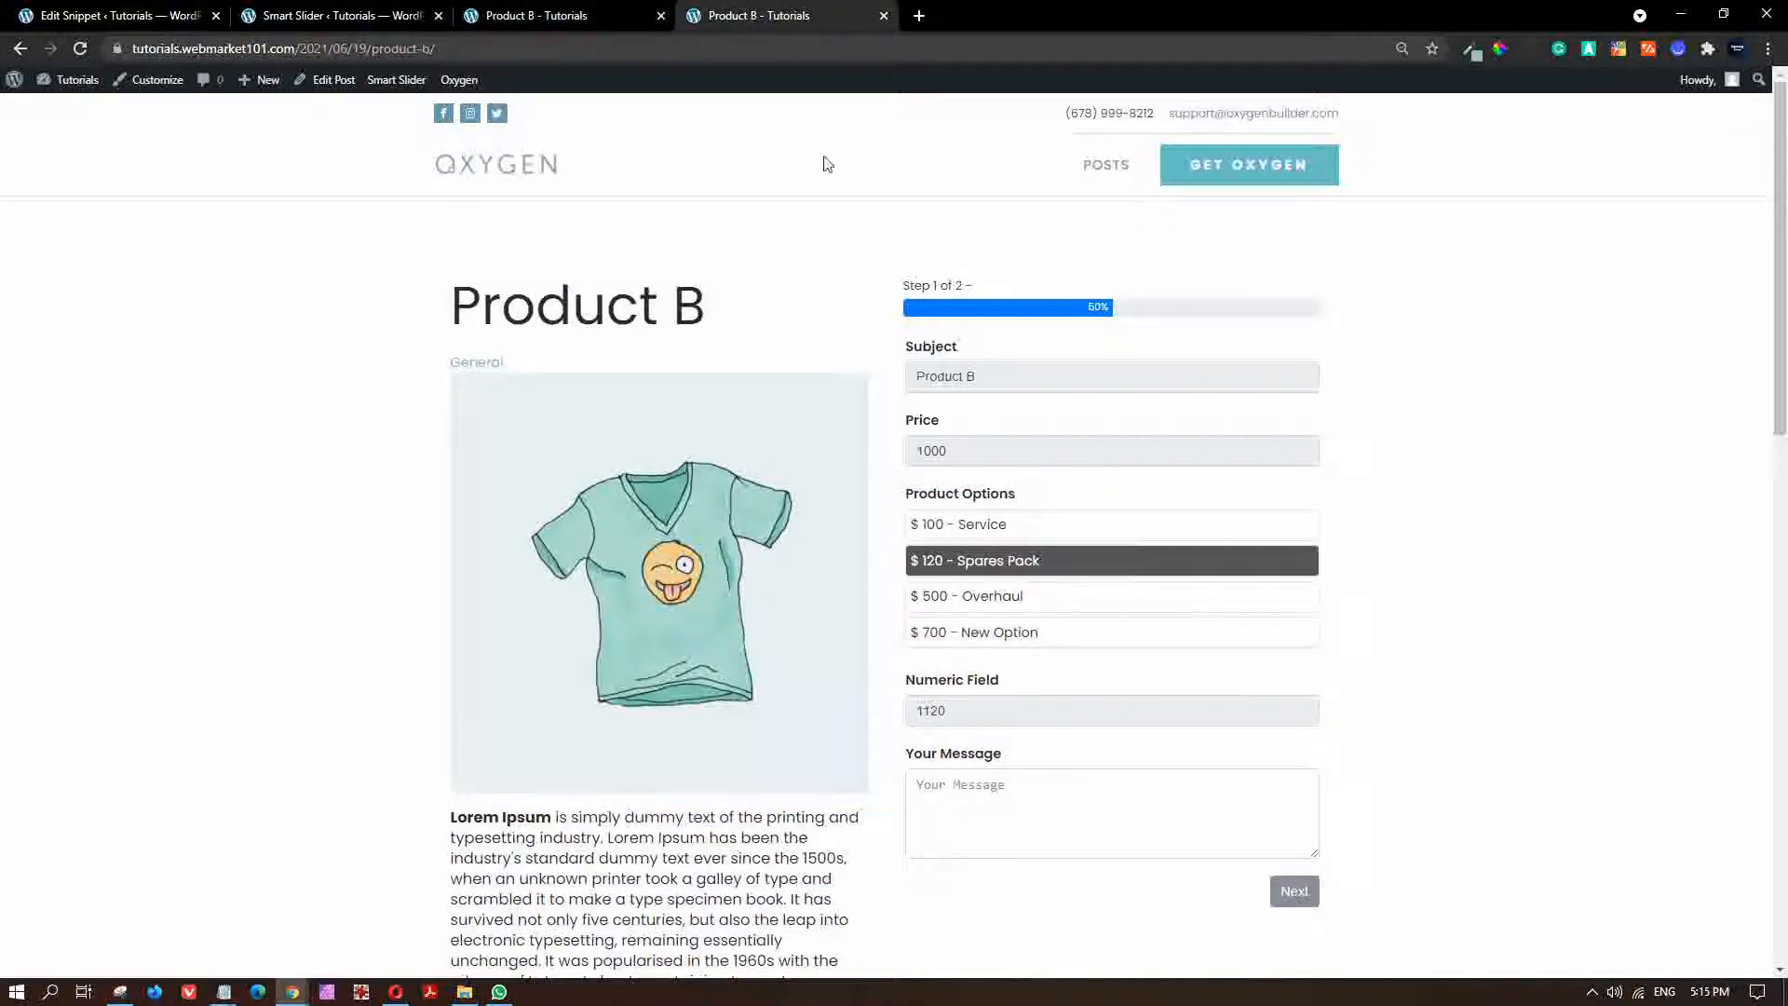
click(1111, 559)
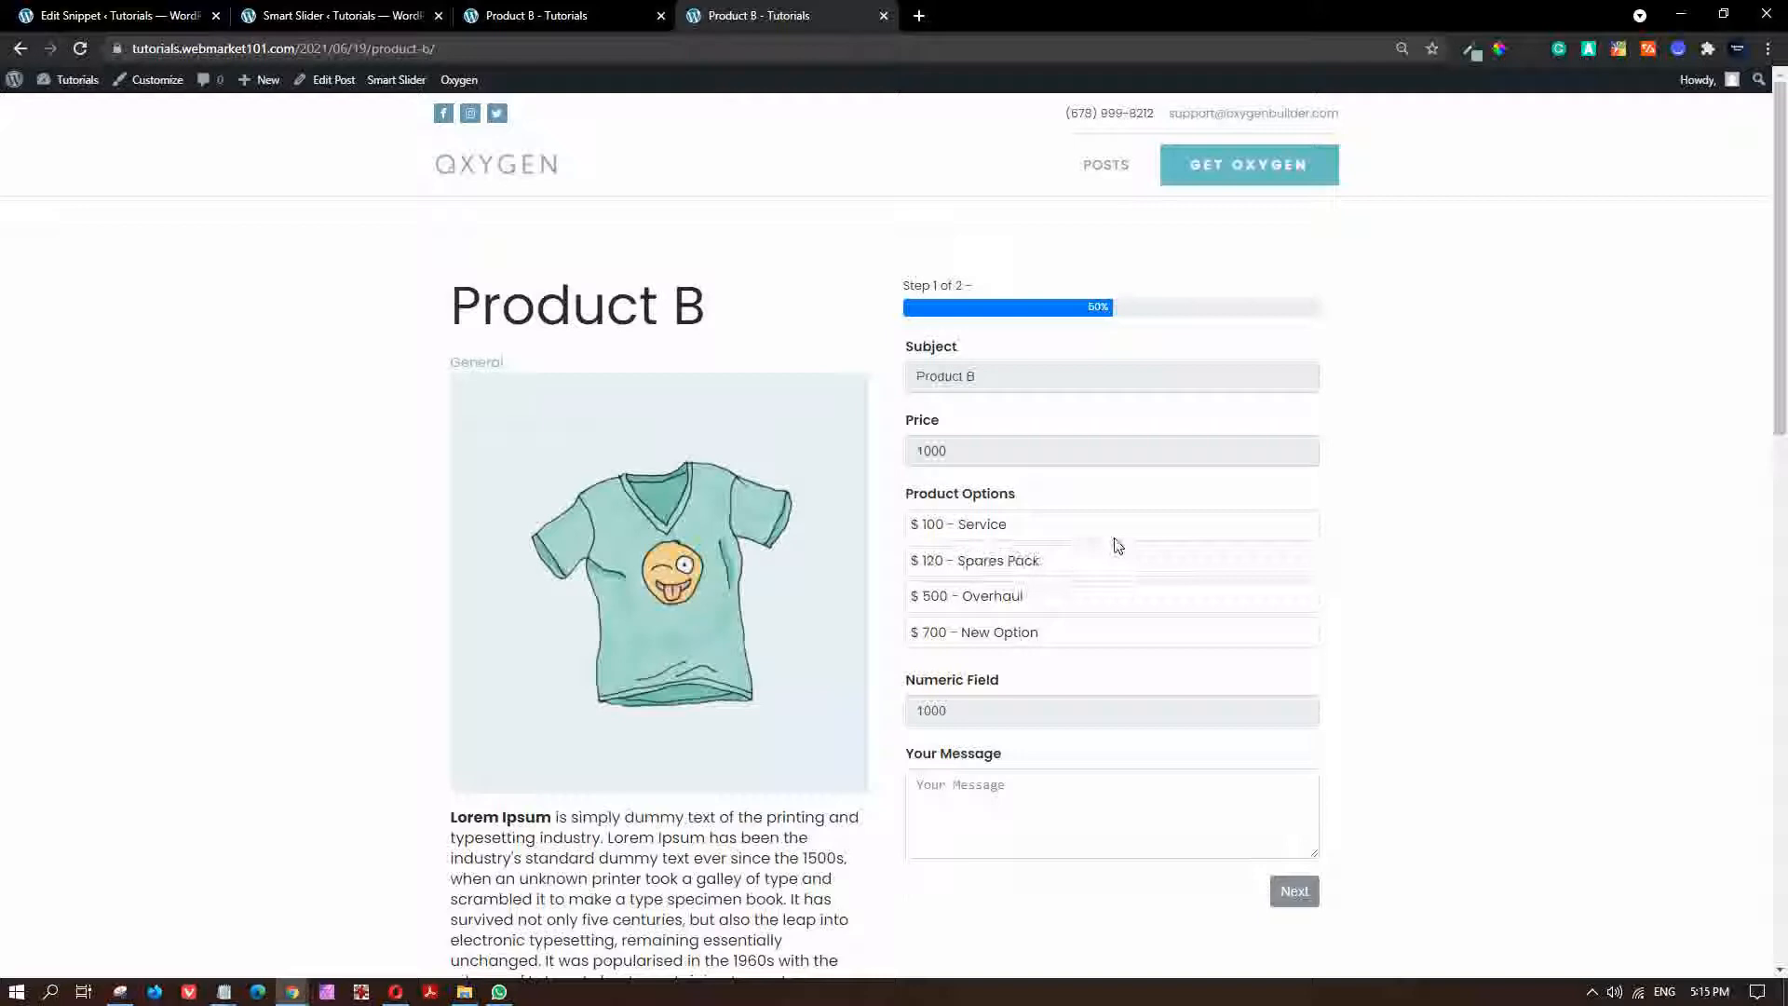
Inspect the Product B page and switch DevTools to phone-sized device emulation.
right_click(1118, 545)
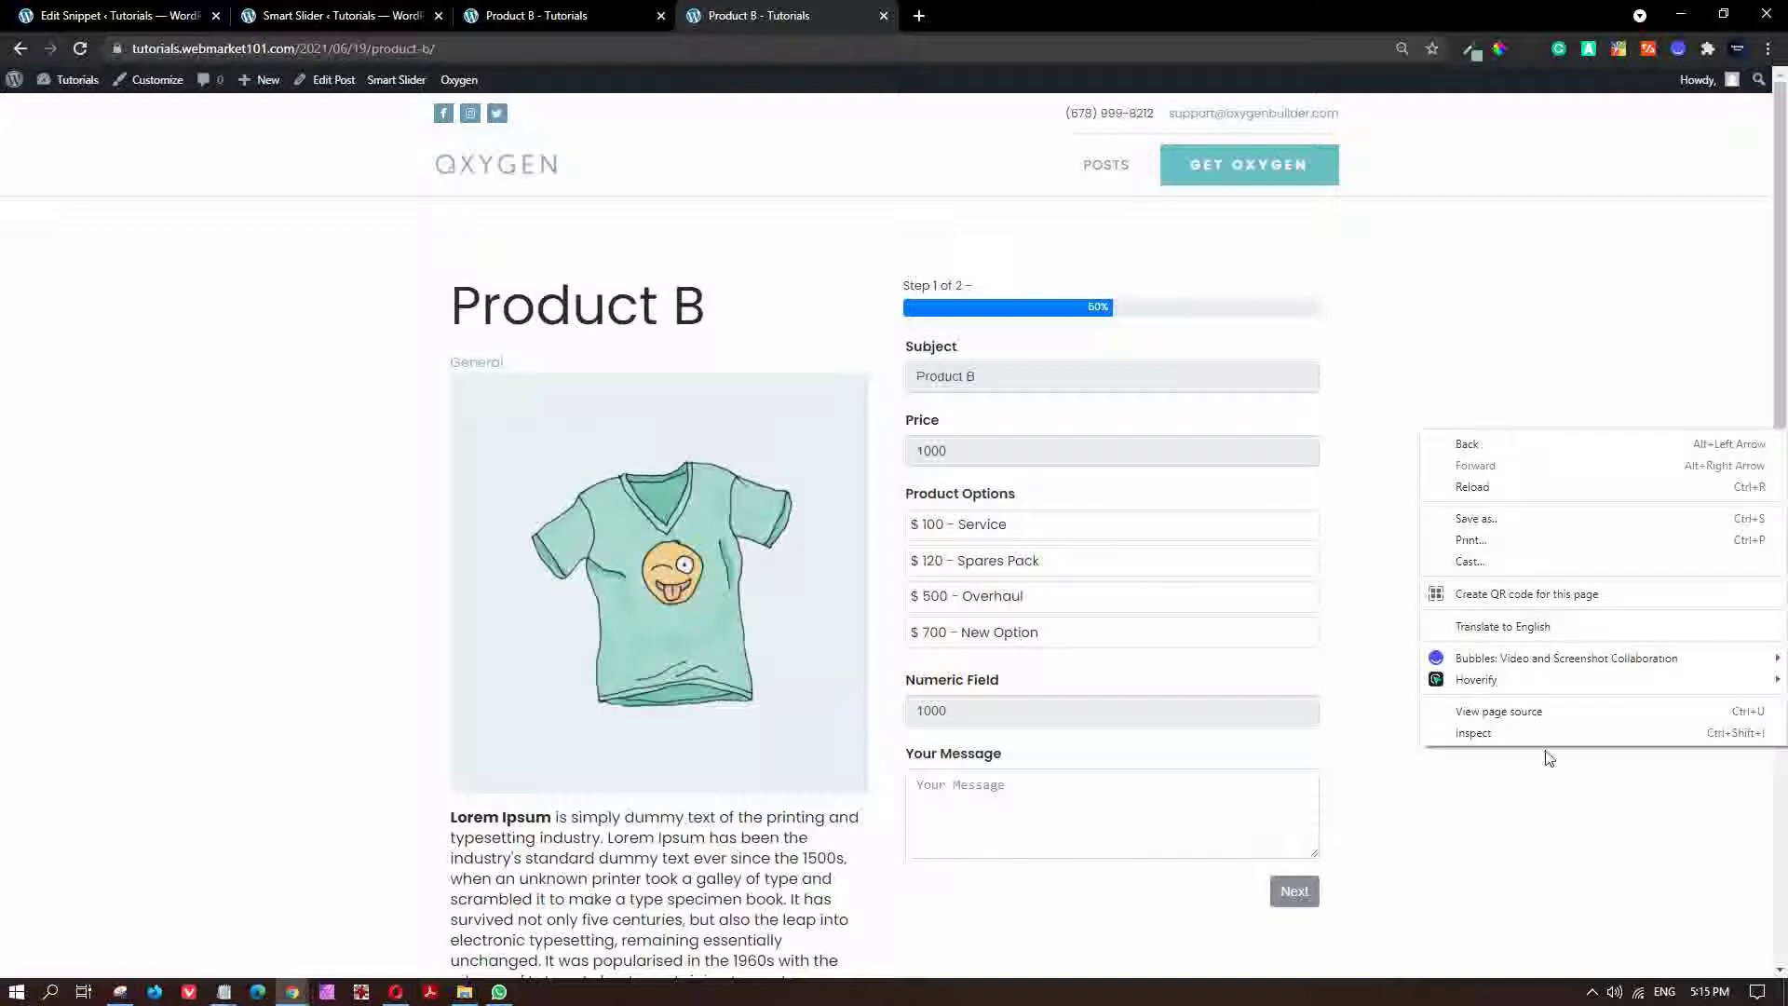
click(1474, 732)
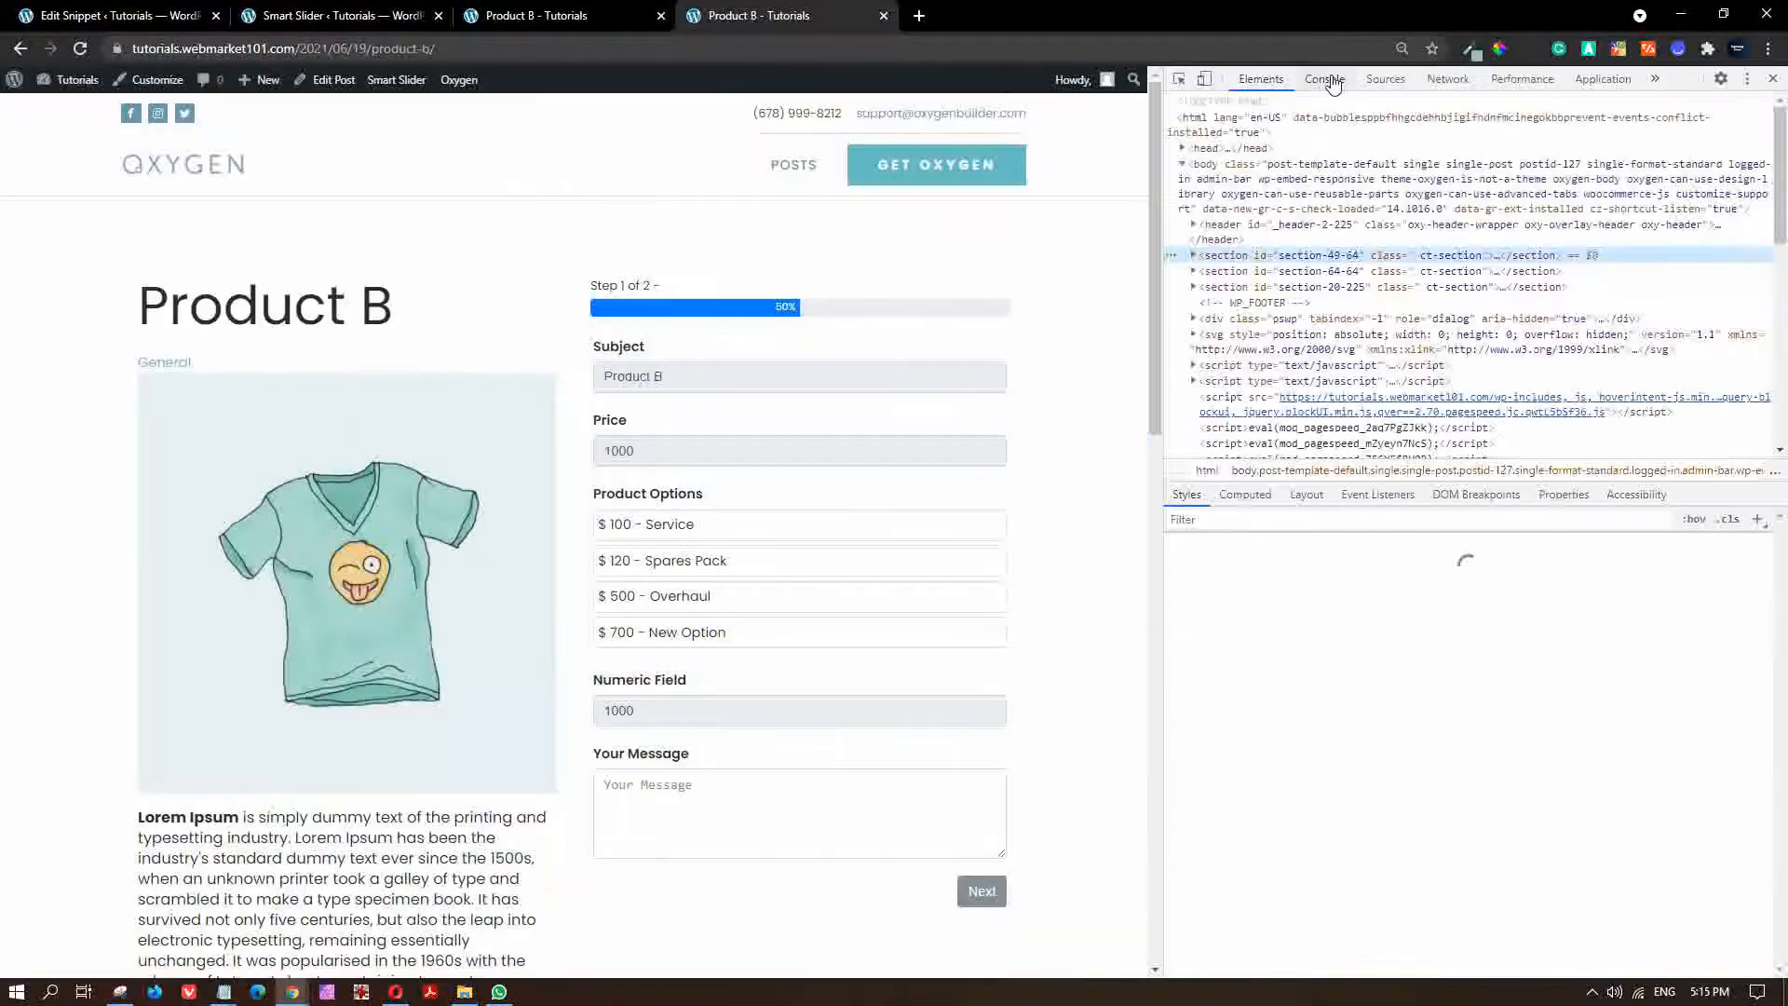
click(1203, 79)
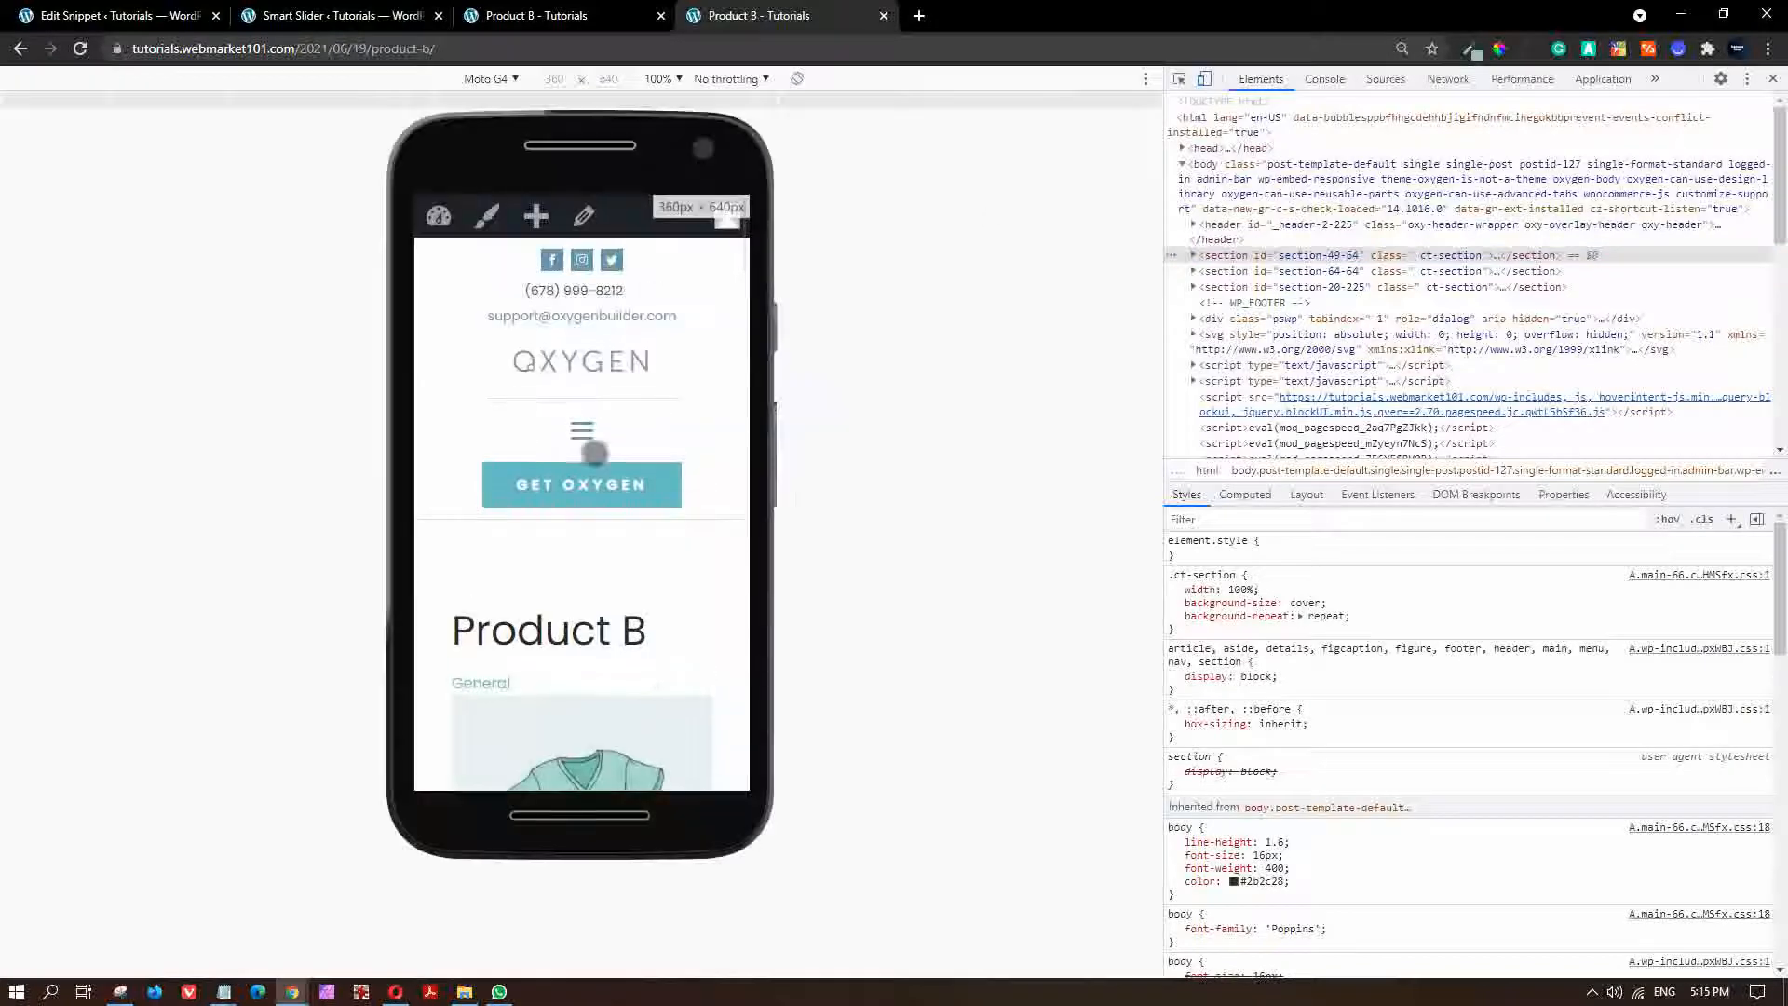
Scroll to the form and select then clear options, including $500 - Overhaul, in mobile view.
scroll(down, 3)
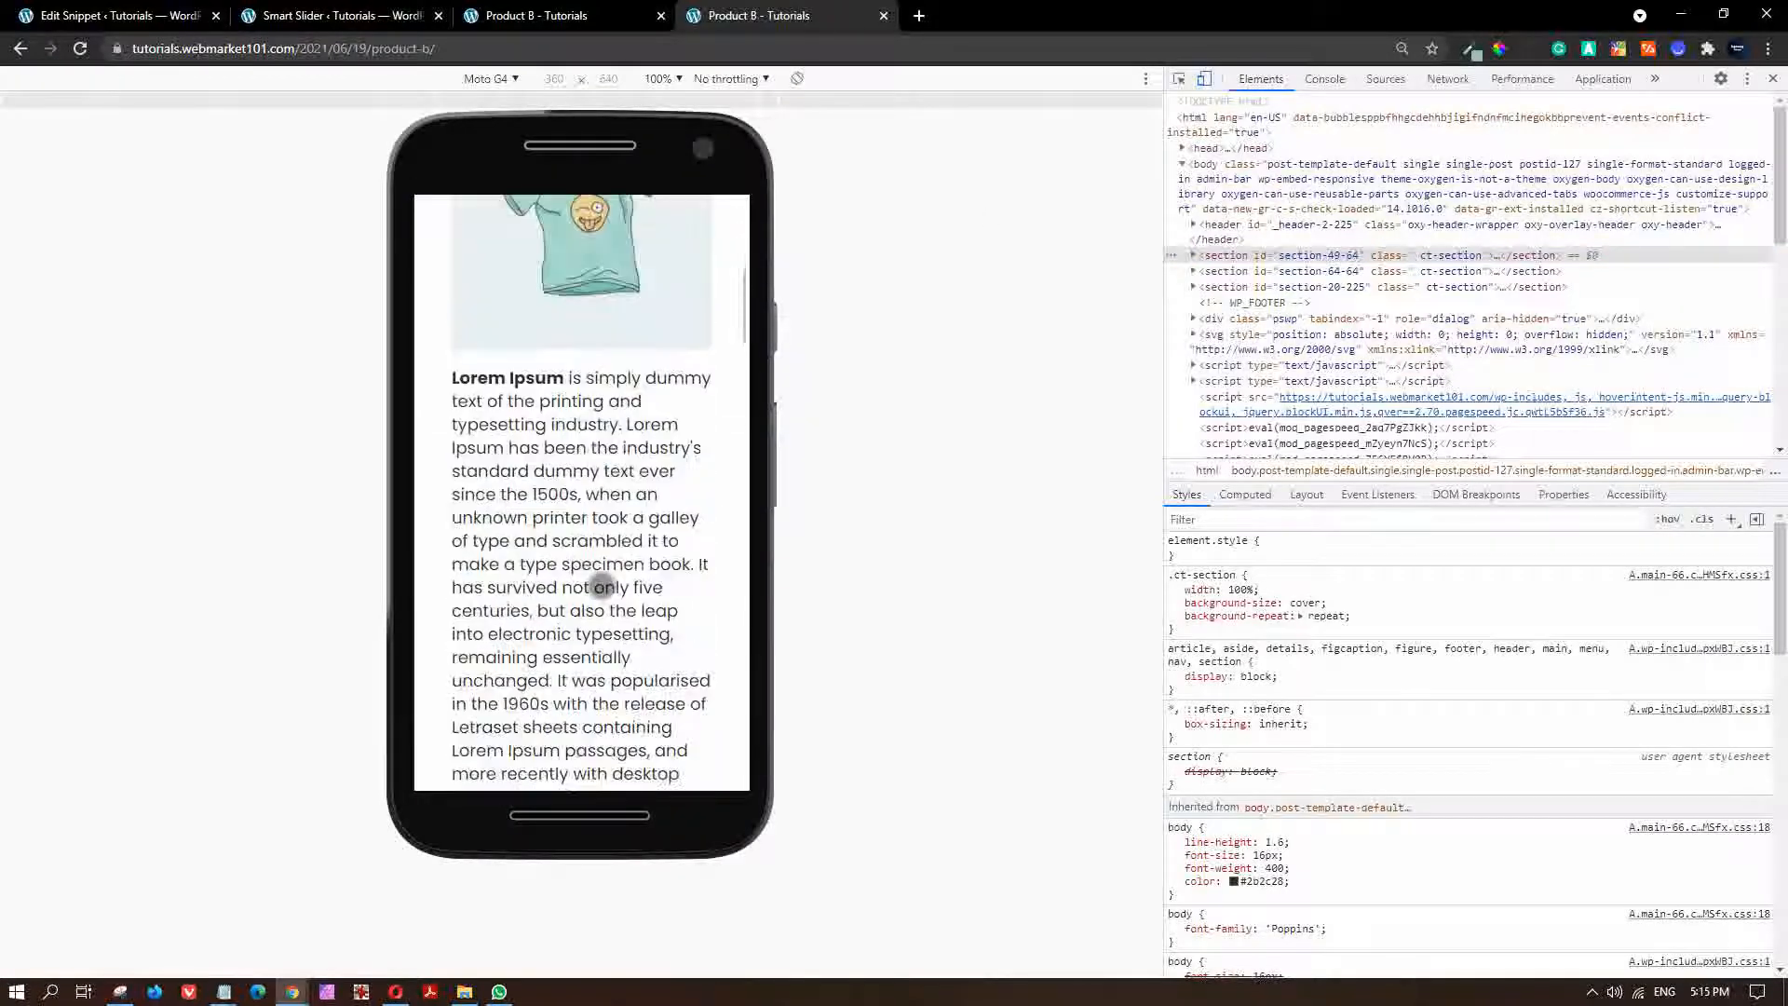
scroll(down, 3)
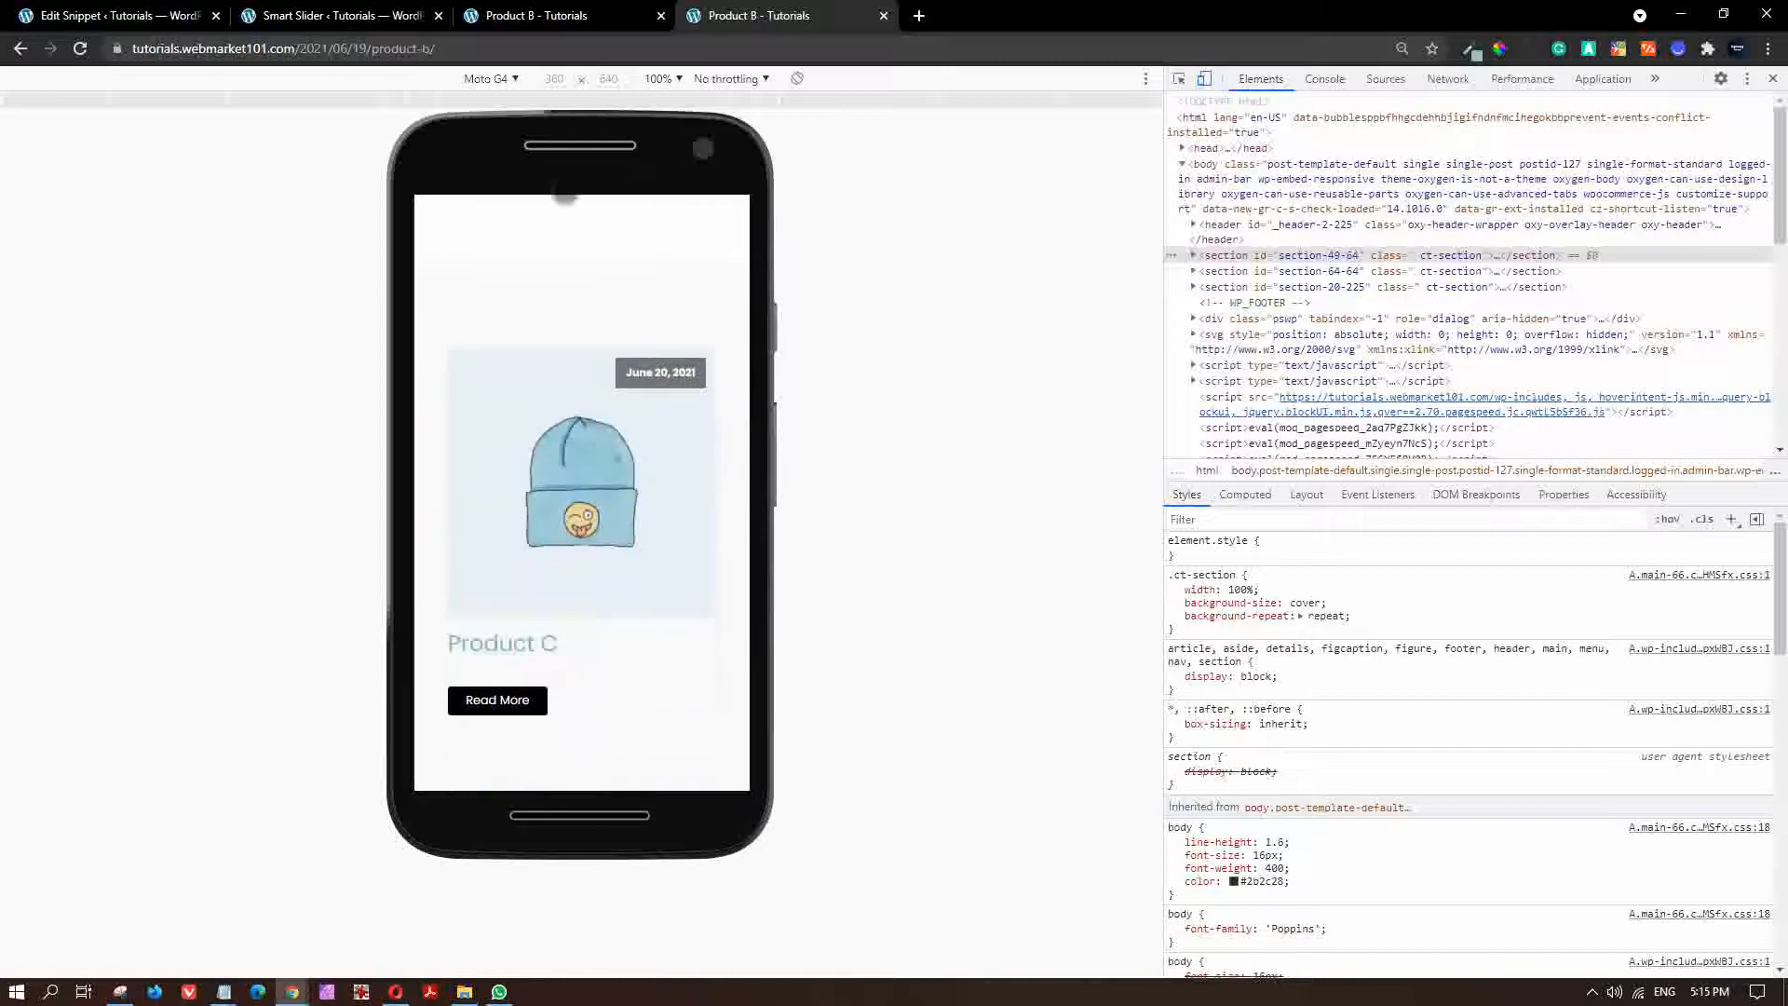
scroll(down, 3)
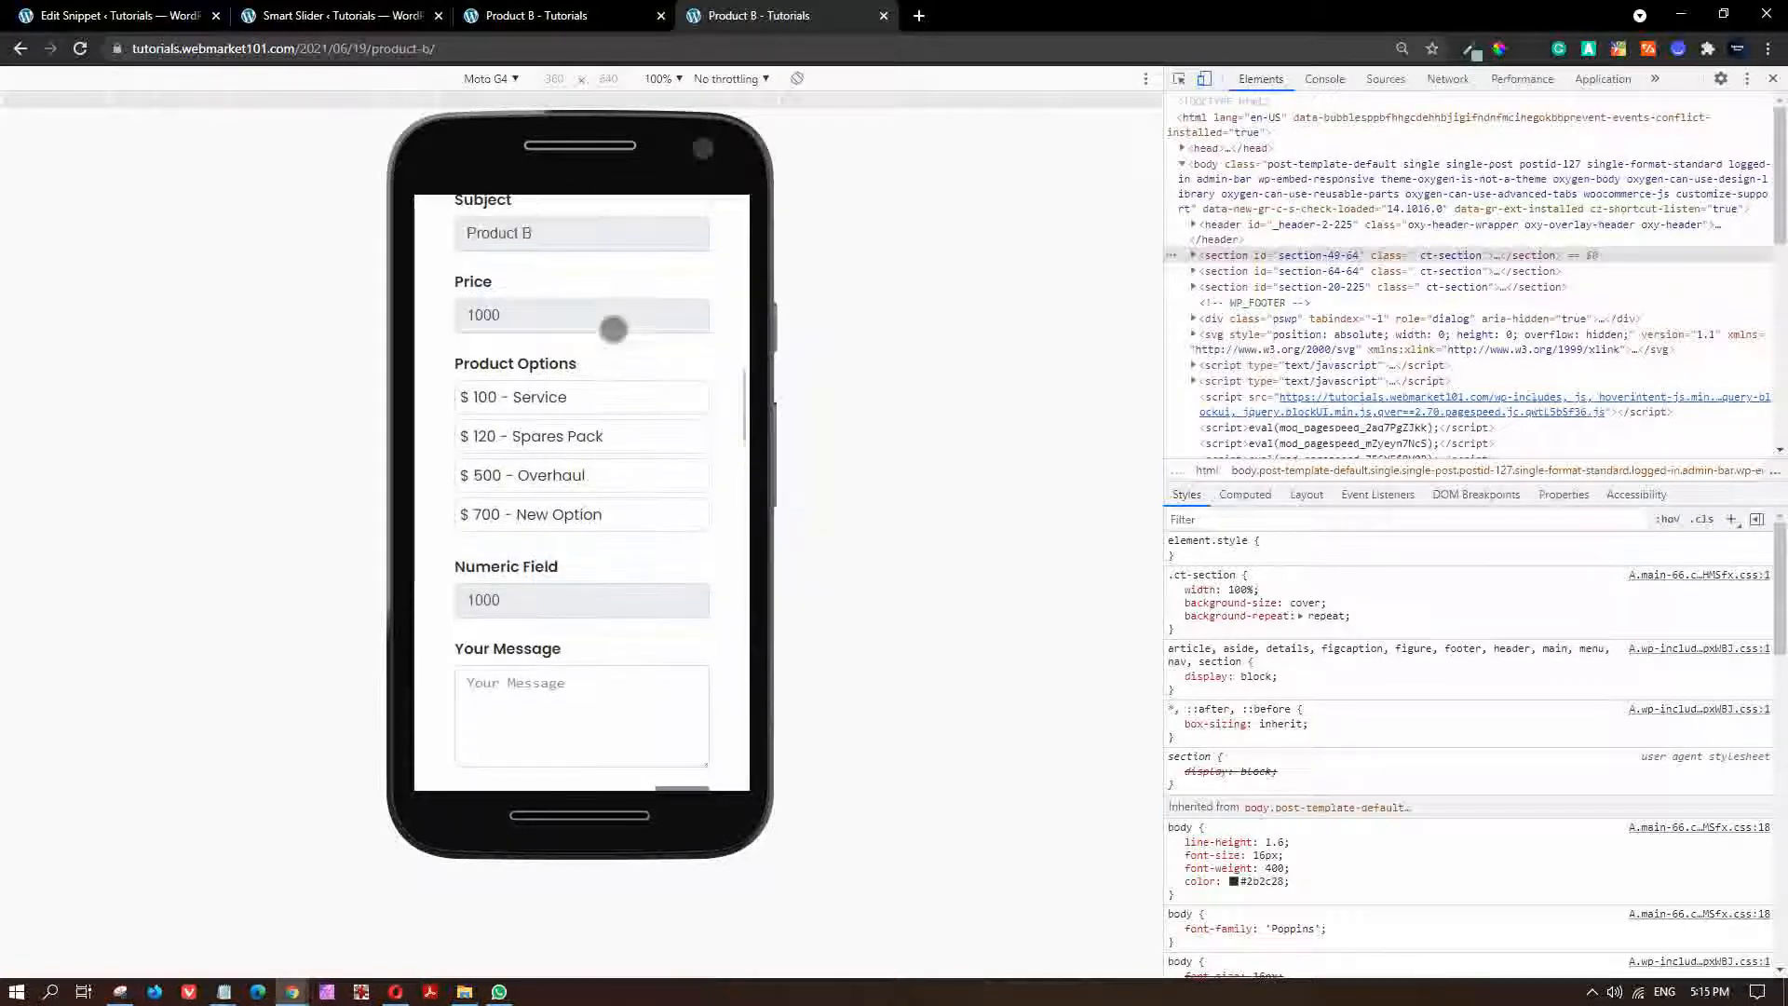
click(581, 397)
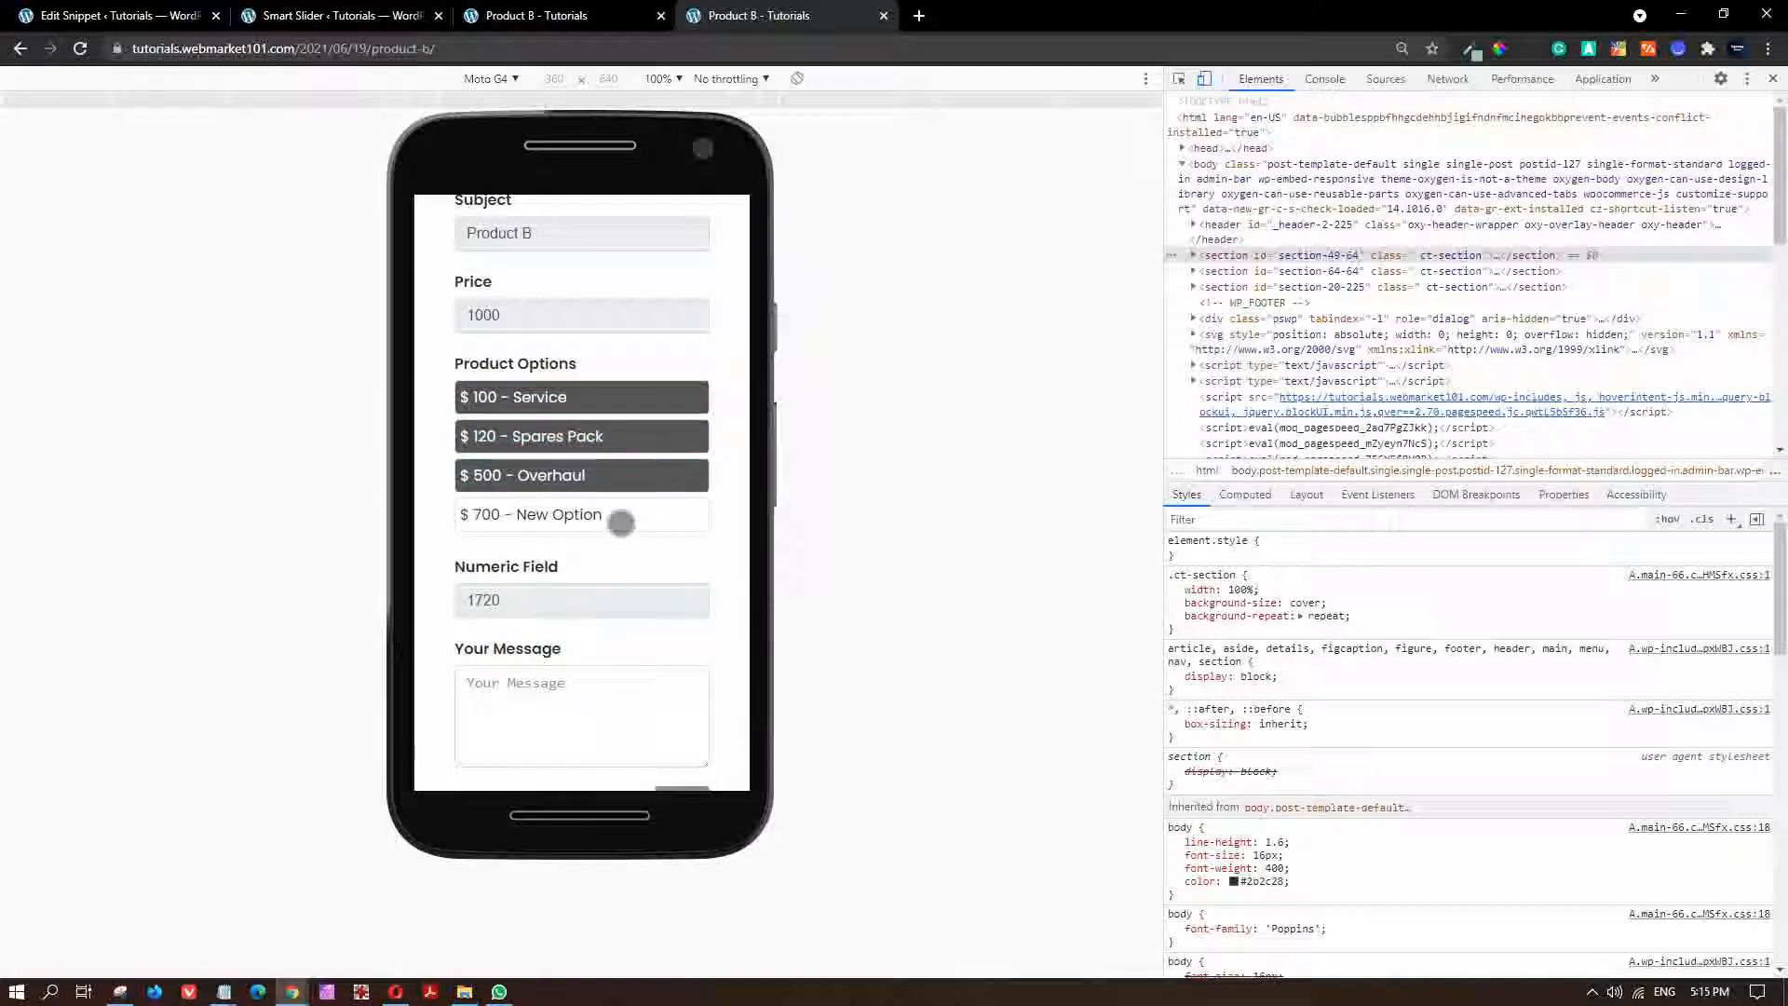
click(582, 474)
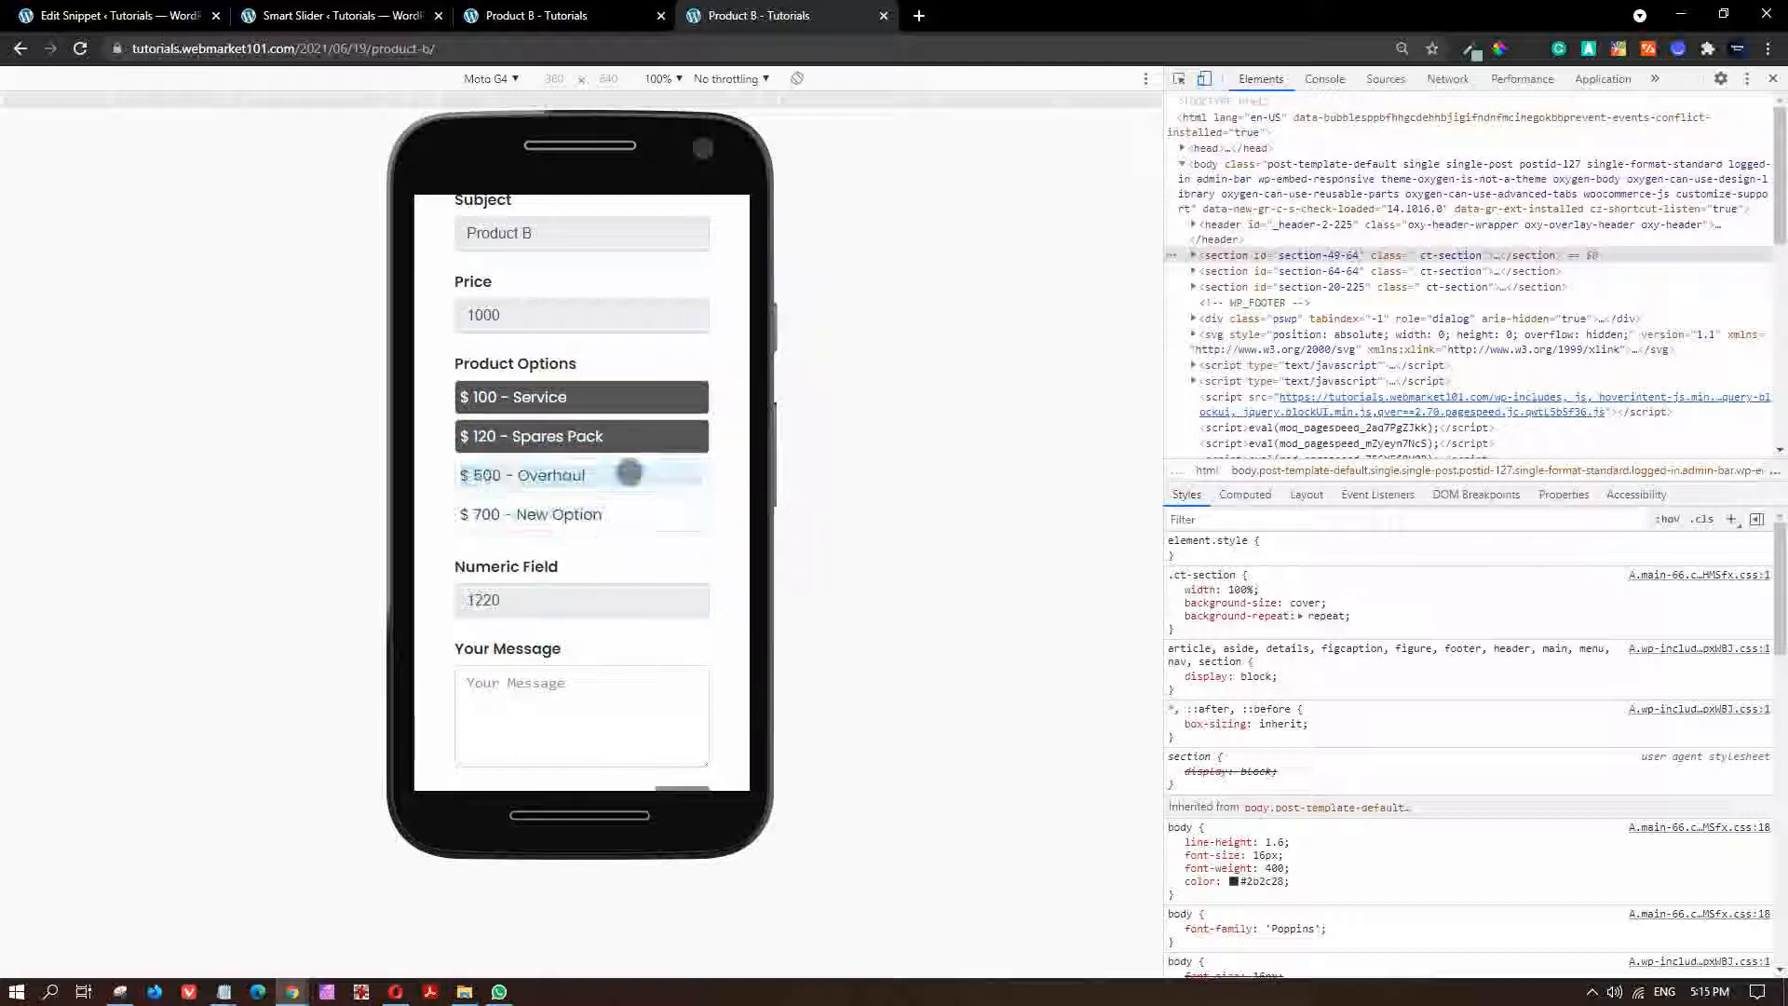